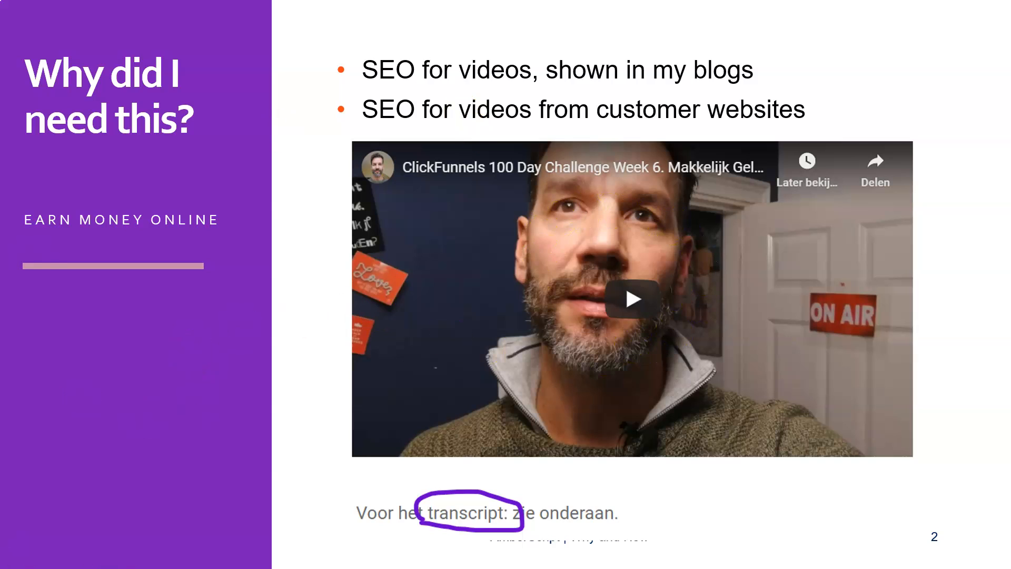
mouse_move(671, 202)
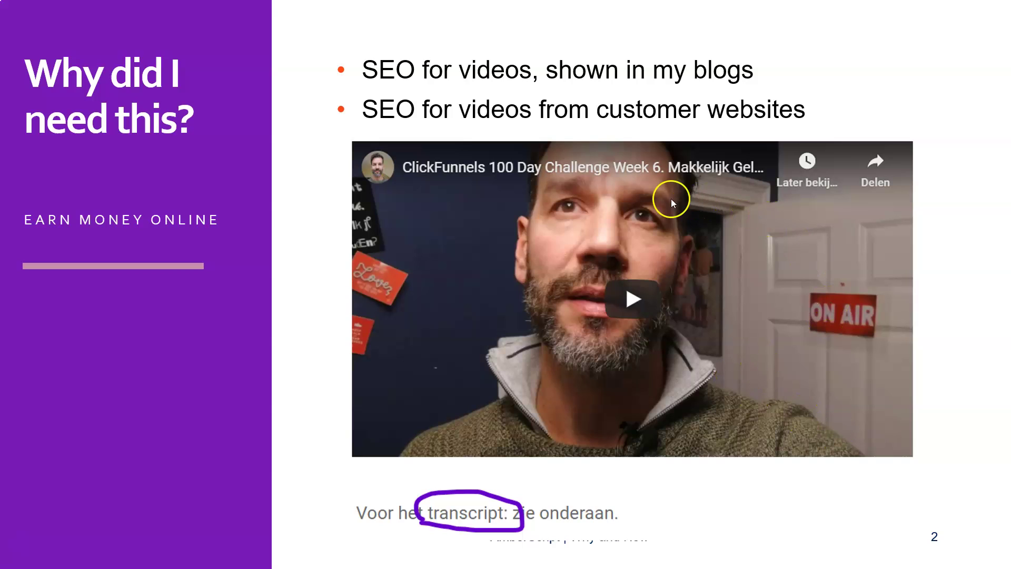
mouse_move(600, 342)
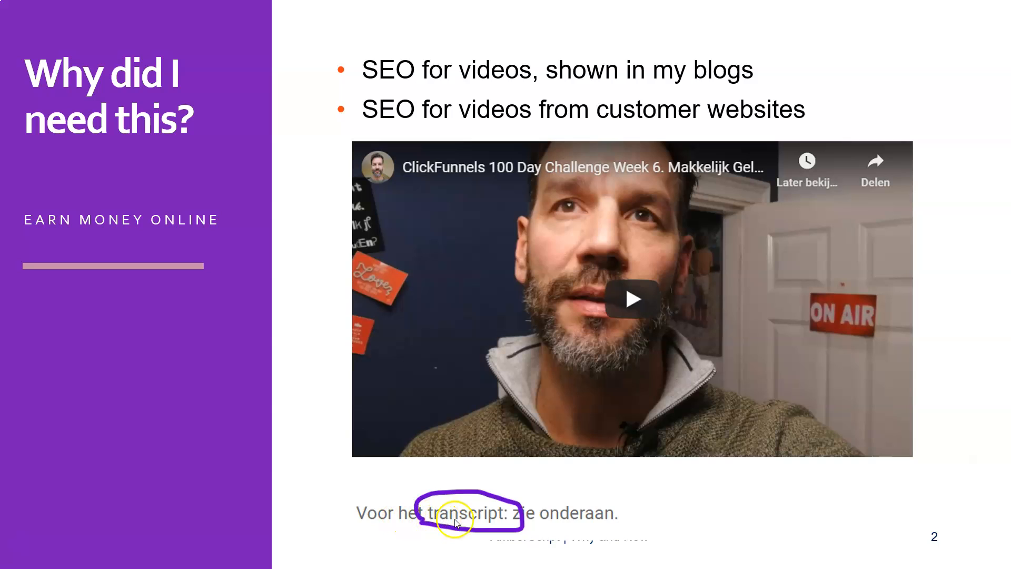
mouse_move(660, 506)
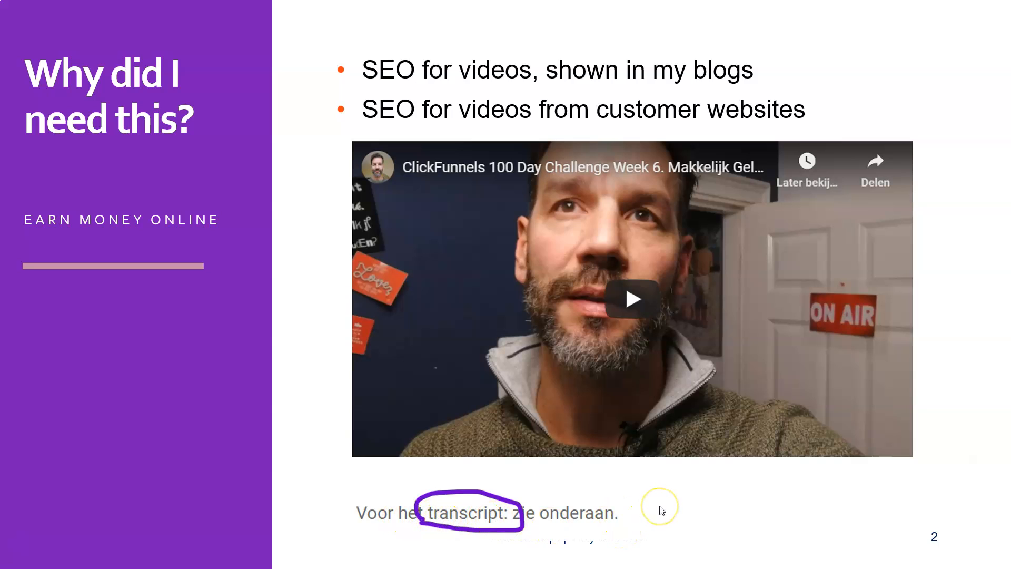
mouse_move(525, 334)
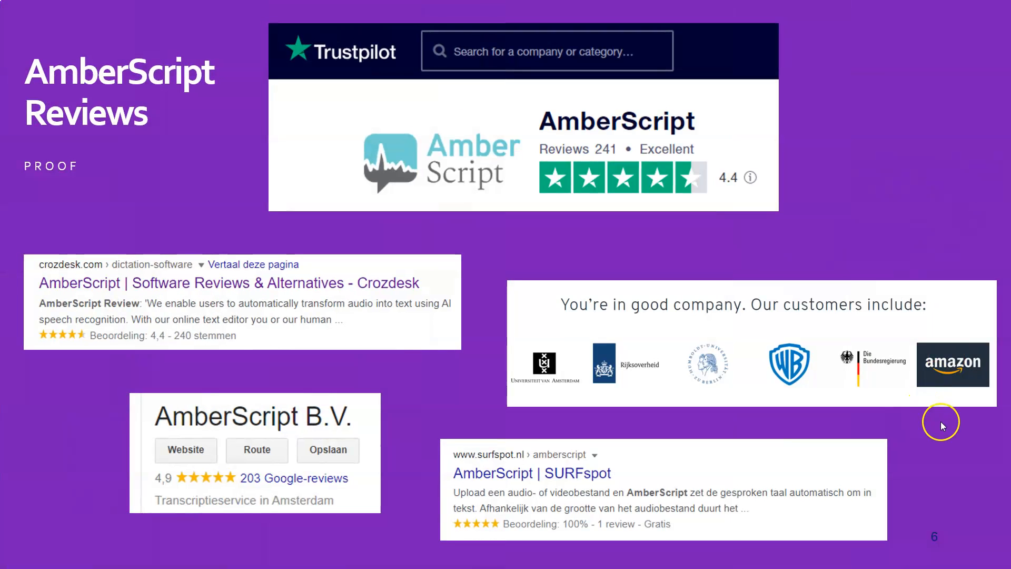
mouse_move(941, 425)
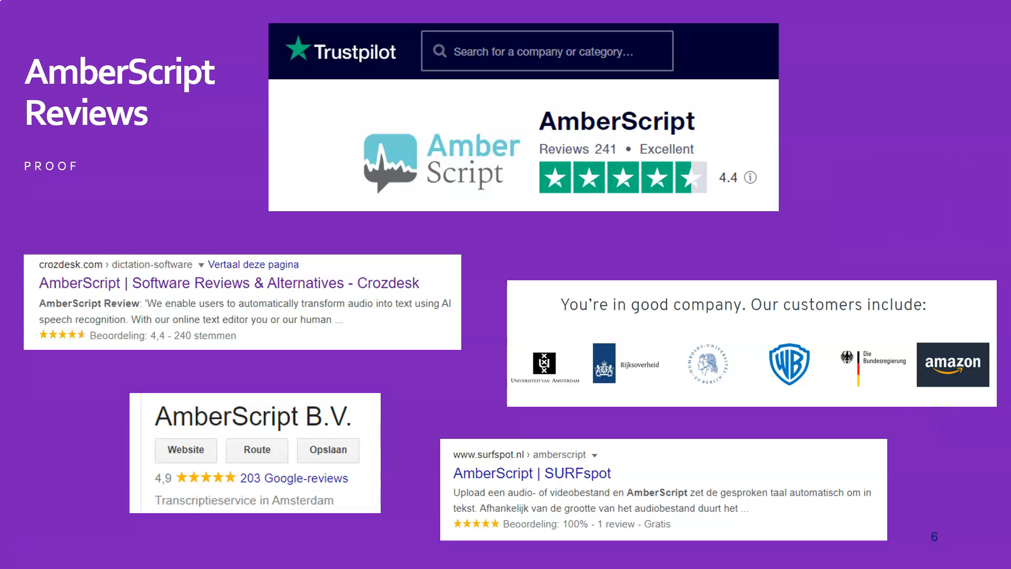
mouse_move(275, 313)
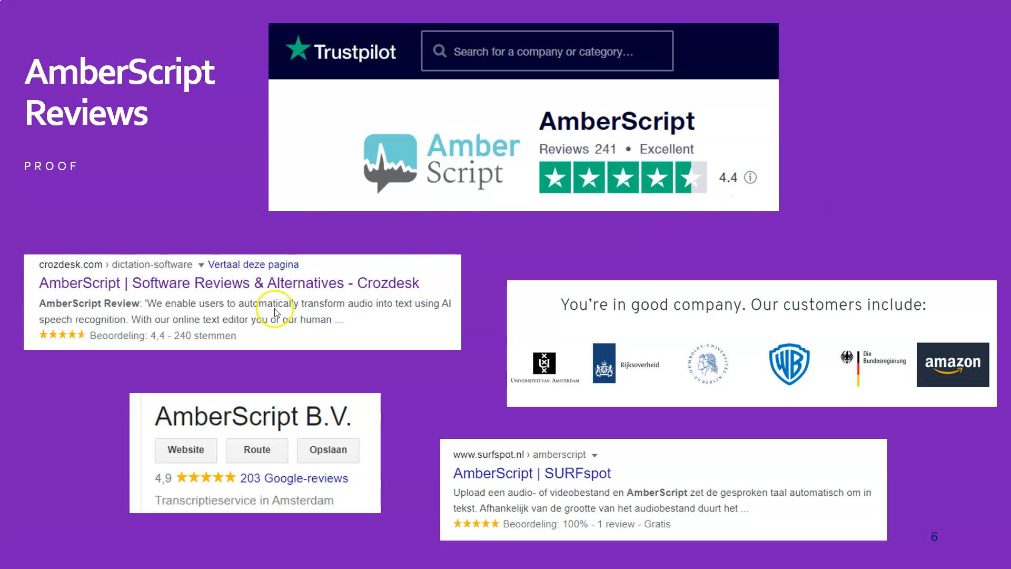
mouse_move(204, 483)
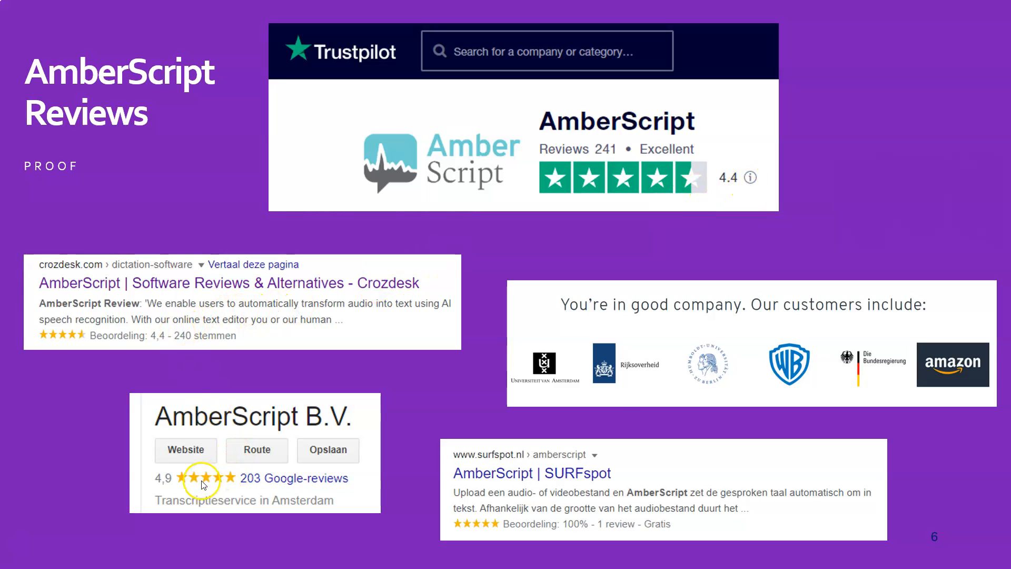
mouse_move(599, 519)
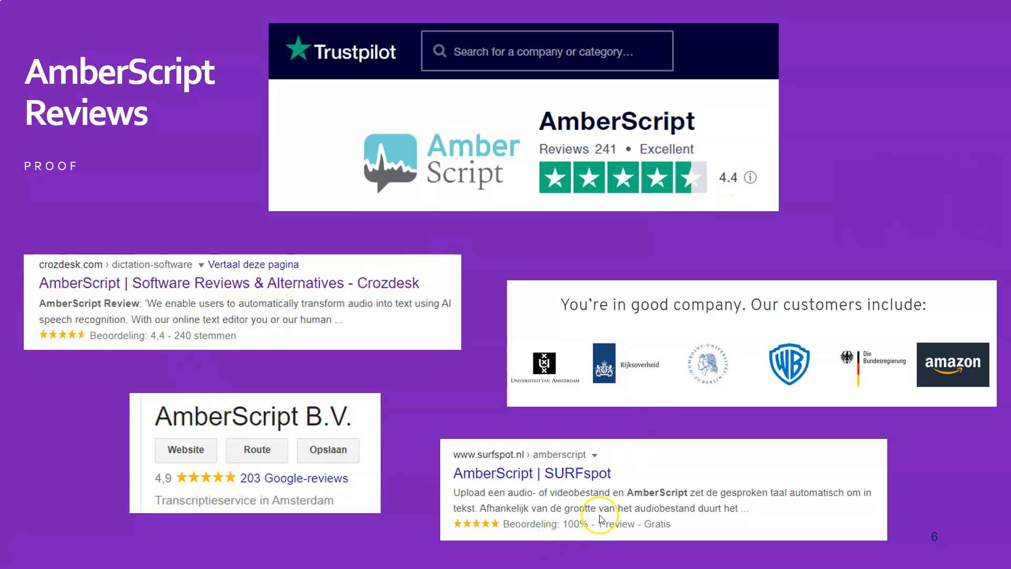
mouse_move(540, 388)
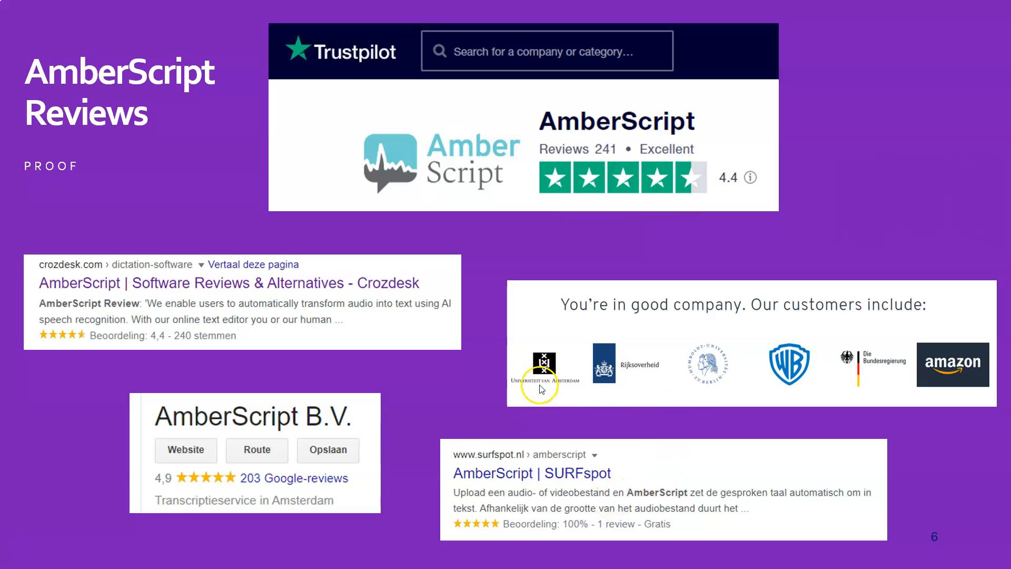
mouse_move(856, 392)
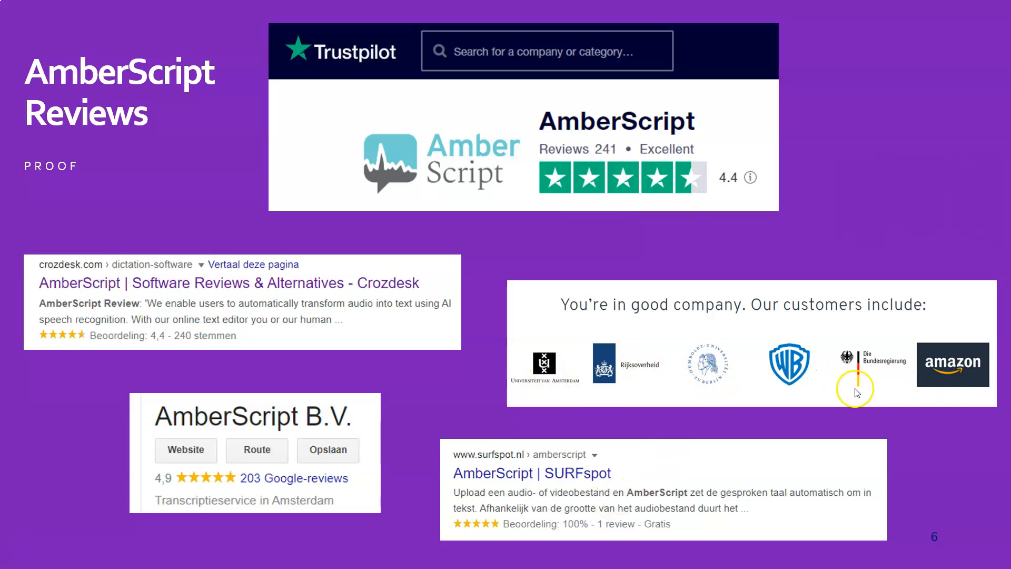
mouse_move(898, 449)
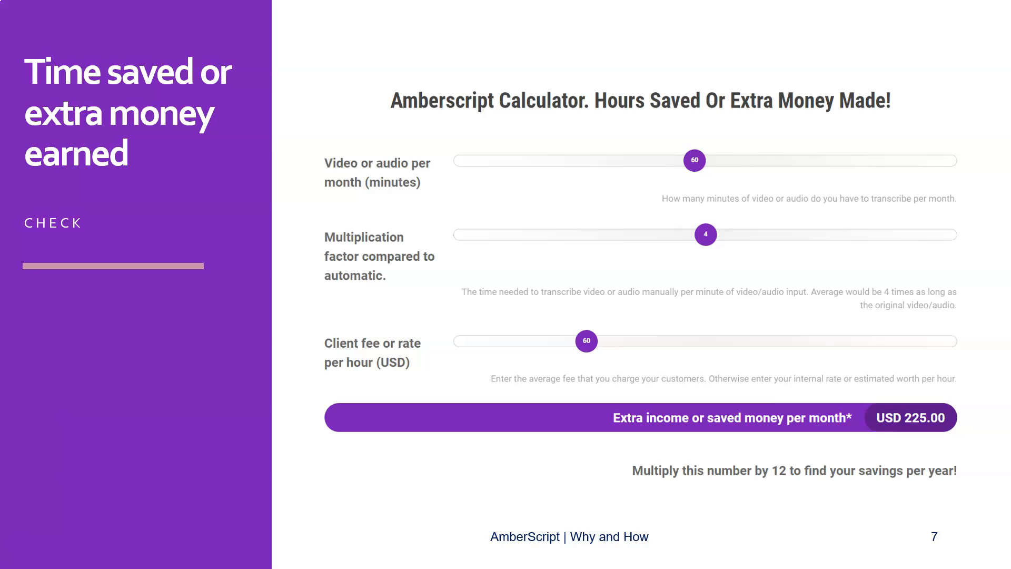
mouse_move(287, 519)
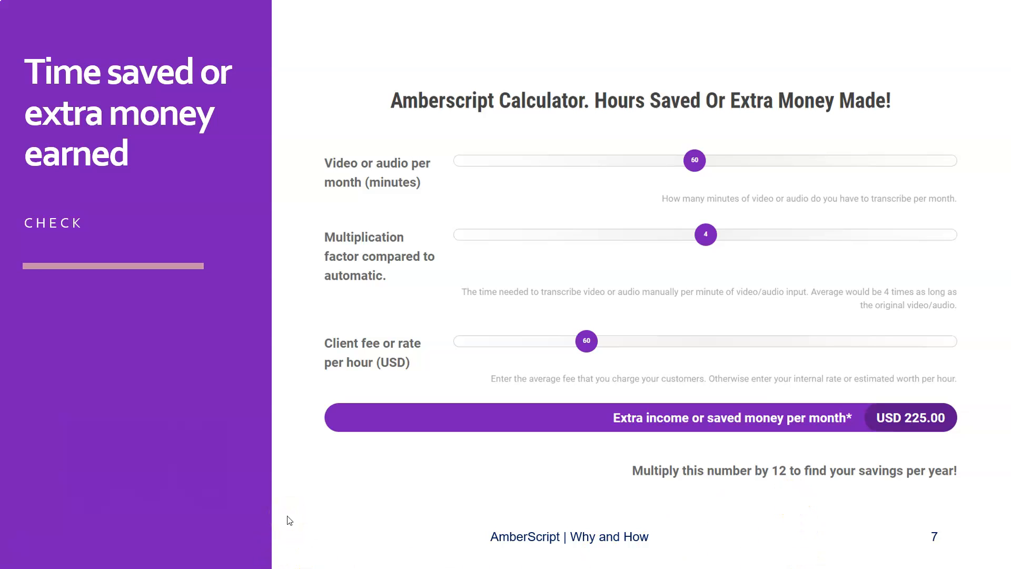
- Switch from the slideshow to the Rijnweb calculator showing USD 112.50 for 30 minutes
left_click(11, 558)
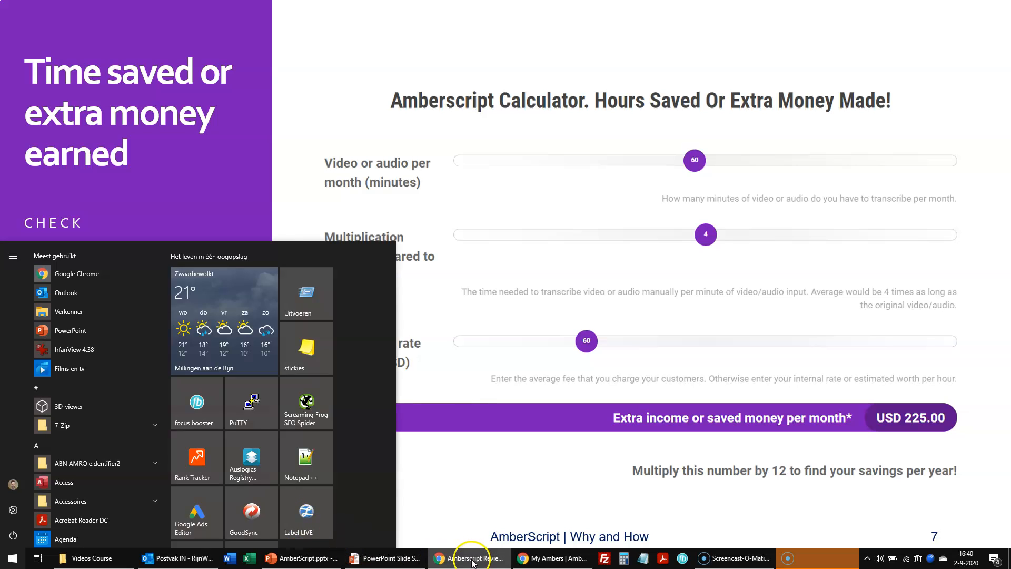
left_click(467, 557)
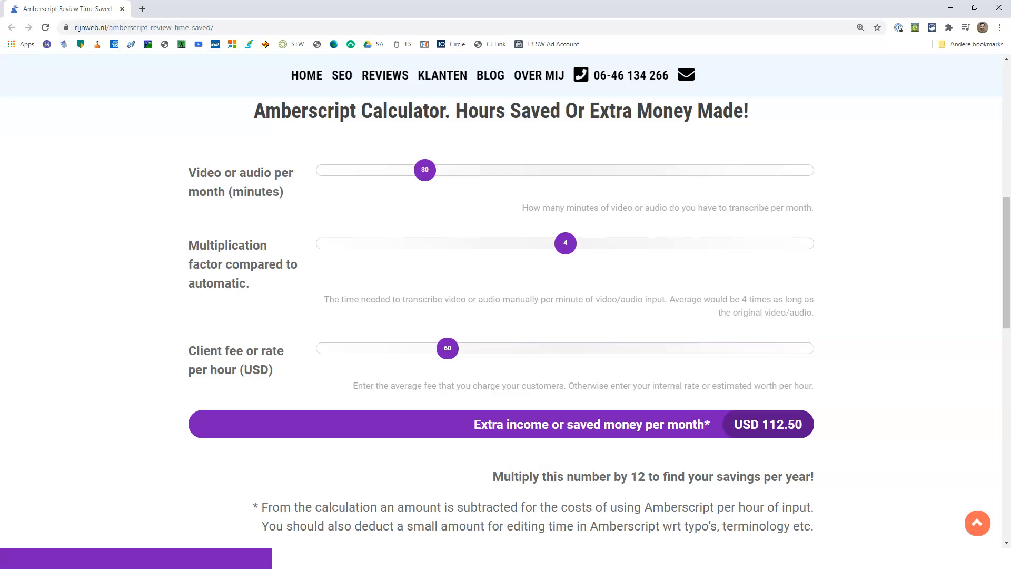
mouse_move(887, 306)
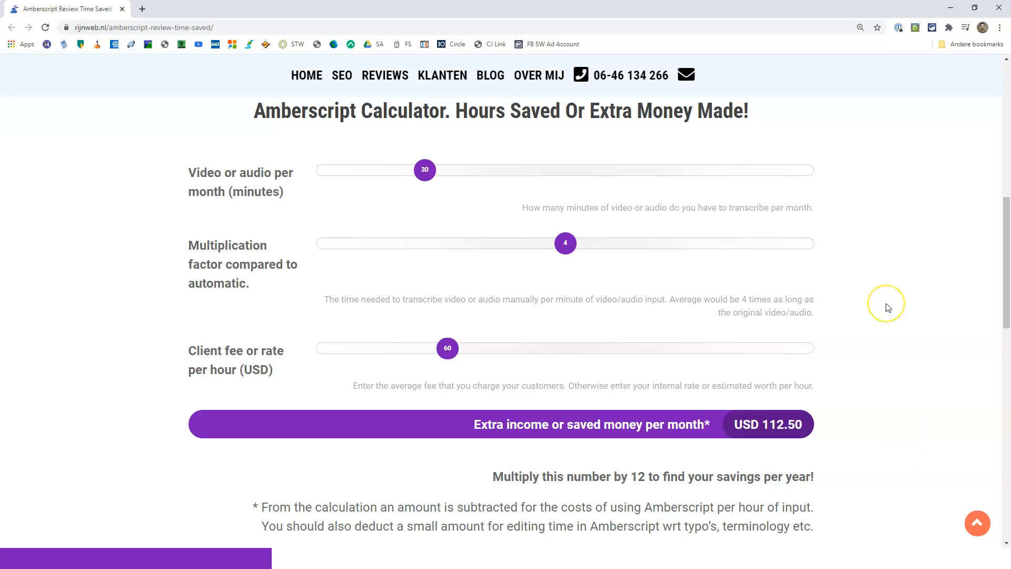
mouse_move(886, 307)
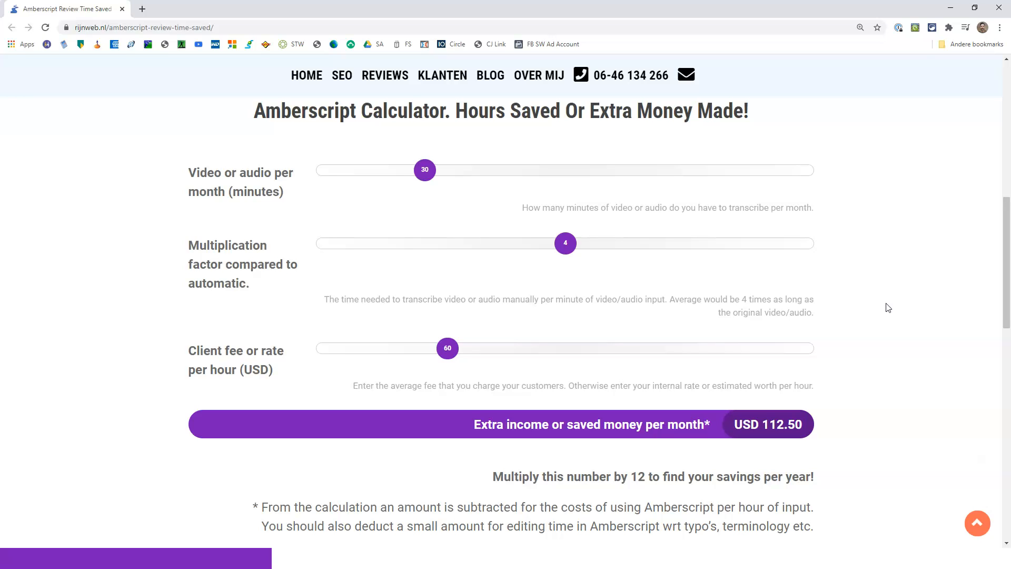
mouse_move(727, 223)
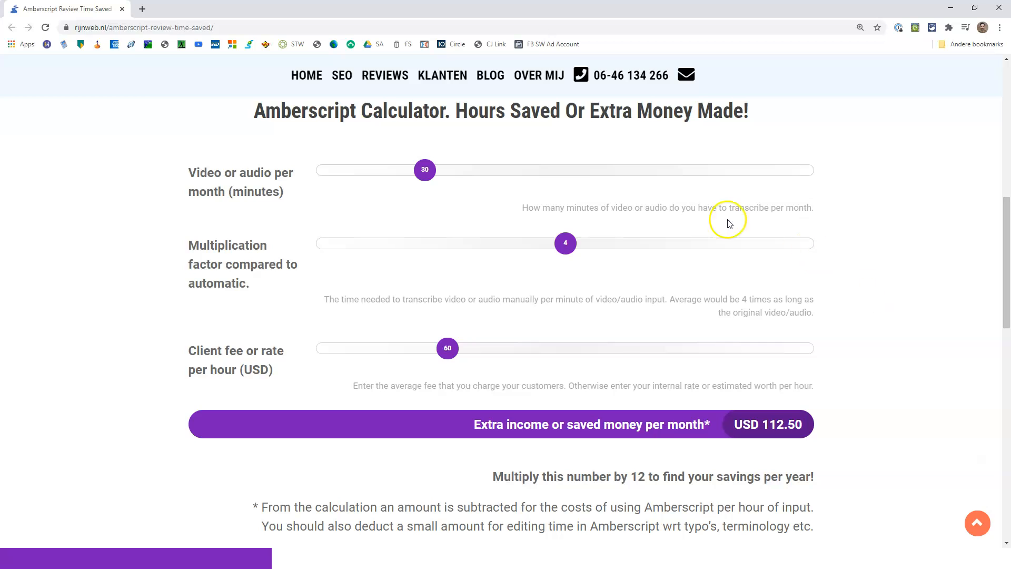
mouse_move(269, 233)
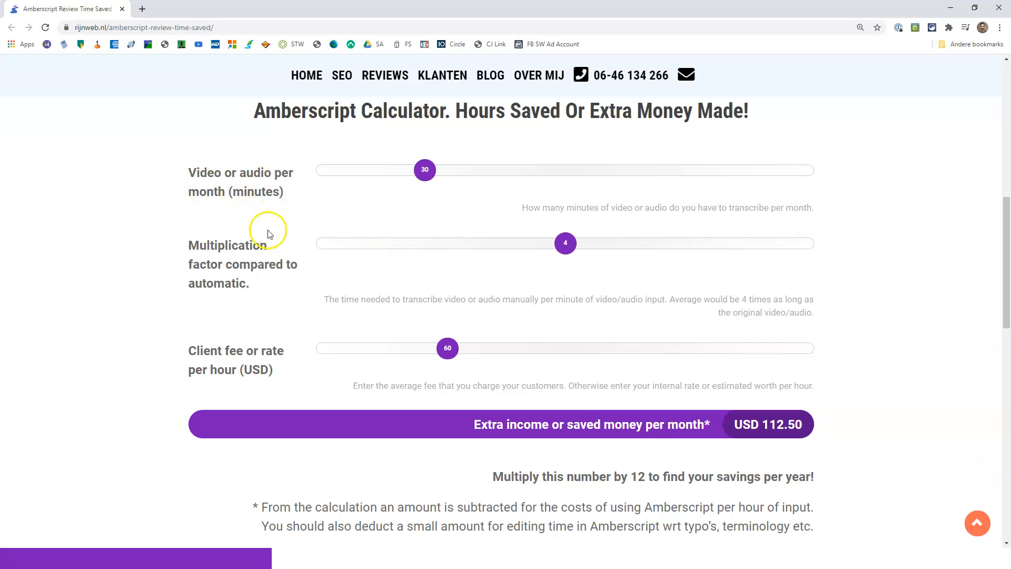
mouse_move(250, 282)
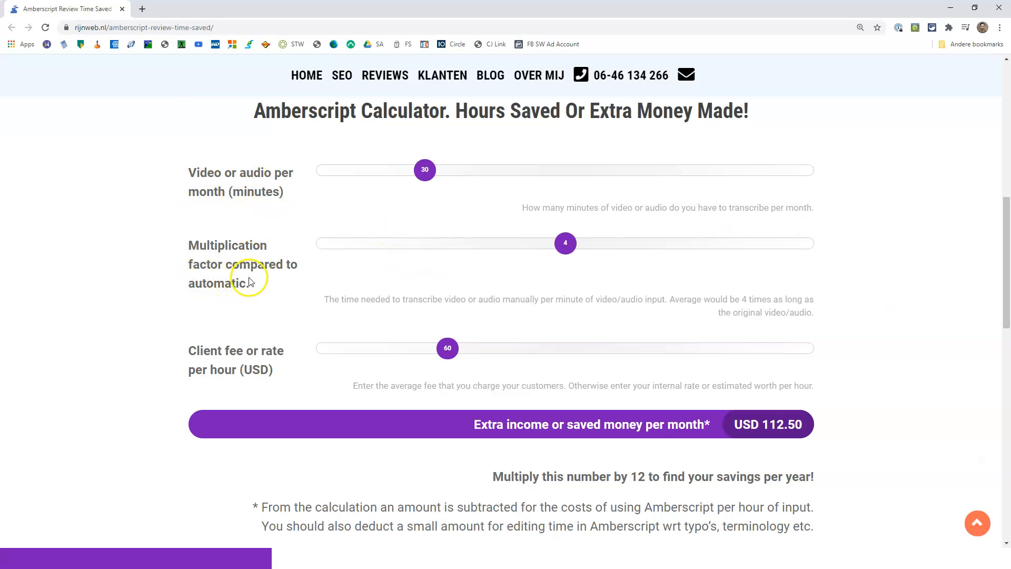
mouse_move(250, 282)
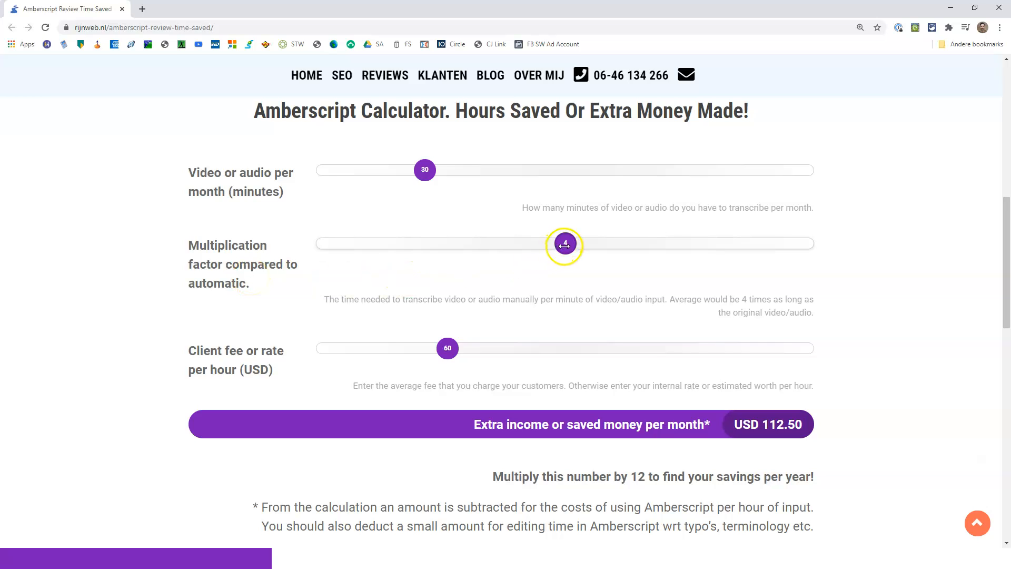
mouse_move(640, 284)
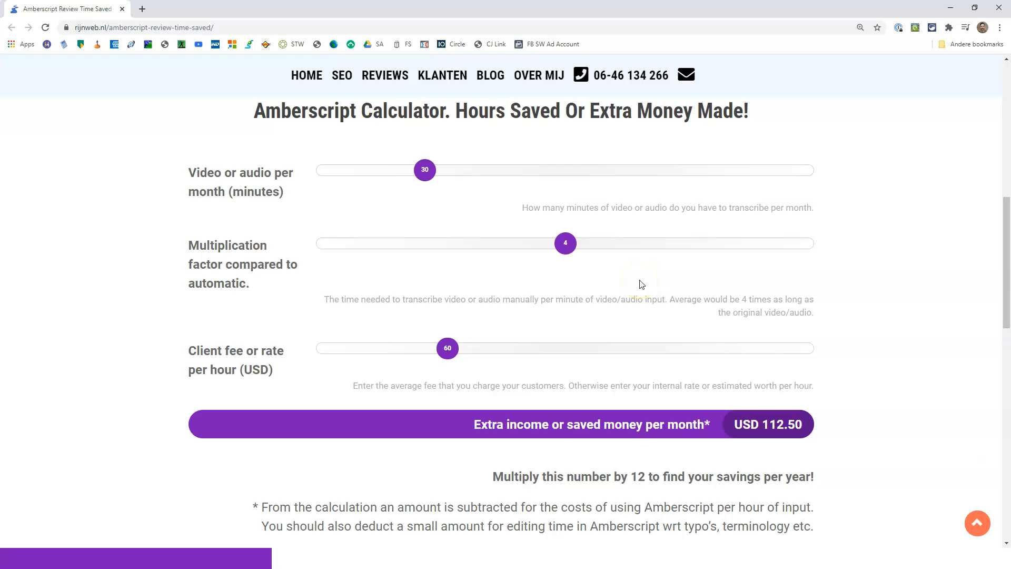
mouse_move(236, 370)
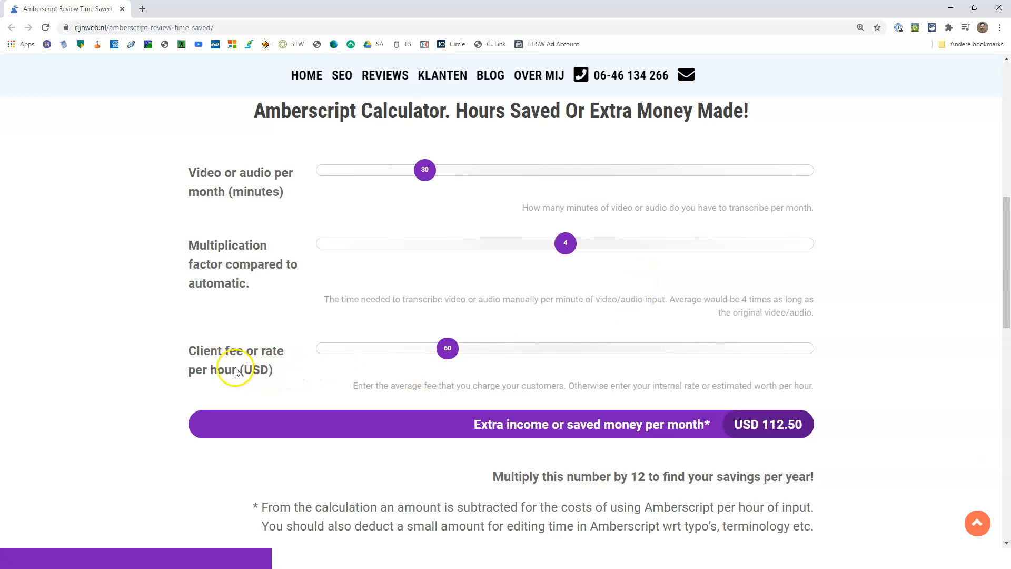
mouse_move(219, 366)
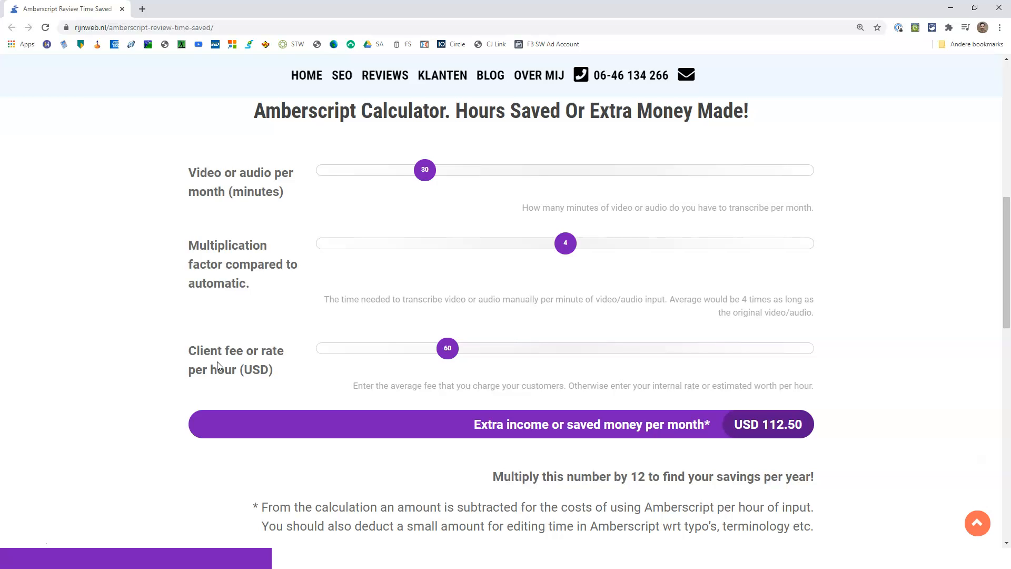
left_click(447, 348)
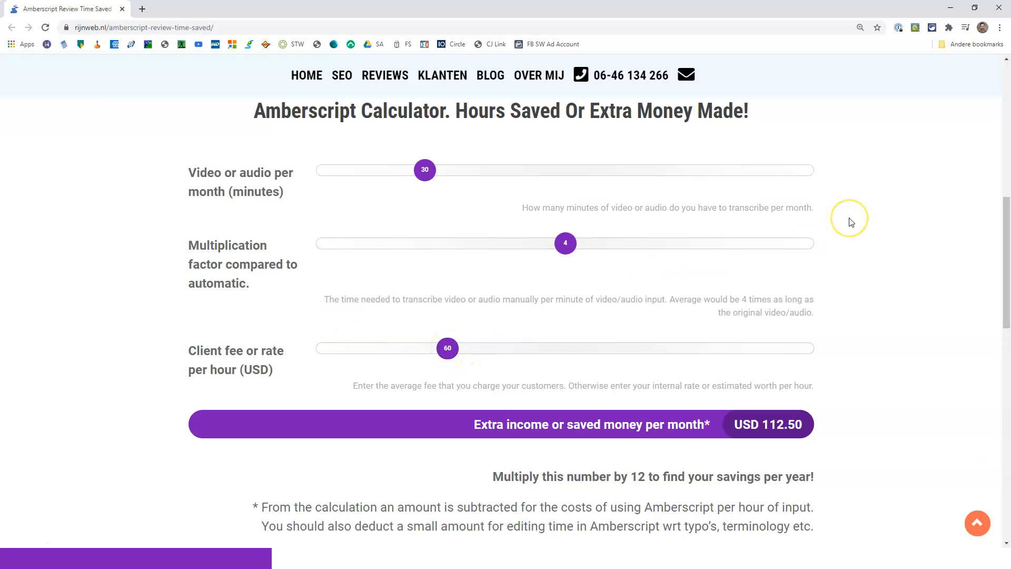
mouse_move(849, 222)
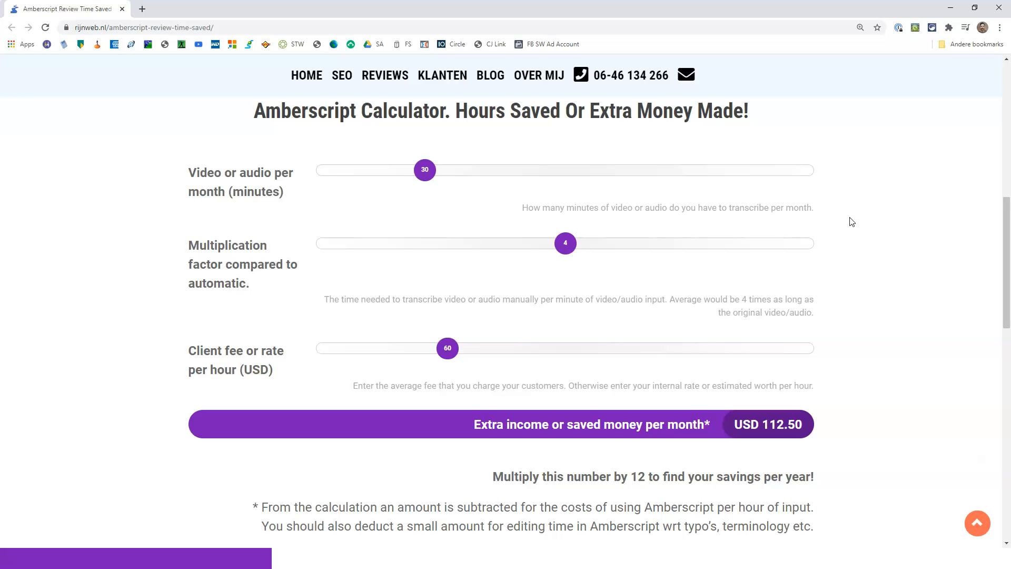
mouse_move(840, 224)
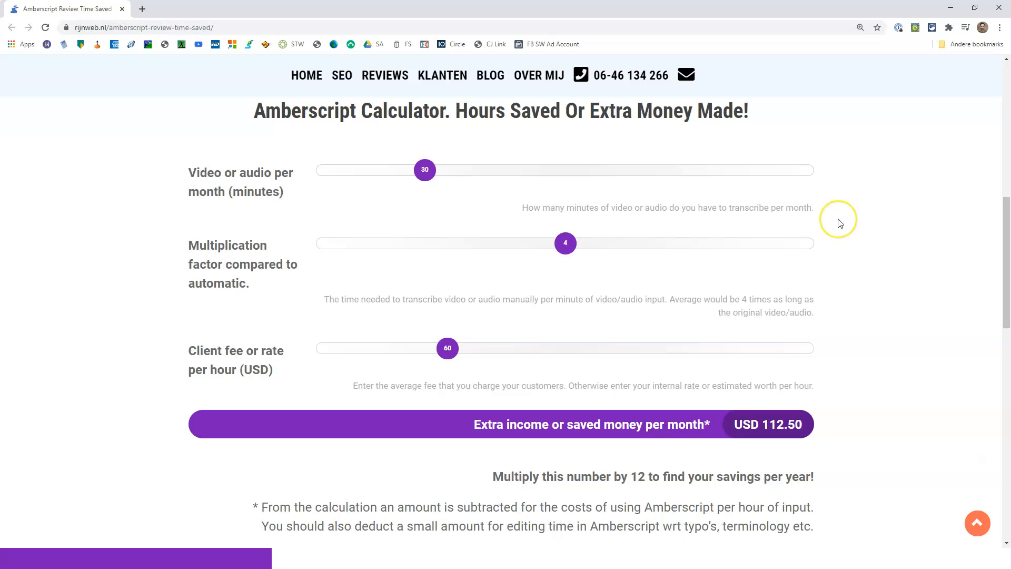
mouse_move(884, 259)
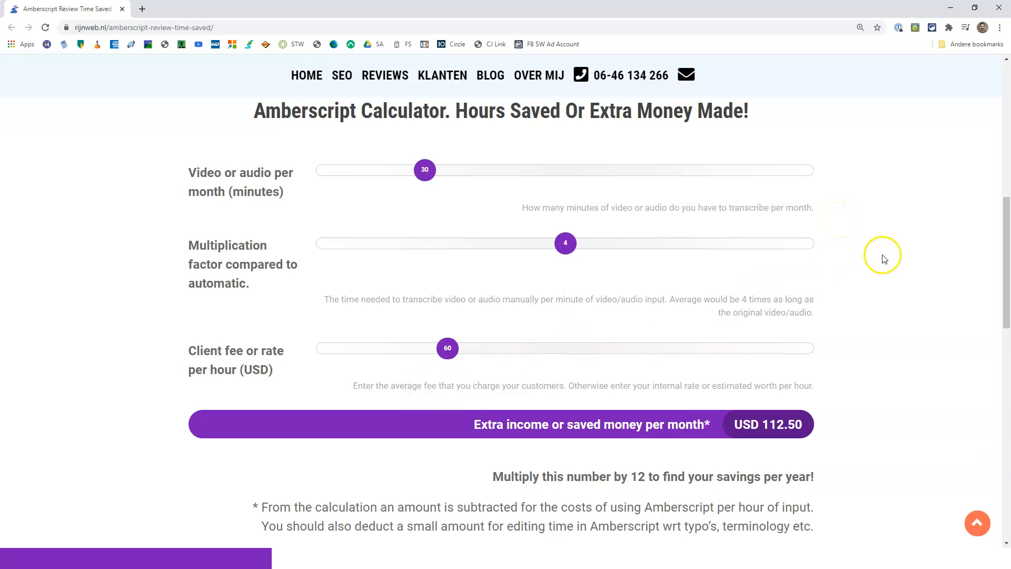
mouse_move(888, 258)
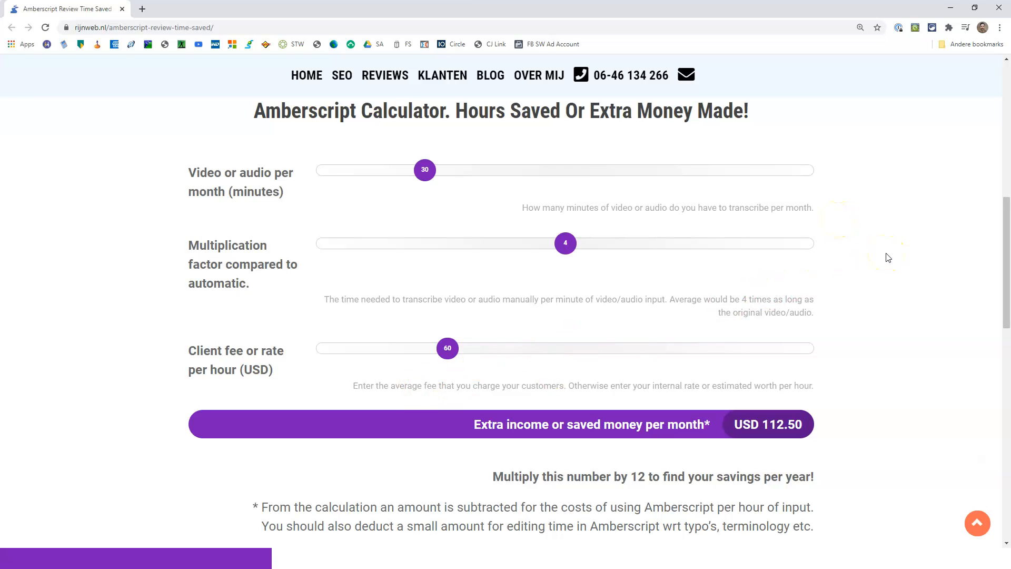
mouse_move(852, 242)
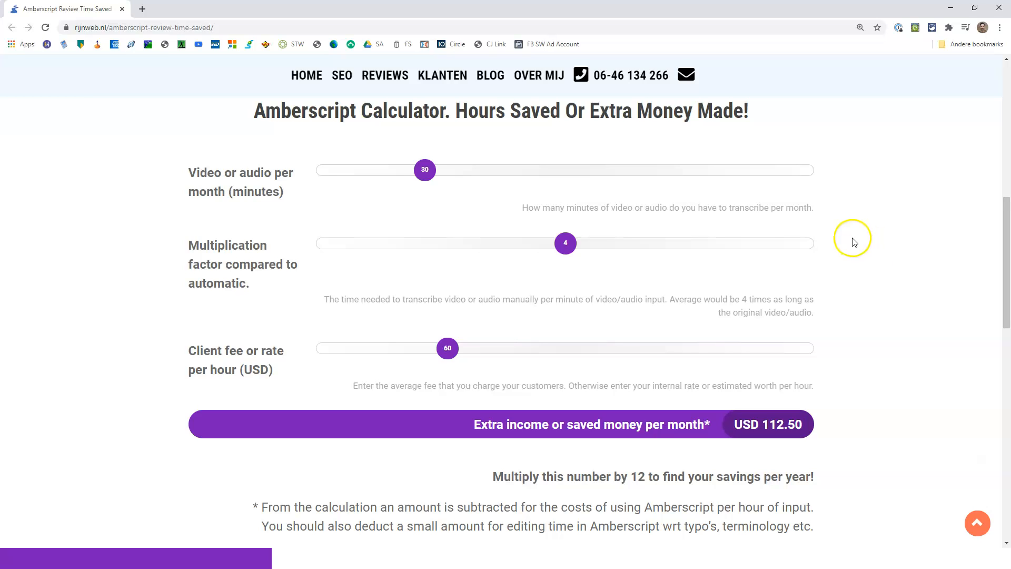
mouse_move(885, 238)
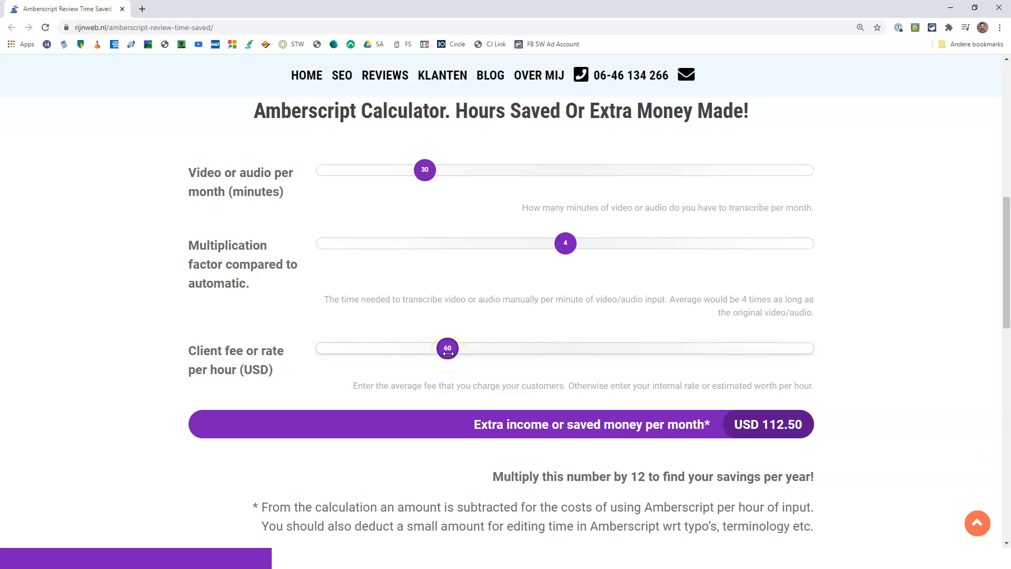
mouse_move(909, 253)
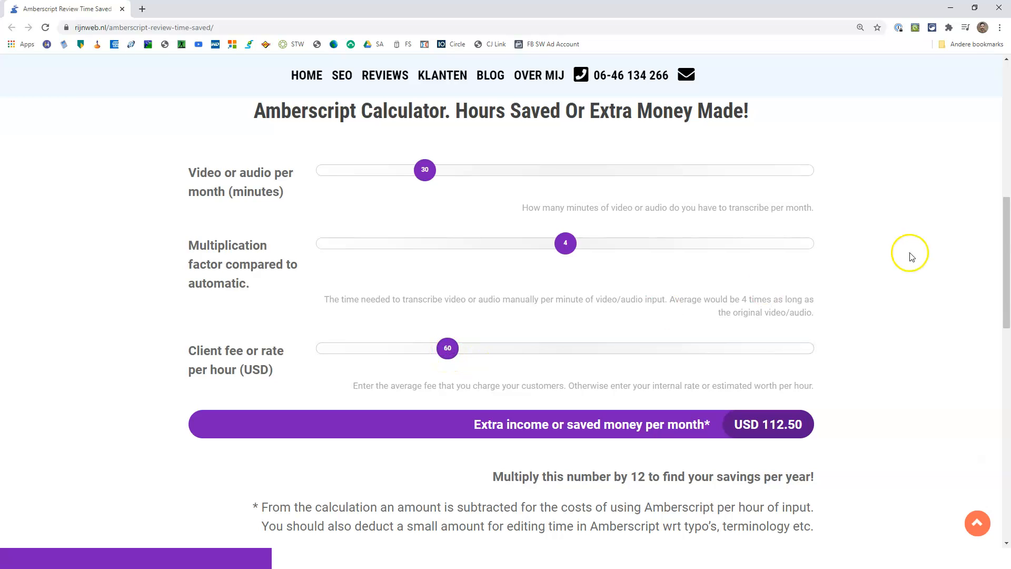
mouse_move(911, 252)
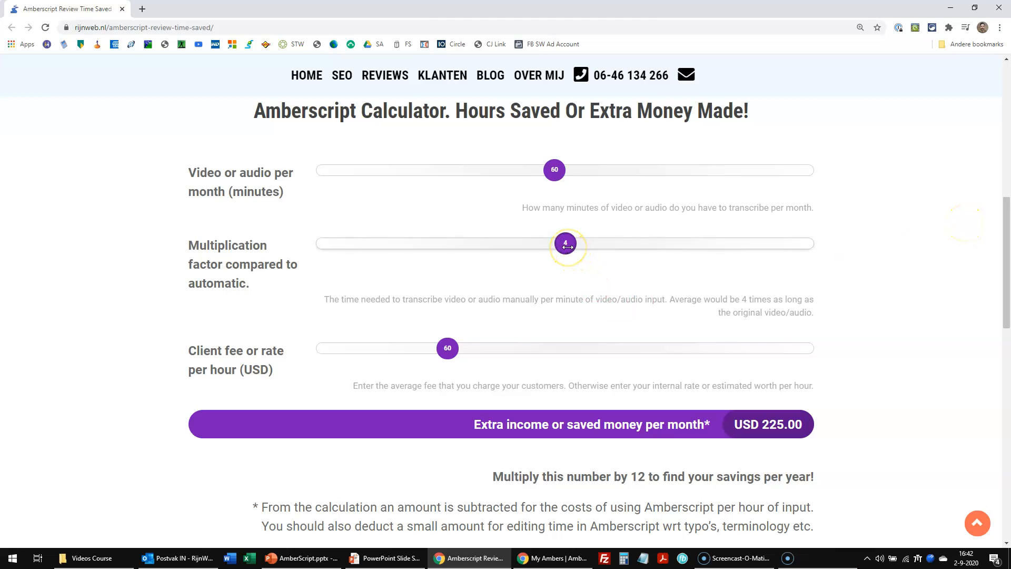
mouse_move(781, 462)
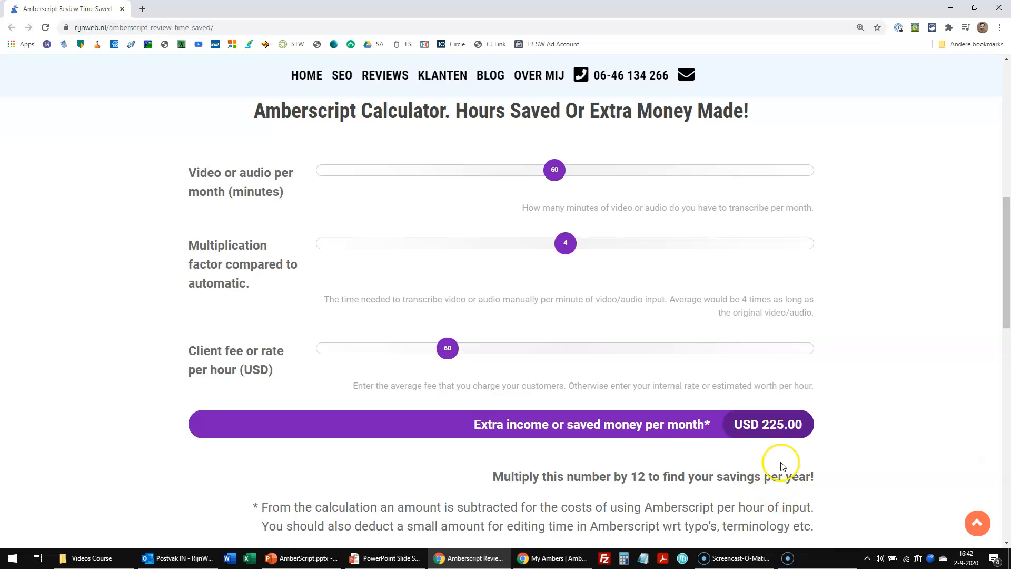
mouse_move(447, 347)
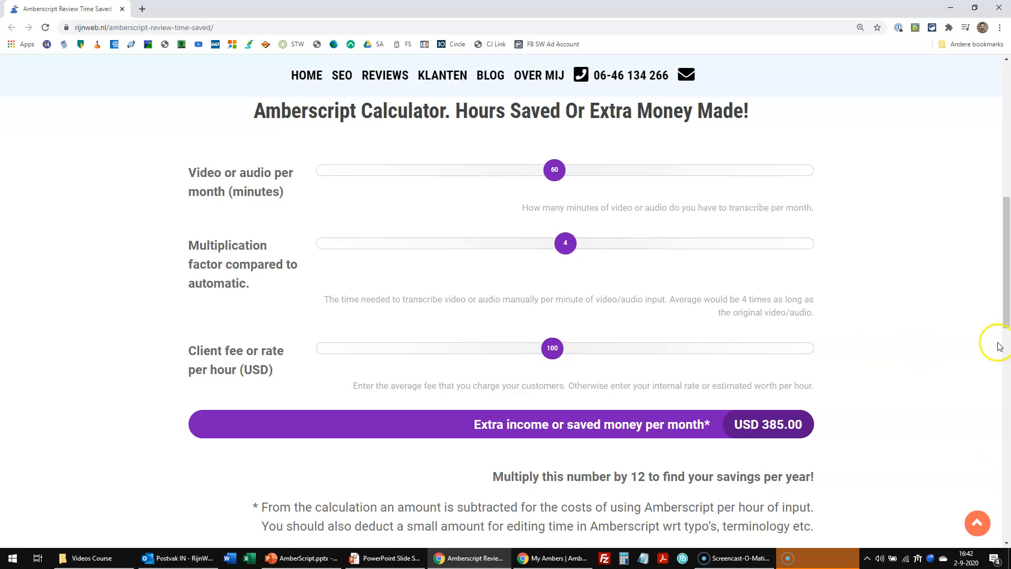
- Scroll down the Rijnweb calculator to the minutes, factor and client fee sliders
scroll("down", 3)
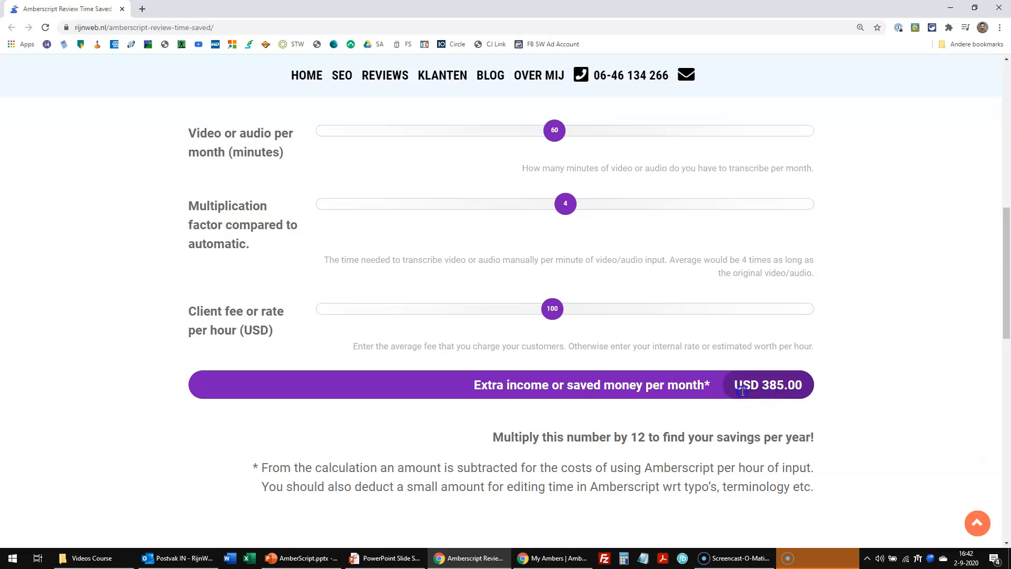
mouse_move(782, 421)
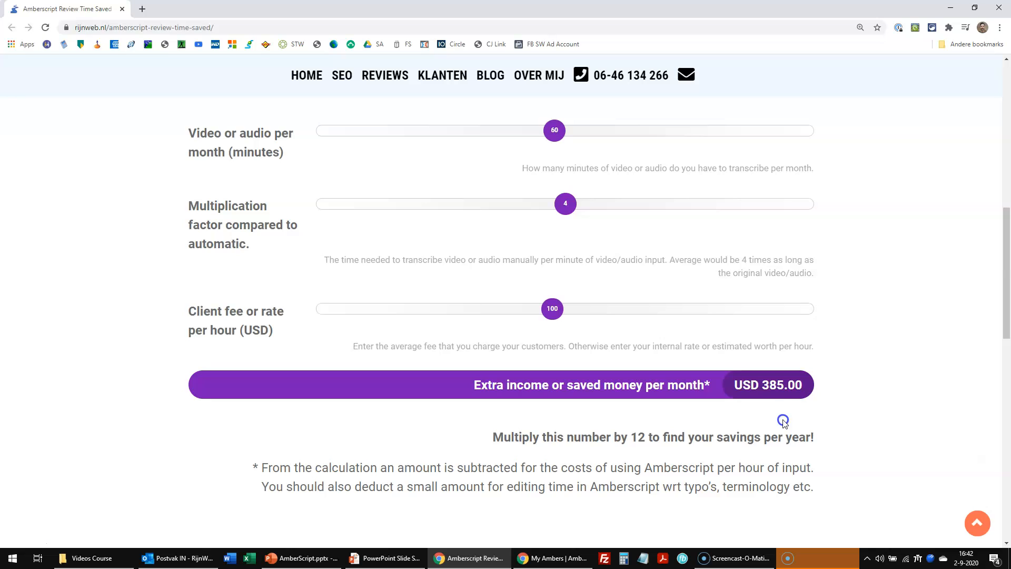
mouse_move(710, 204)
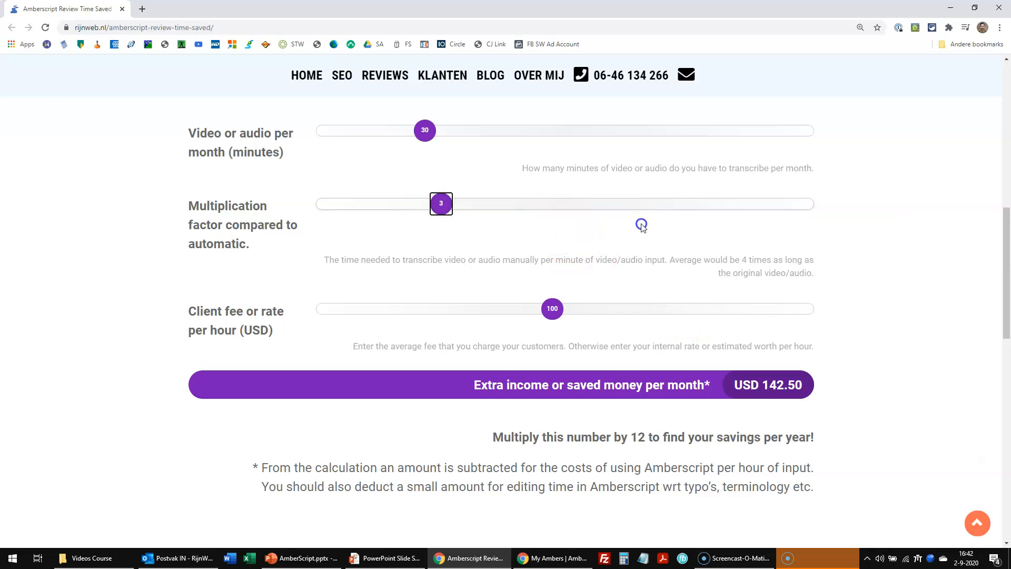
mouse_move(865, 230)
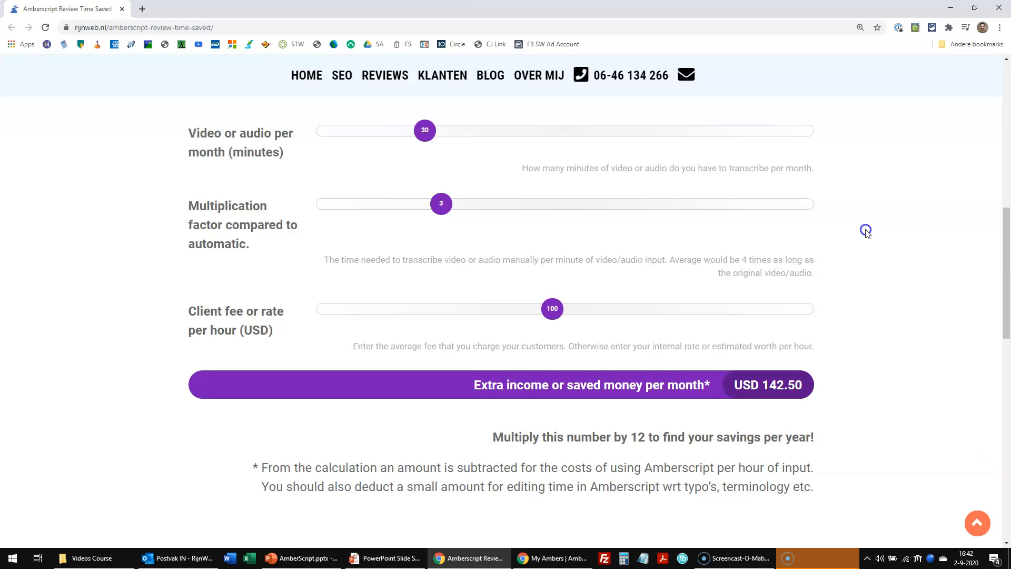
mouse_move(527, 321)
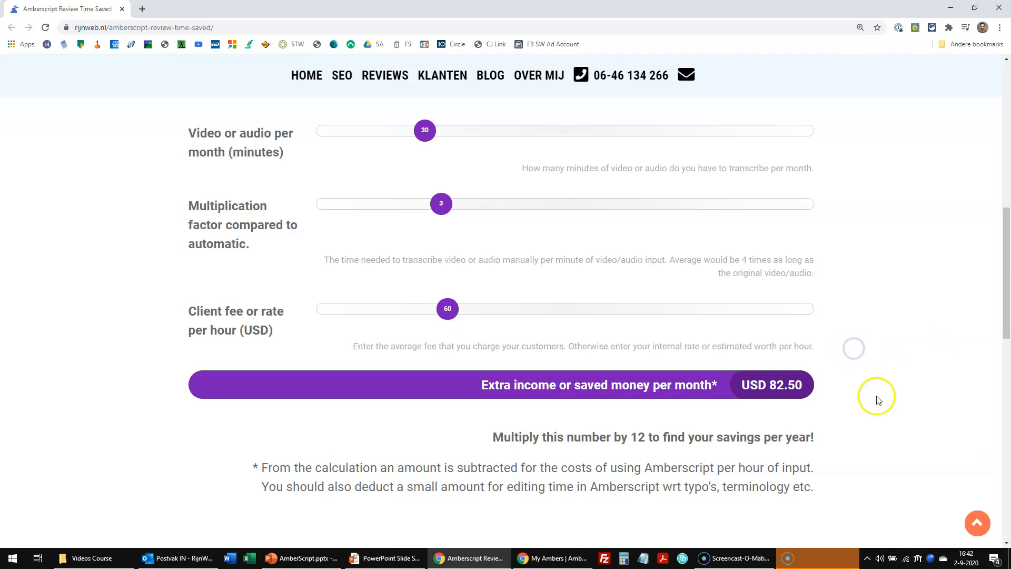
mouse_move(773, 402)
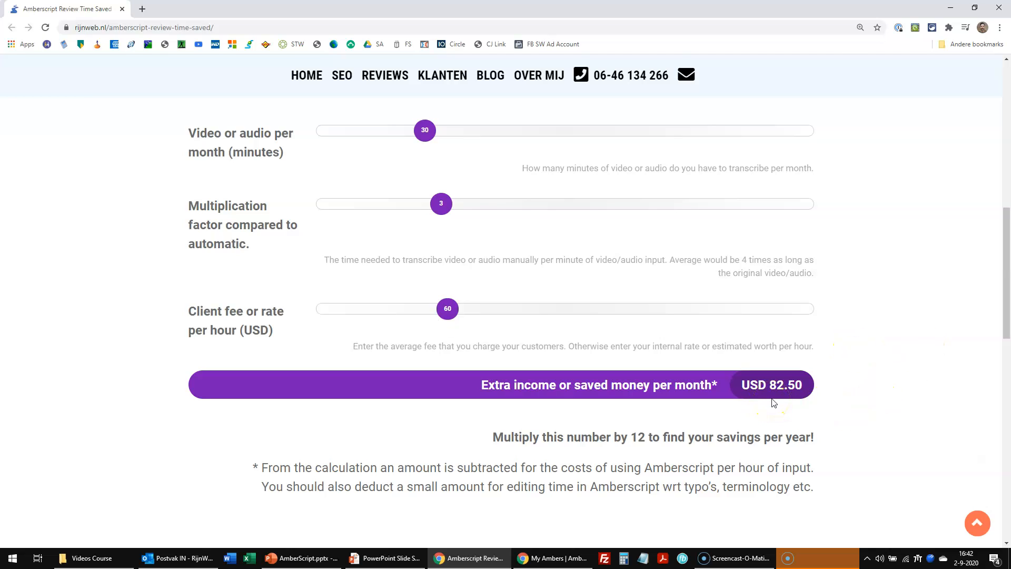
mouse_move(933, 307)
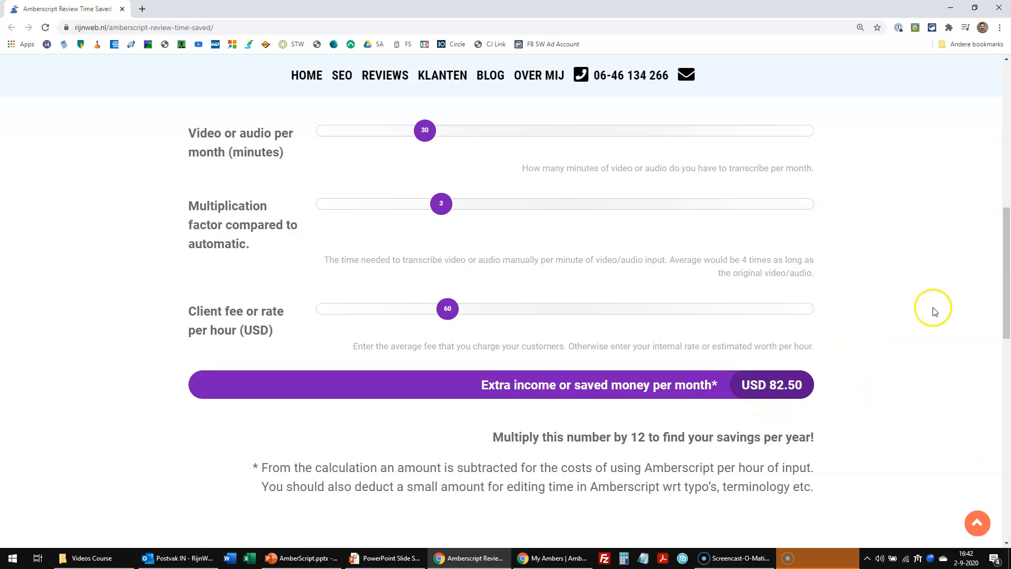
mouse_move(675, 281)
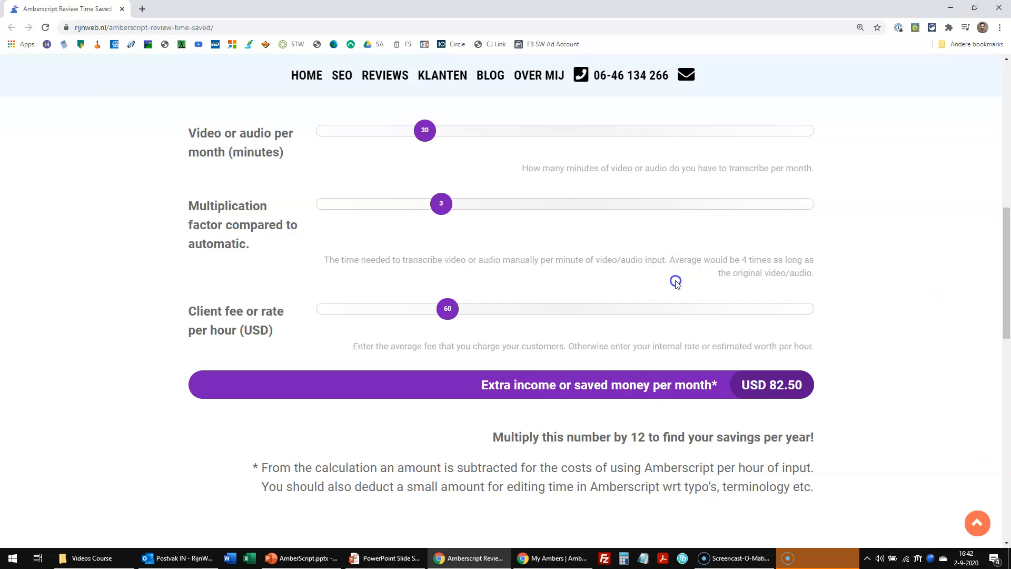
mouse_move(445, 230)
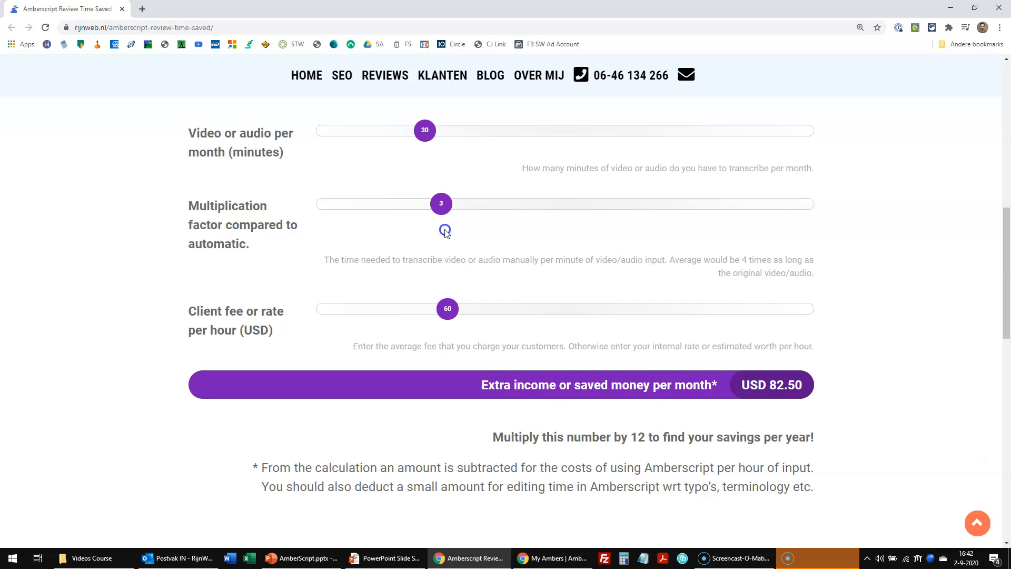
mouse_move(956, 211)
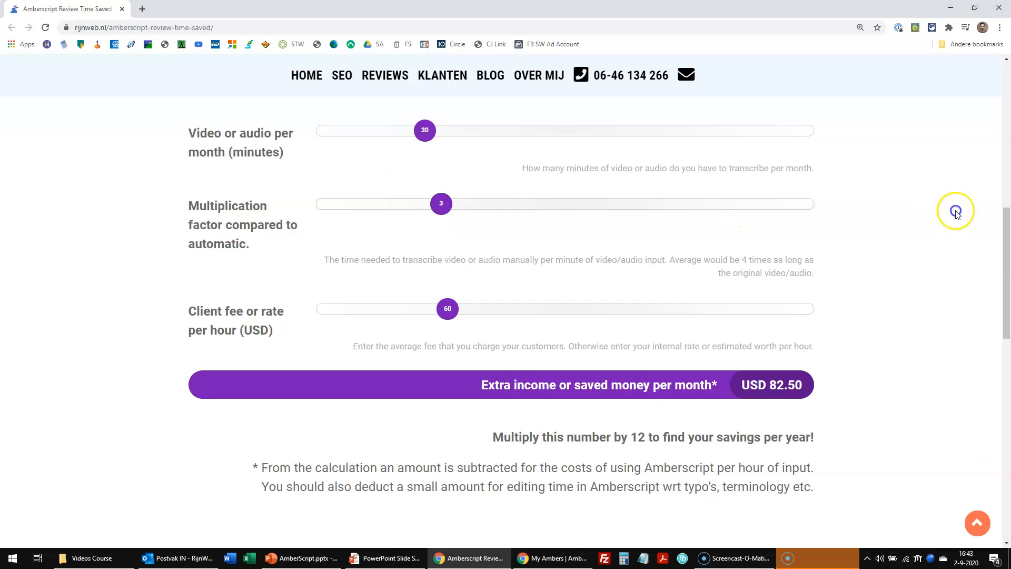
mouse_move(918, 236)
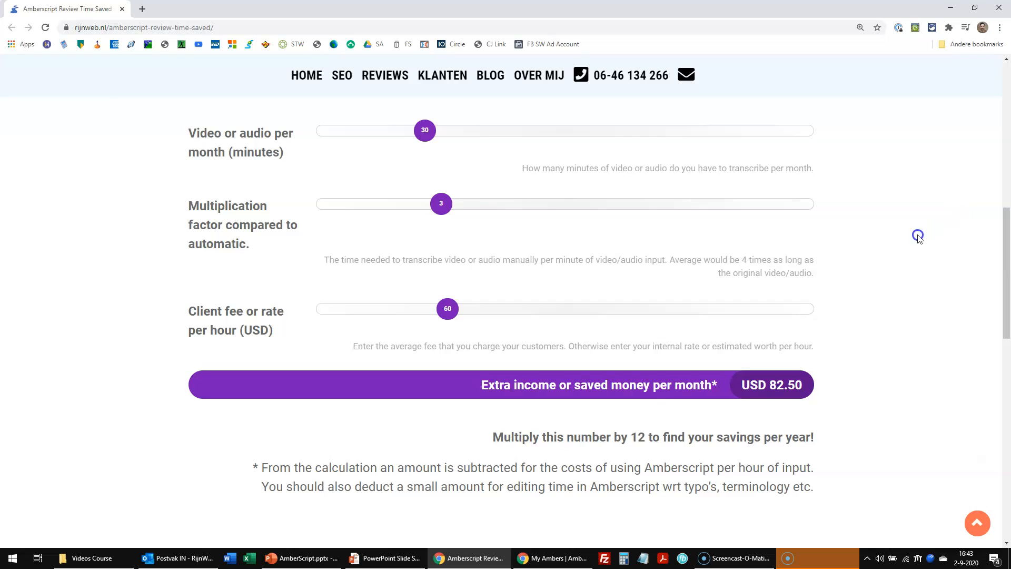
mouse_move(765, 386)
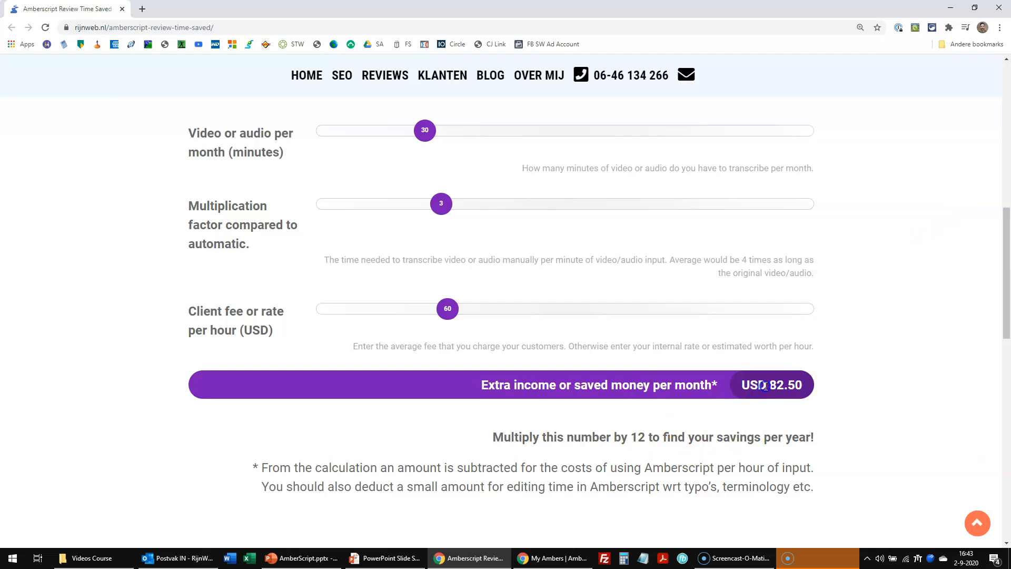
mouse_move(873, 275)
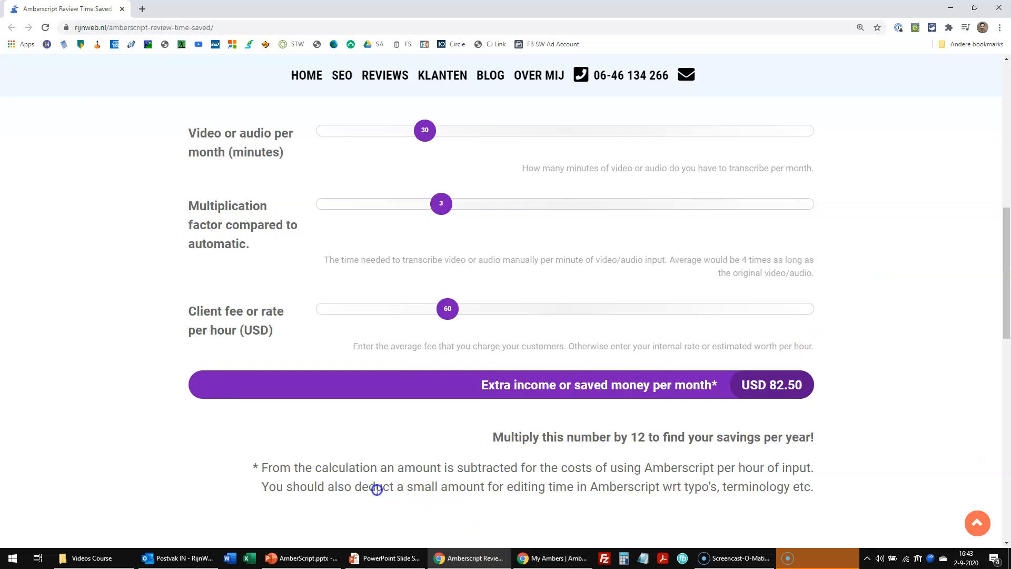
mouse_move(304, 480)
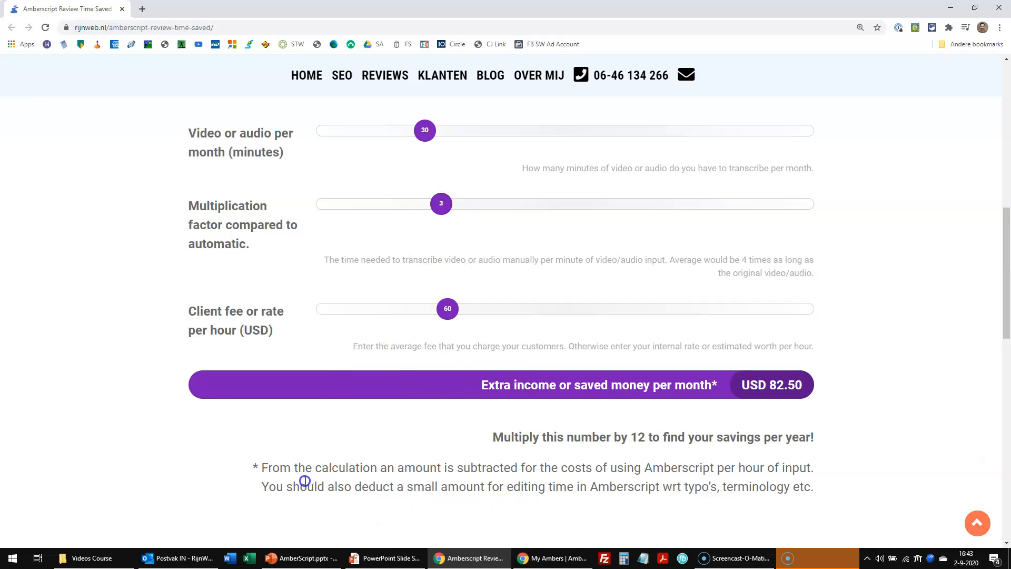
mouse_move(510, 468)
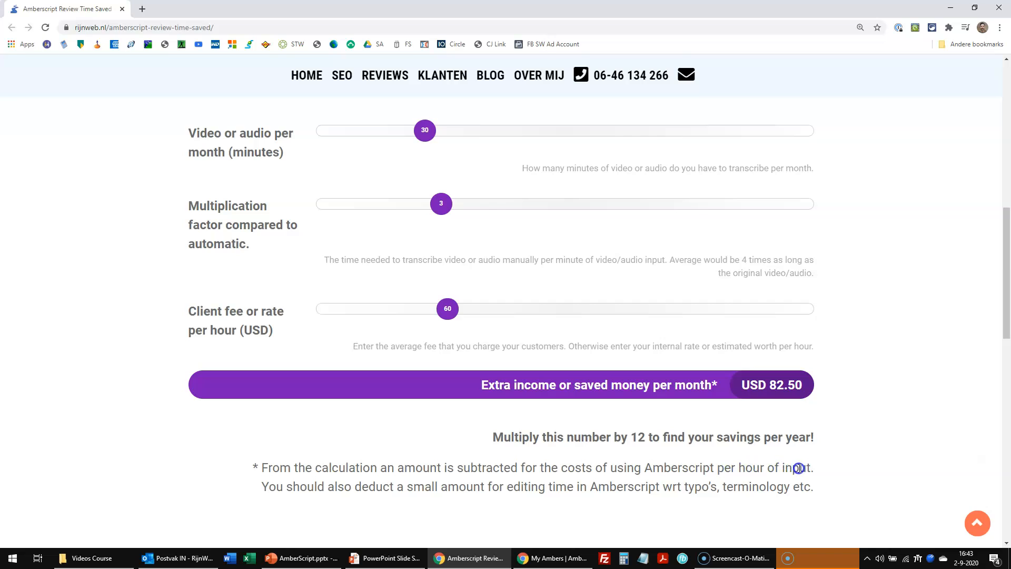
mouse_move(893, 304)
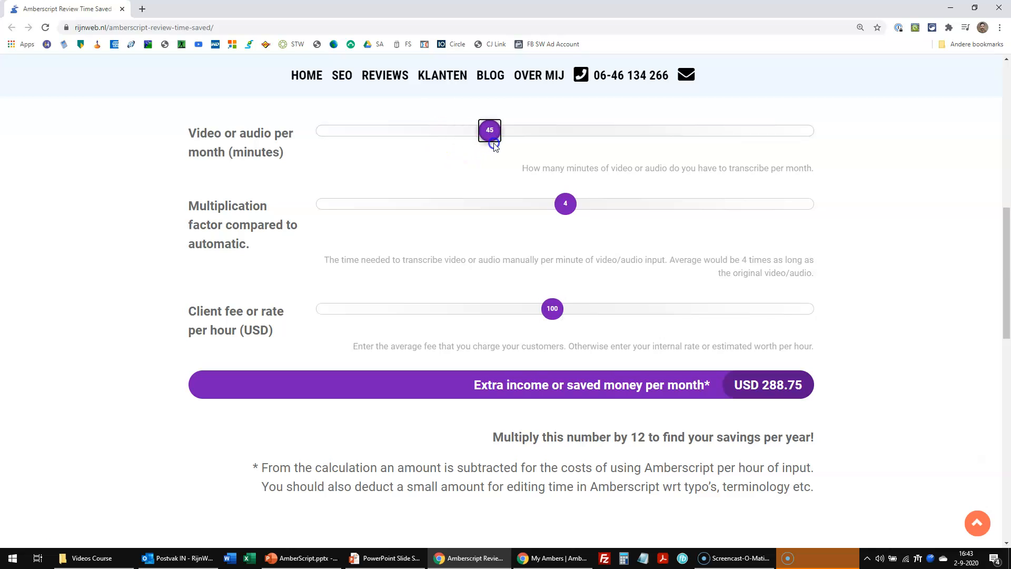
mouse_move(784, 334)
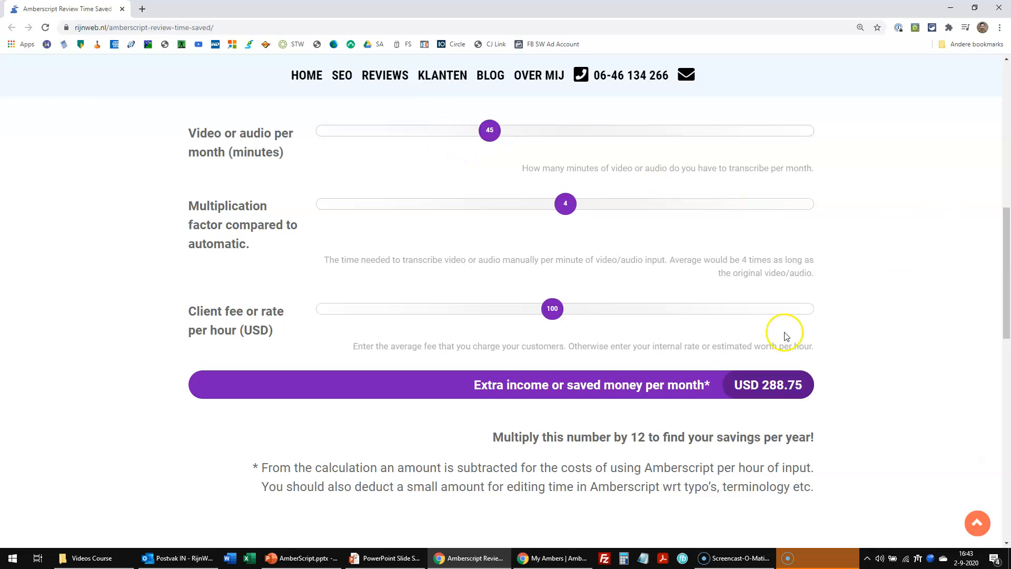
mouse_move(576, 281)
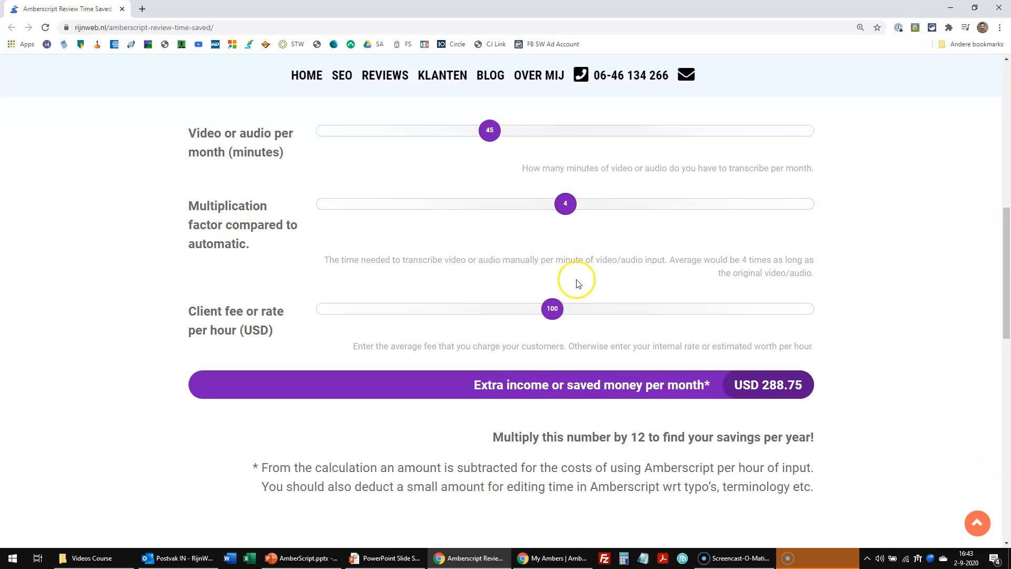
mouse_move(763, 386)
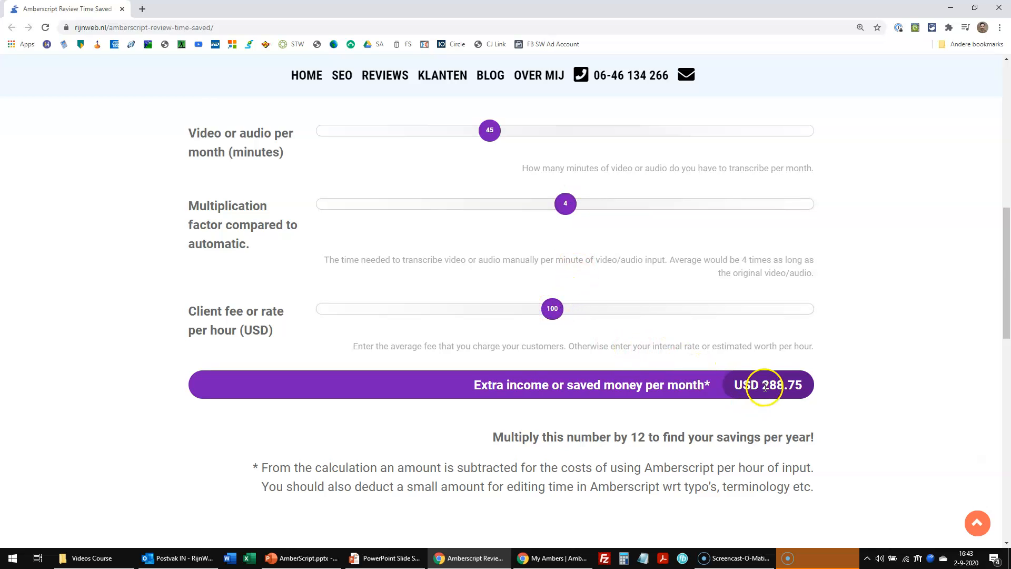
mouse_move(844, 315)
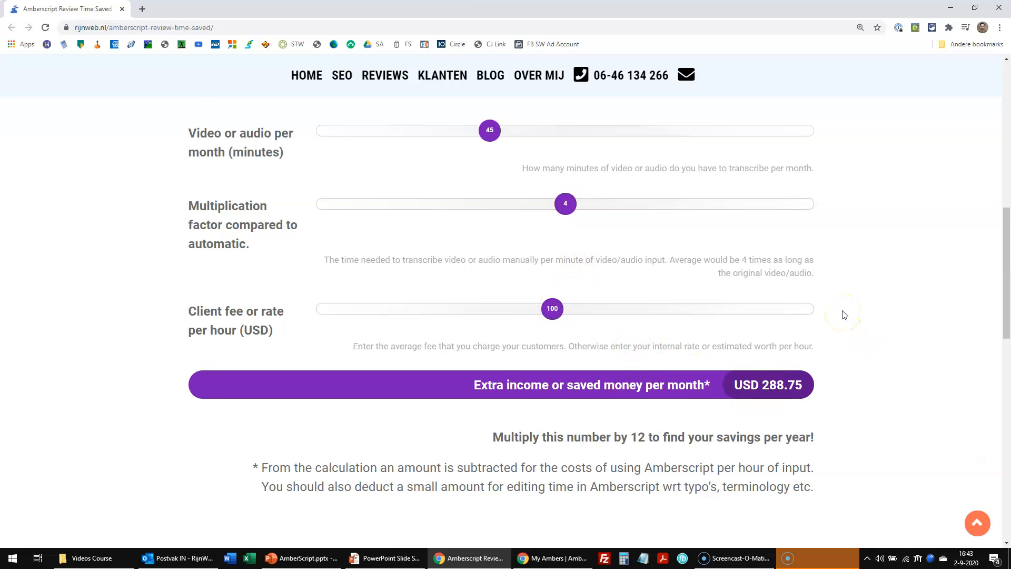
mouse_move(827, 310)
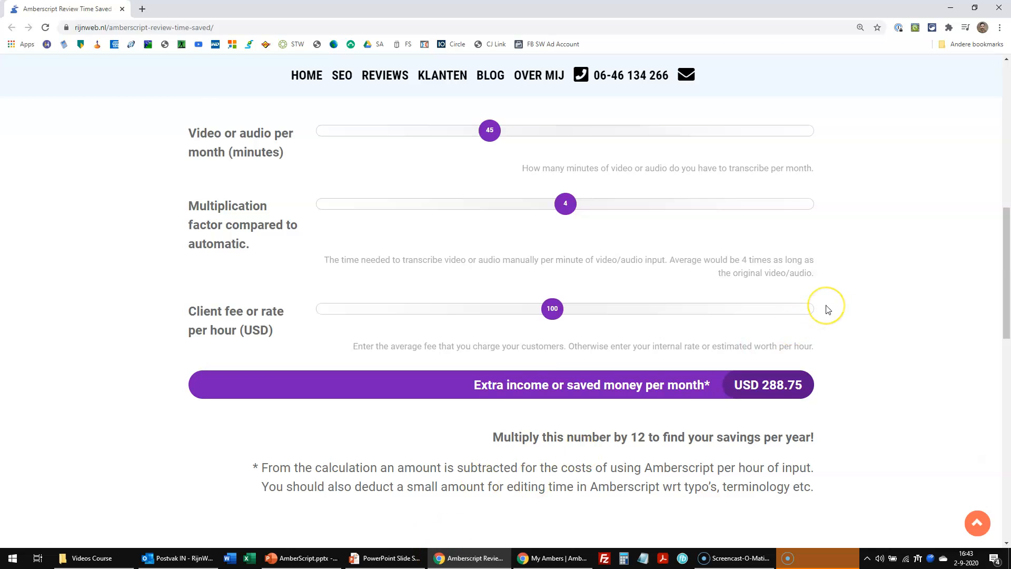
mouse_move(597, 482)
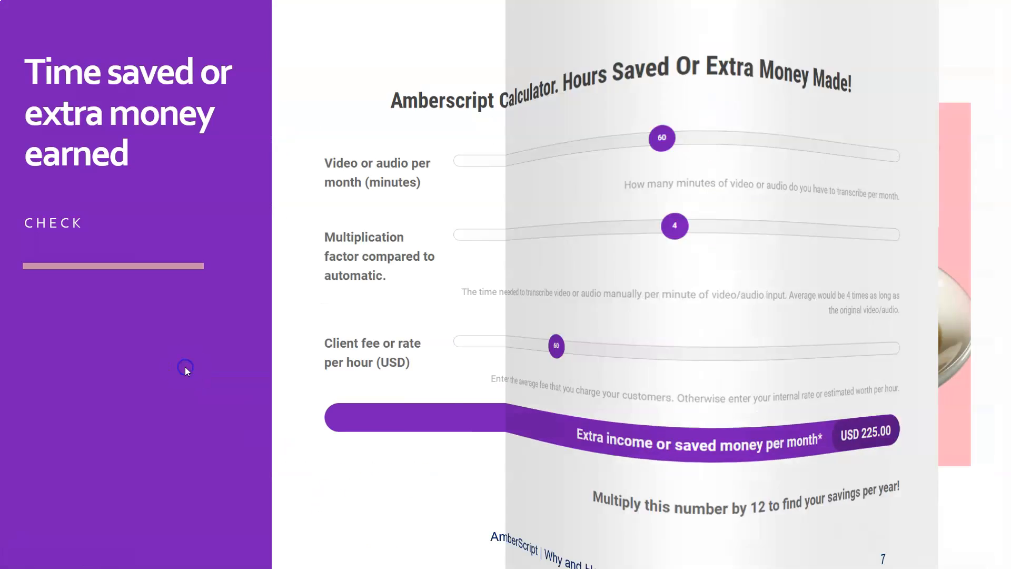
- Leave the calculator through the taskbar to reach the My Ambers recordings list
left_click(11, 558)
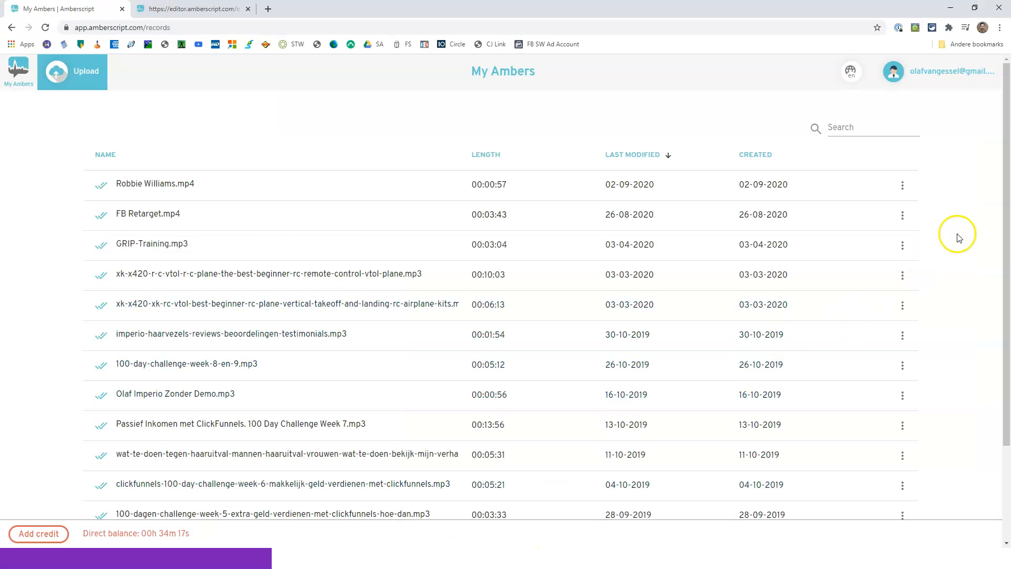
mouse_move(172, 184)
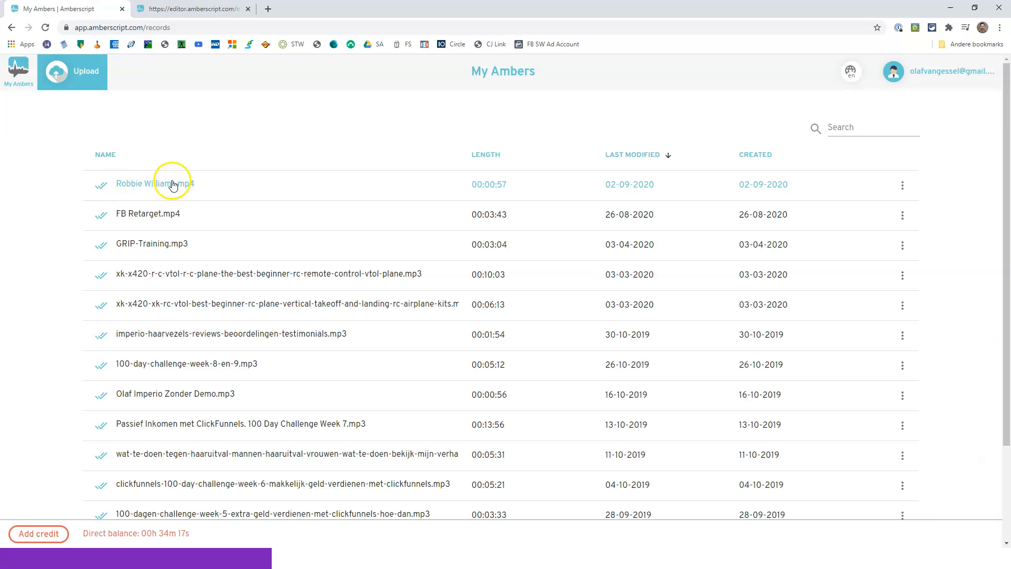
mouse_move(172, 185)
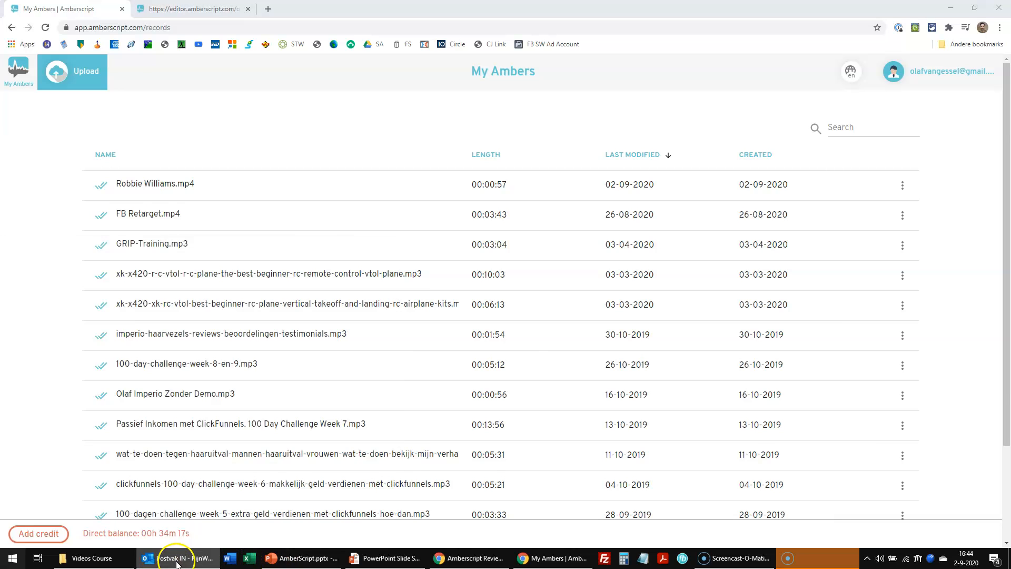
left_click(181, 558)
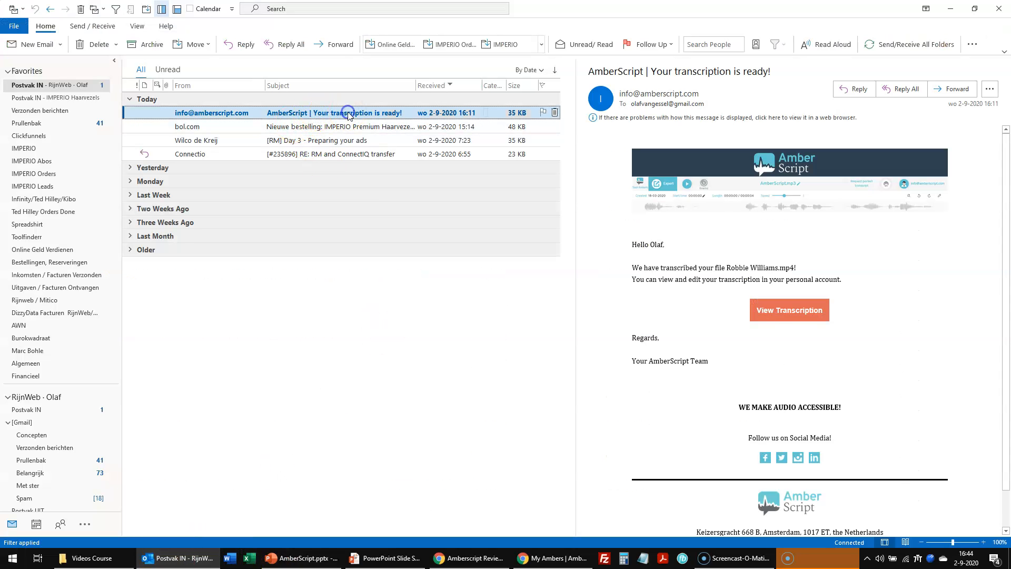
mouse_move(516, 127)
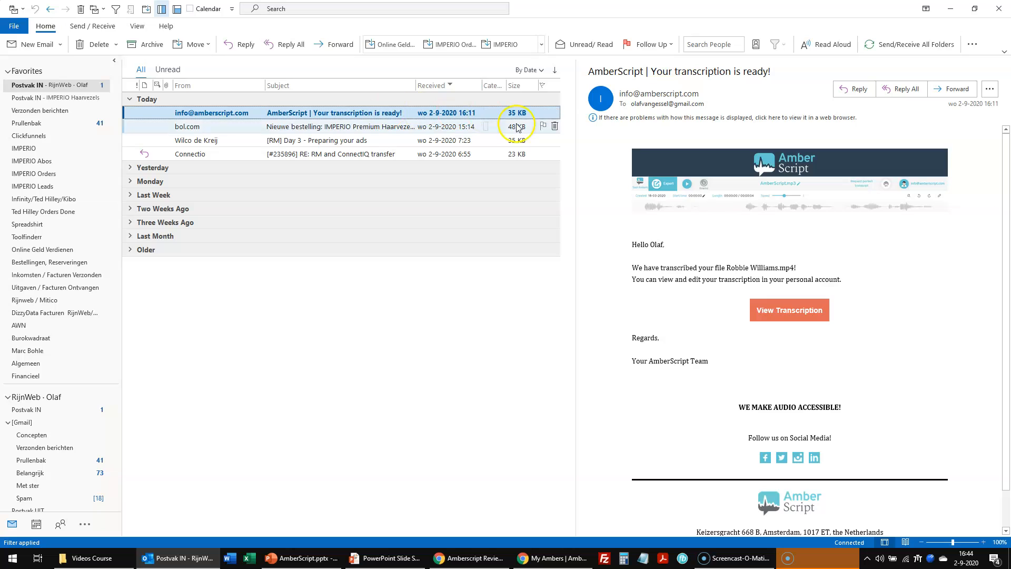
left_click(552, 558)
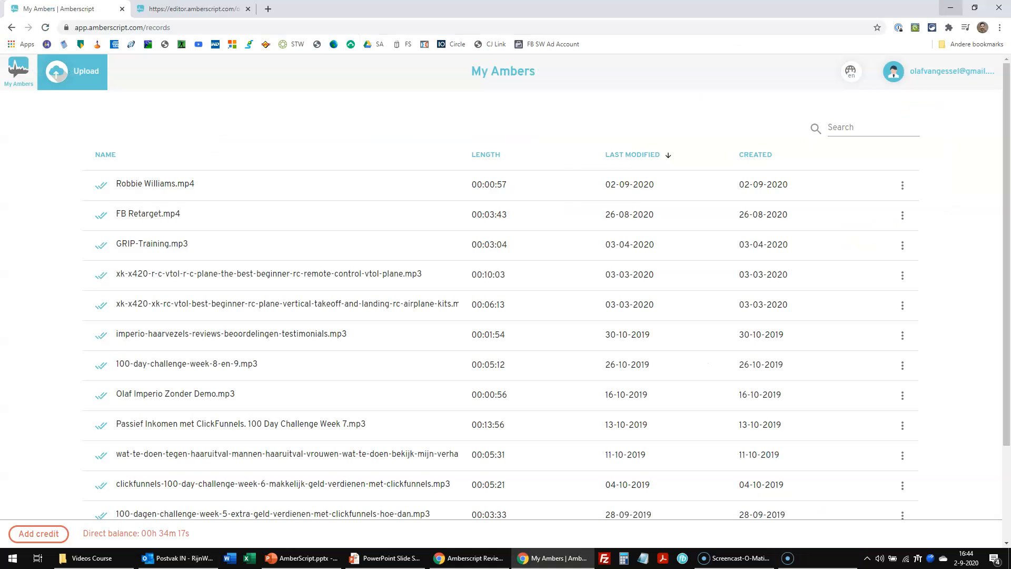
mouse_move(154, 184)
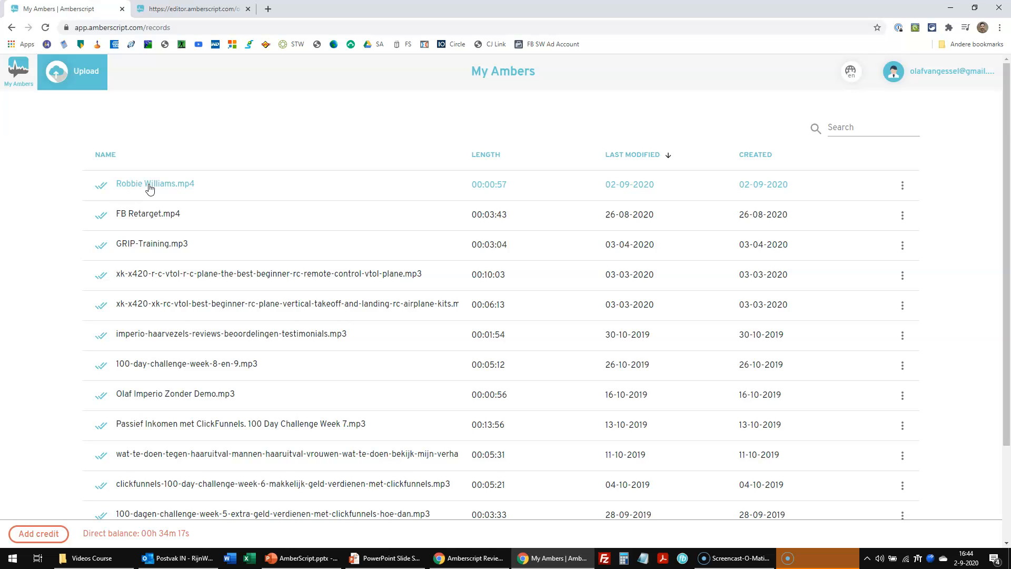
- Open the Robbie Williams.mp4 transcript, set speed to 0.6, and view then close the shortcuts
left_click(155, 184)
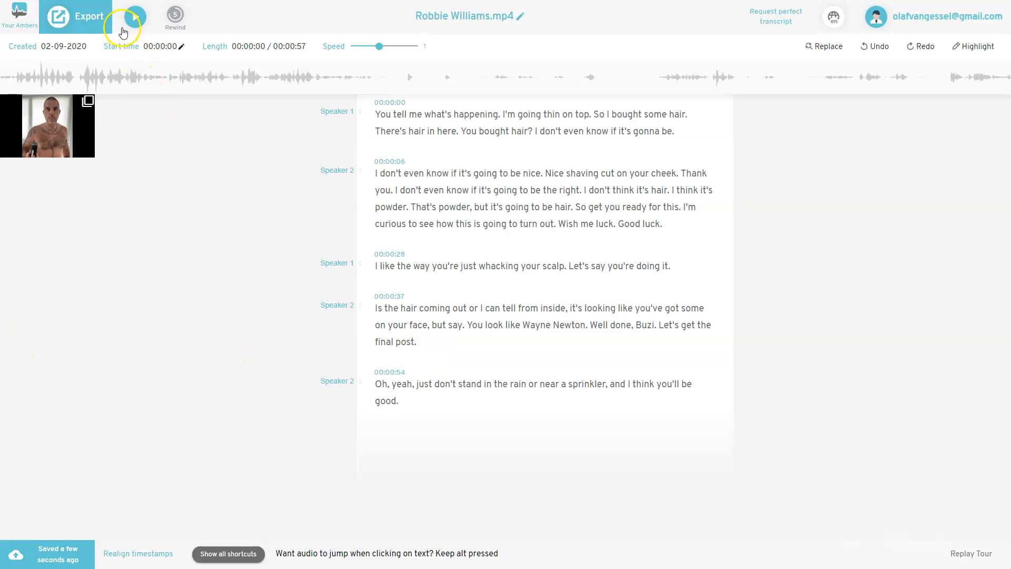
mouse_move(134, 16)
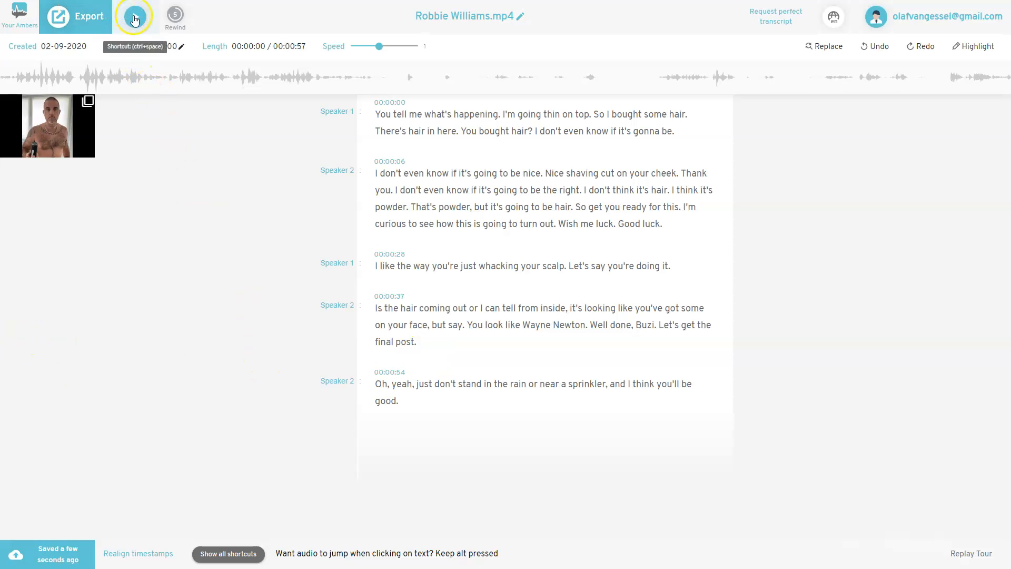
mouse_move(175, 17)
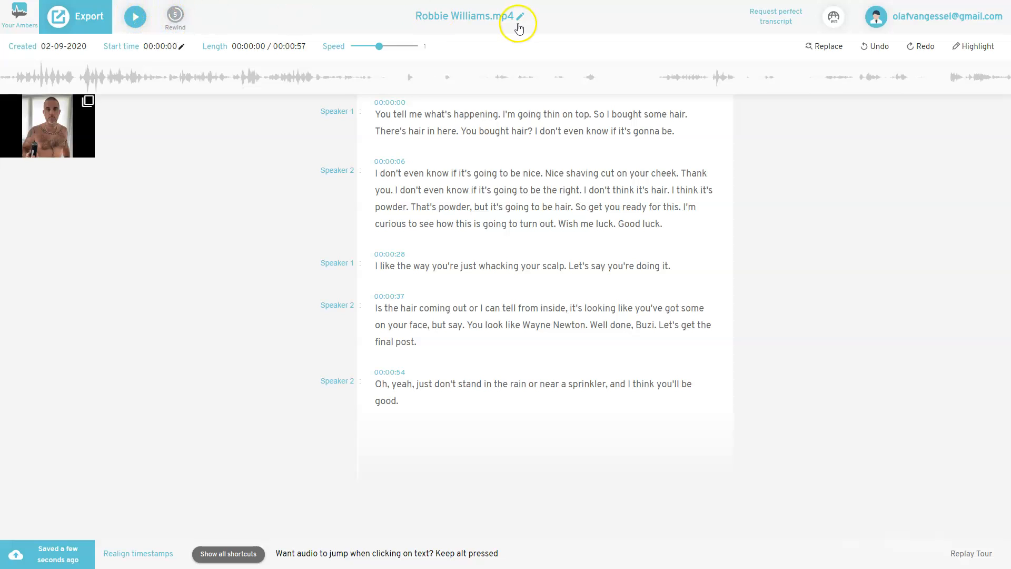
mouse_move(508, 25)
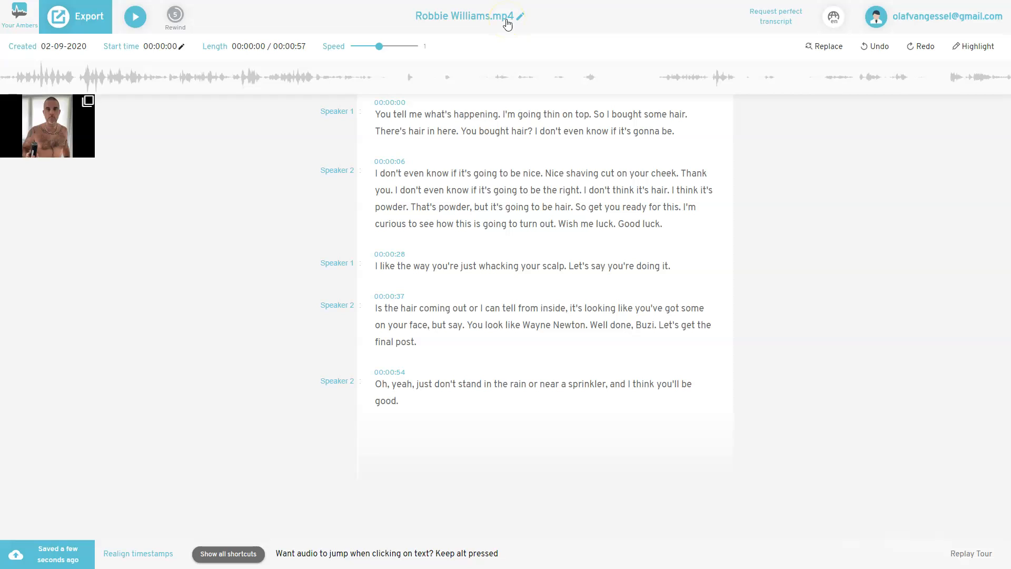
mouse_move(564, 29)
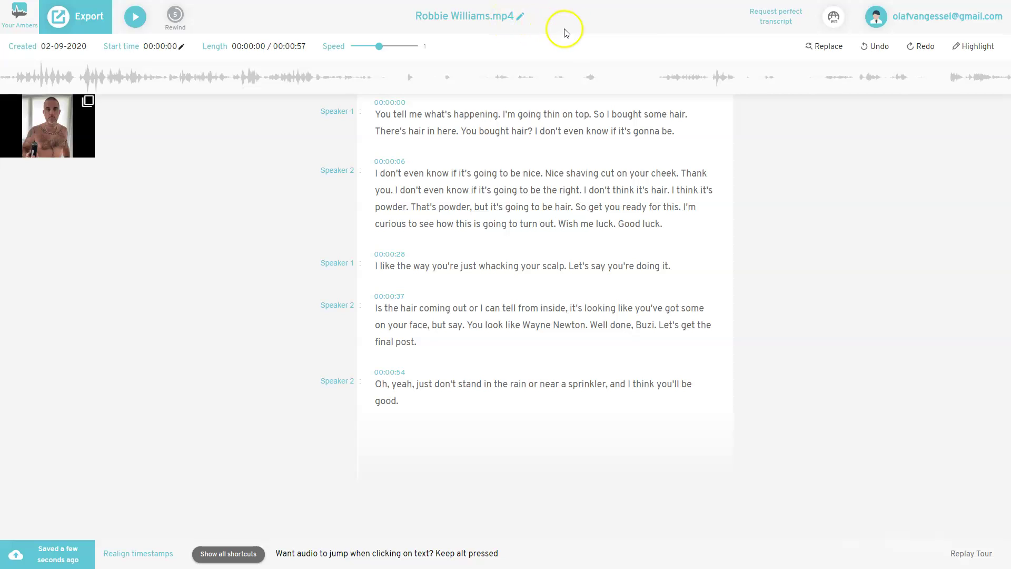
mouse_move(775, 16)
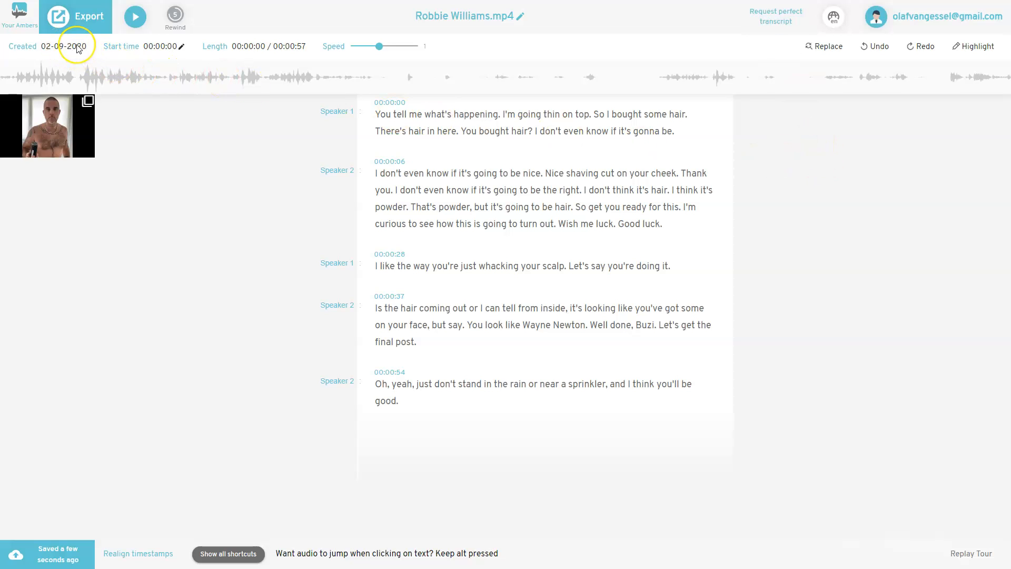
mouse_move(96, 51)
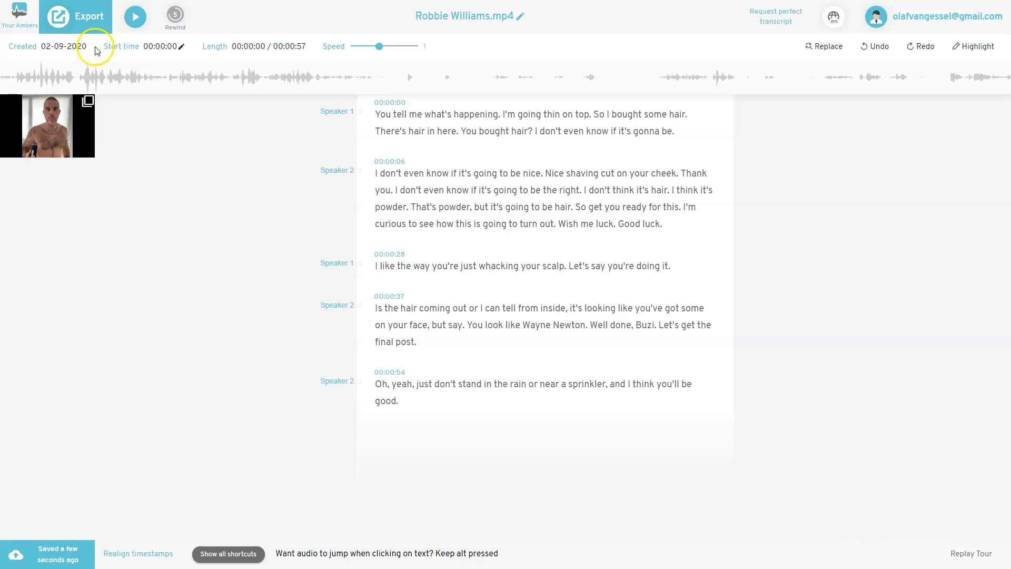
mouse_move(377, 46)
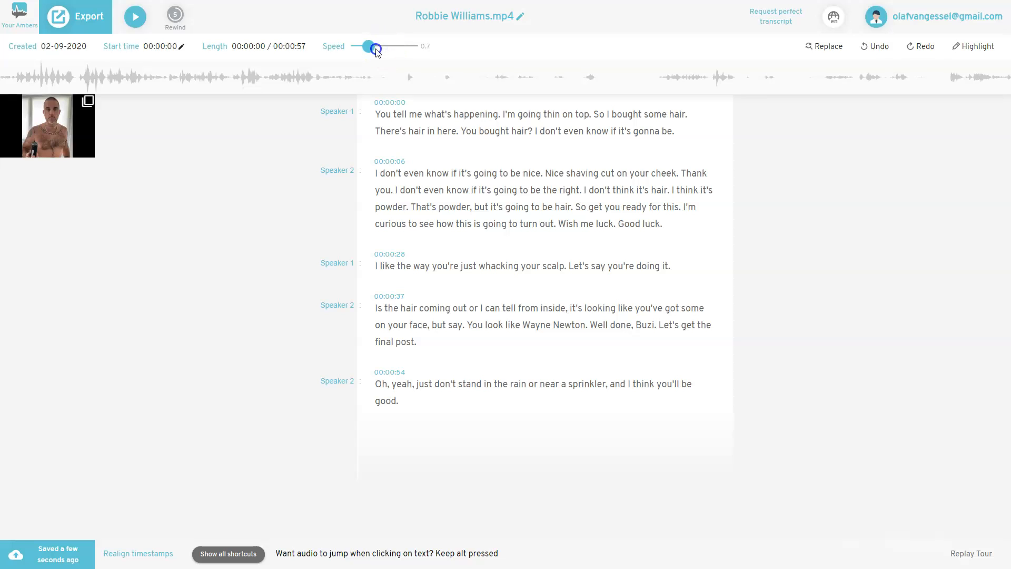
left_click_drag(376, 49, 365, 48)
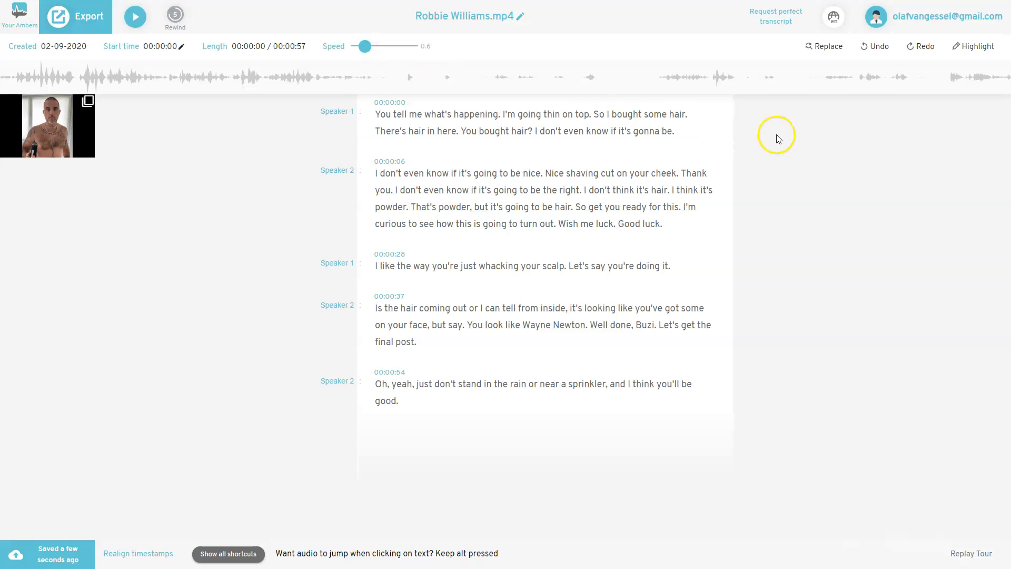
mouse_move(832, 17)
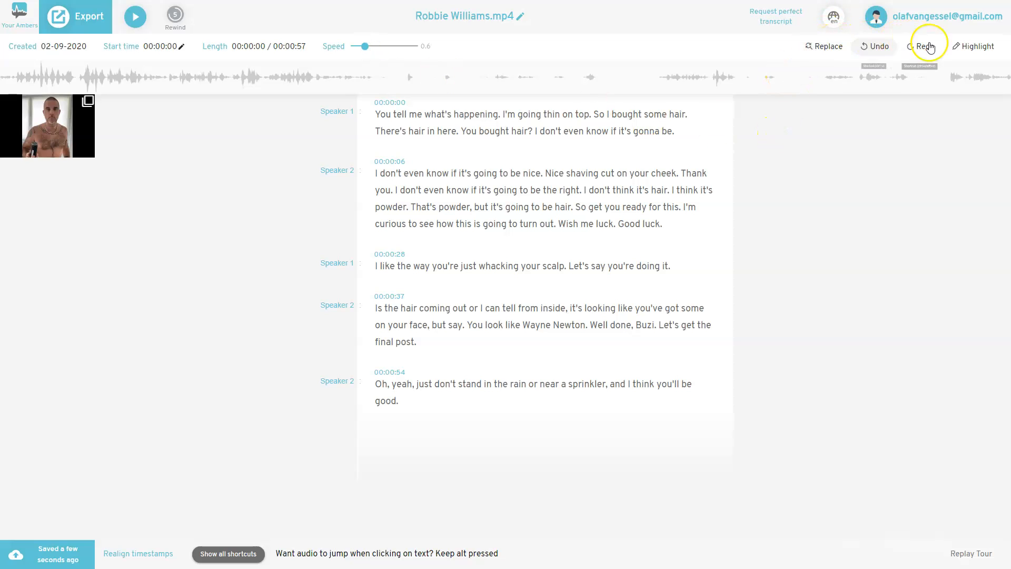
mouse_move(876, 205)
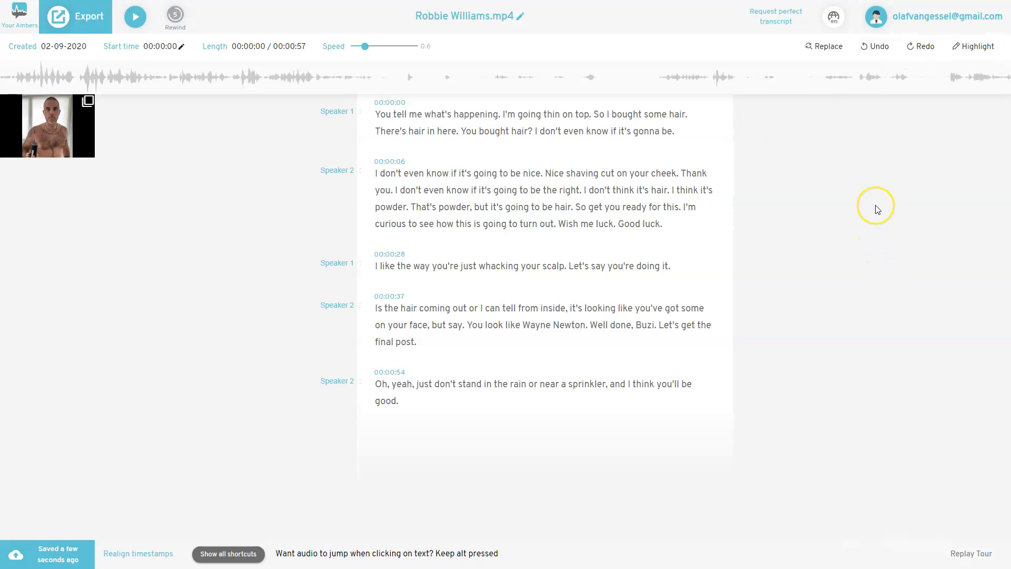
mouse_move(187, 260)
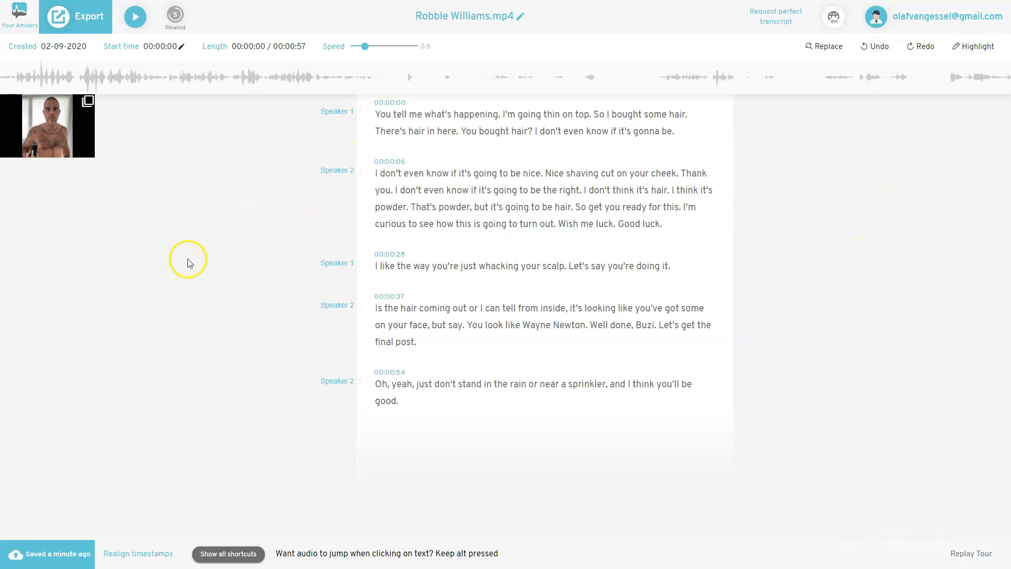
mouse_move(184, 316)
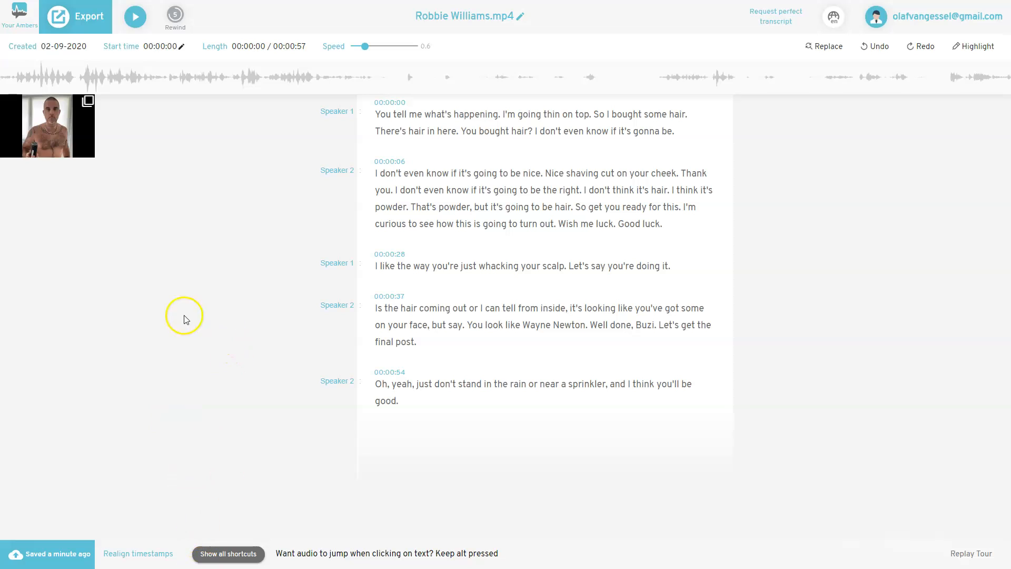
mouse_move(227, 553)
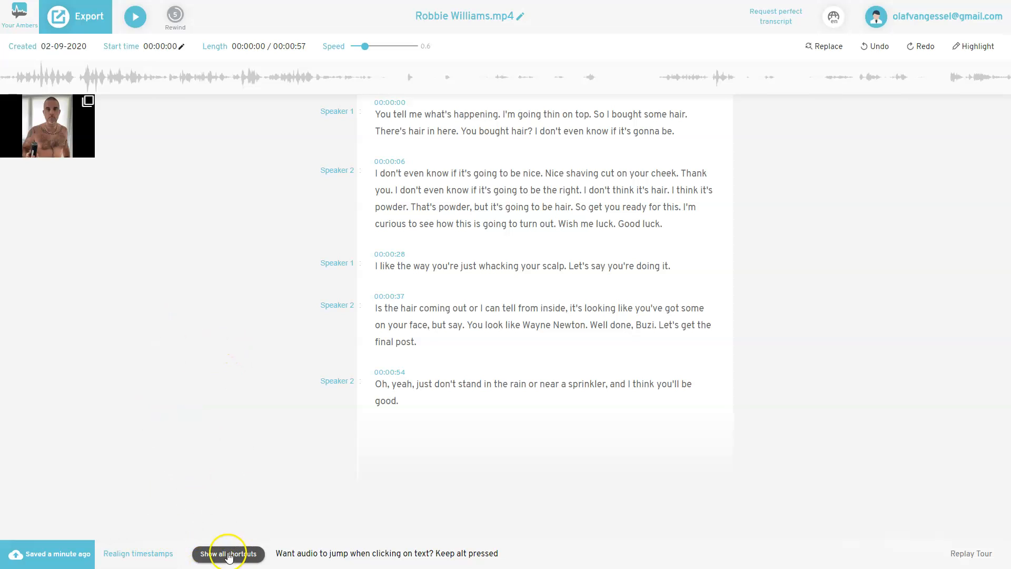
left_click(227, 553)
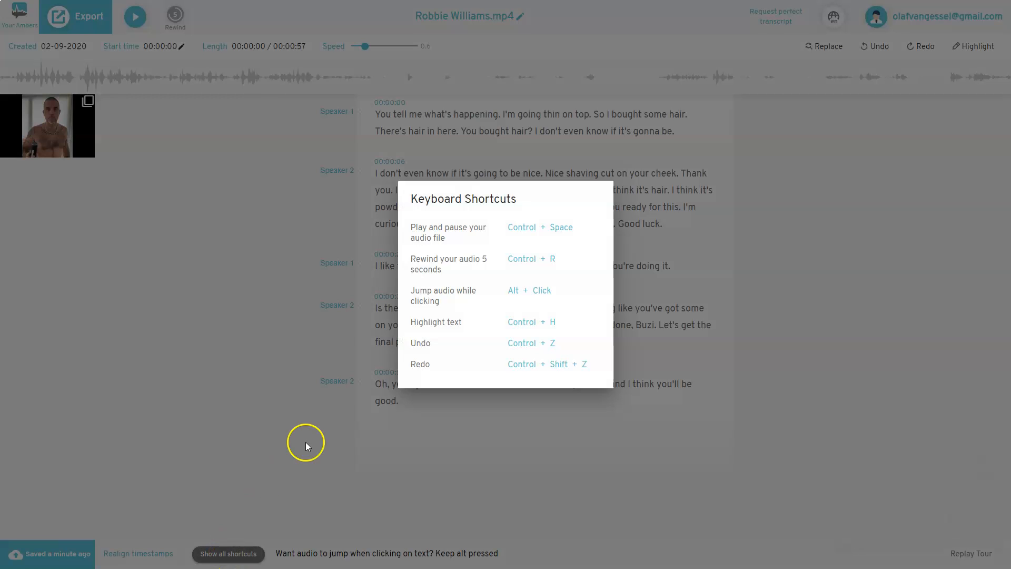
mouse_move(213, 558)
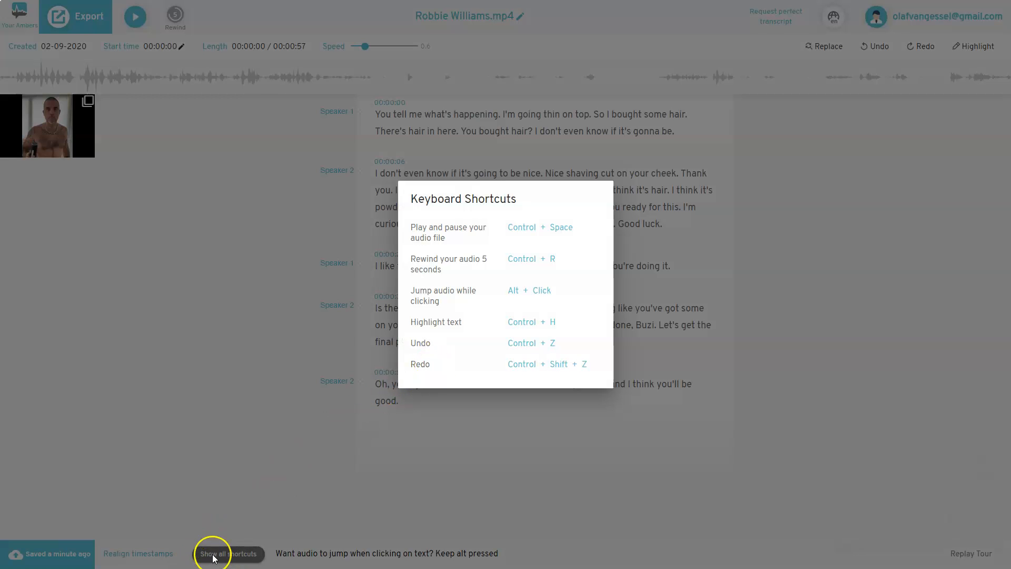
left_click(263, 353)
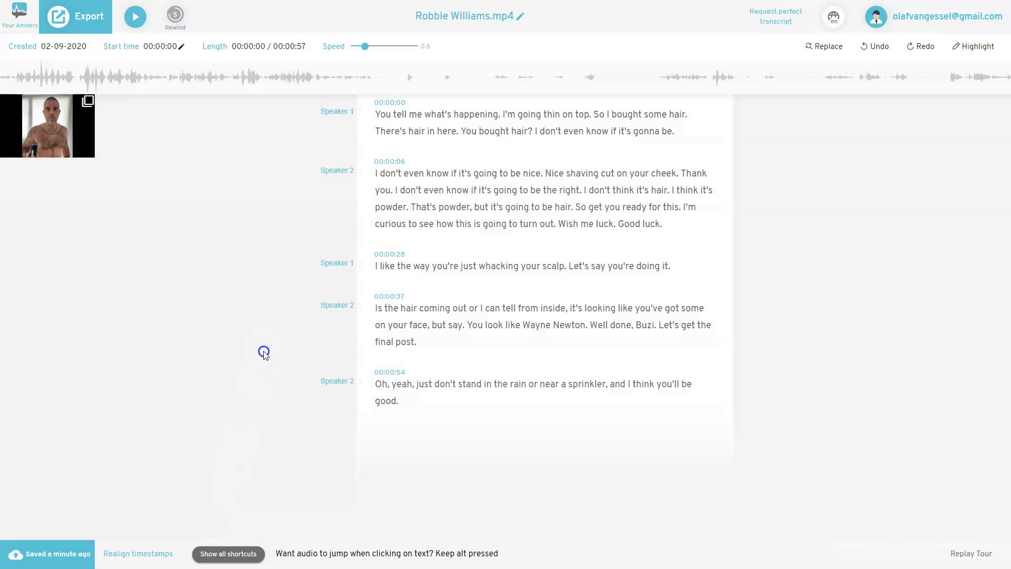
mouse_move(270, 355)
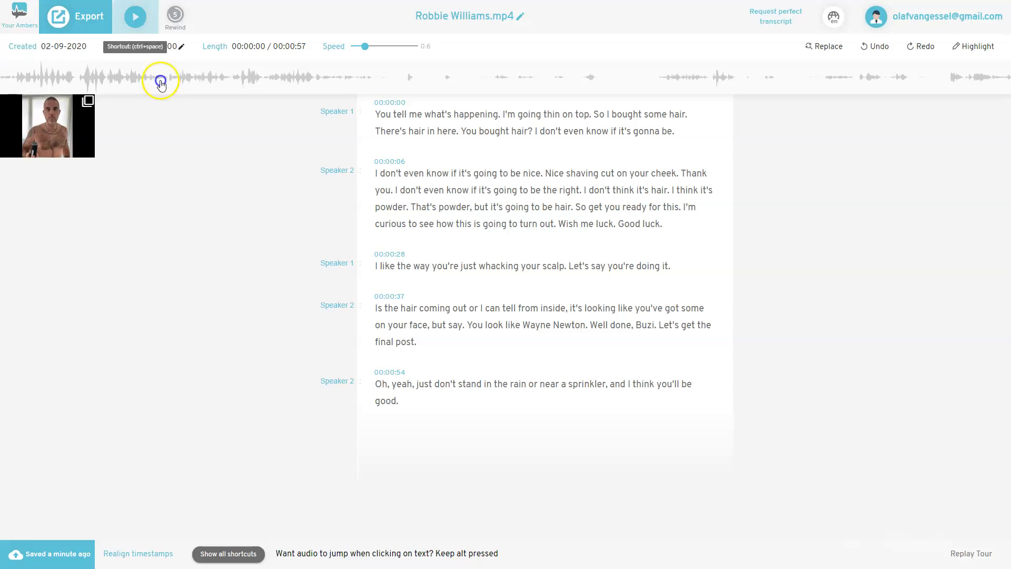
- Play Robbie Williams.mp4 at speed 1 through to its 00:00:57 end
left_click(135, 16)
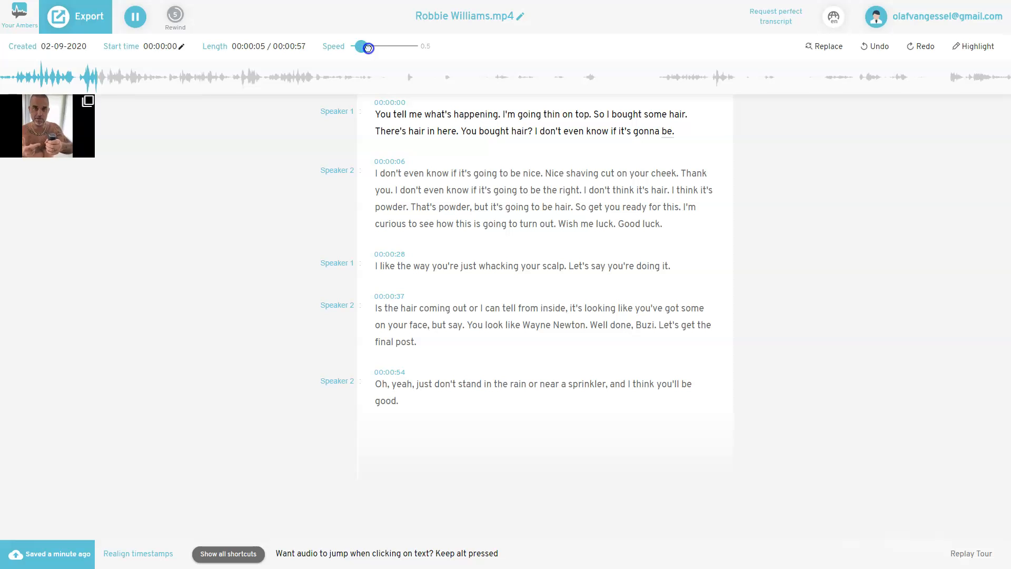
left_click_drag(367, 48, 377, 48)
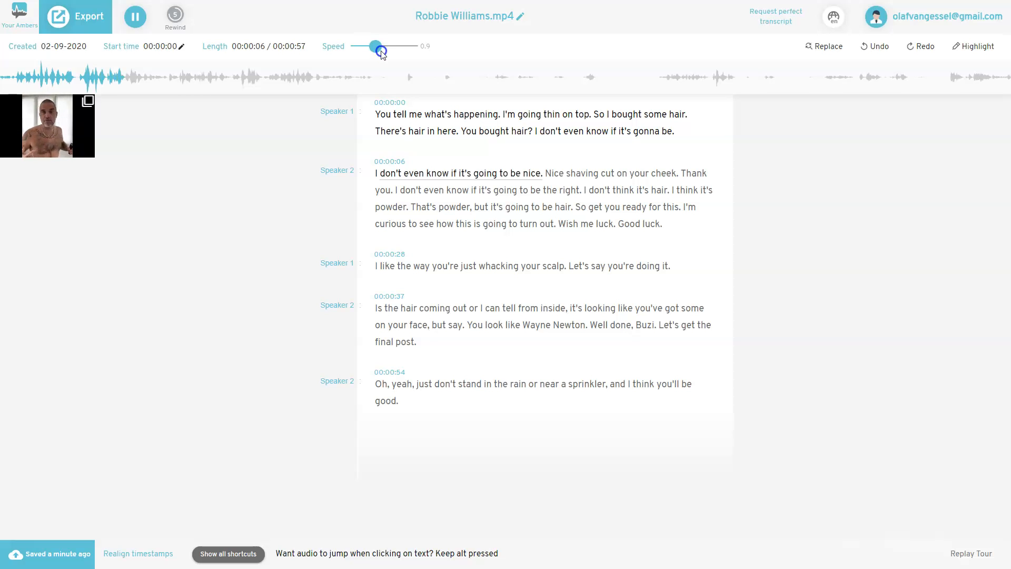
left_click_drag(376, 48, 379, 48)
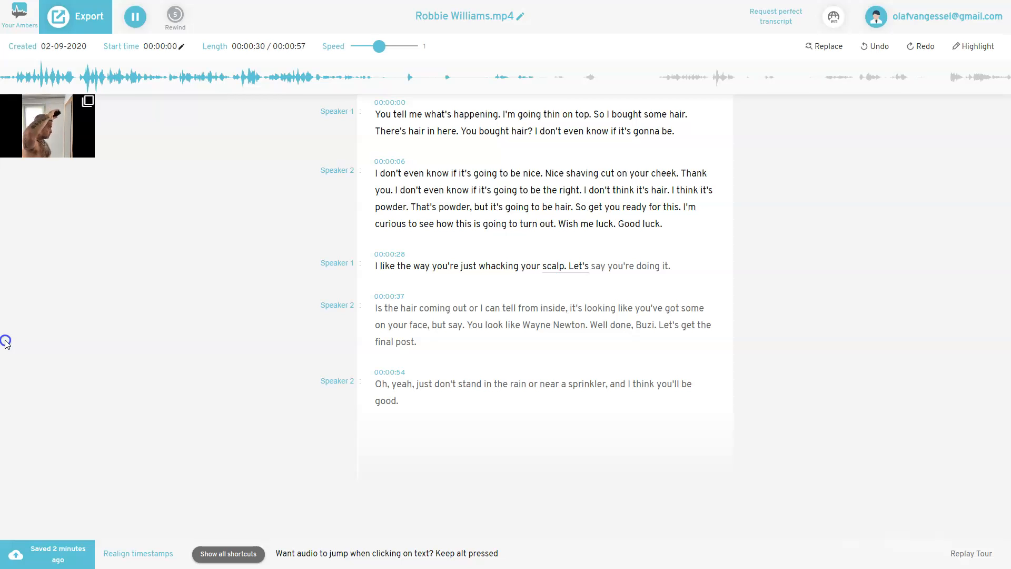
left_click(348, 341)
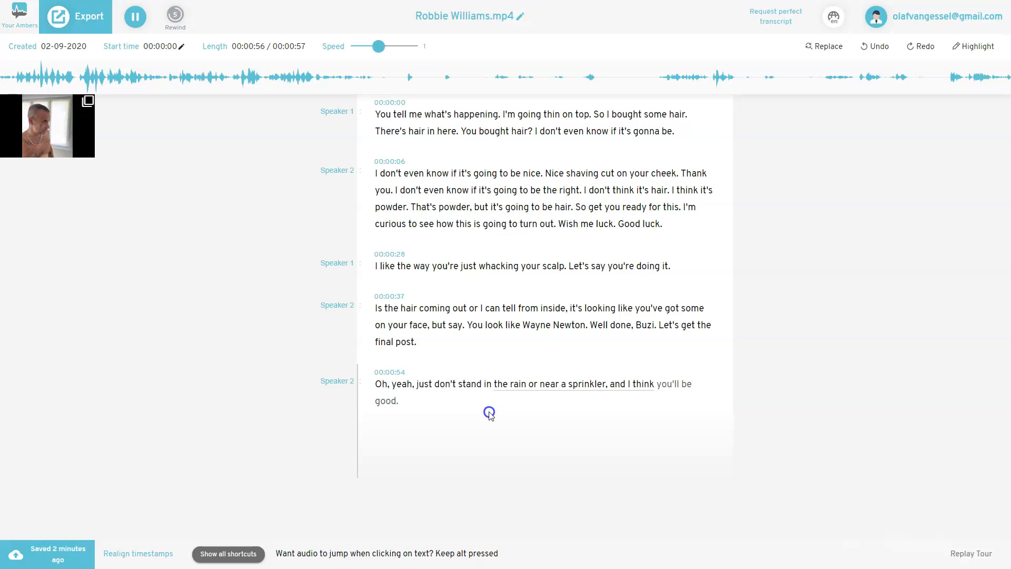
left_click(134, 16)
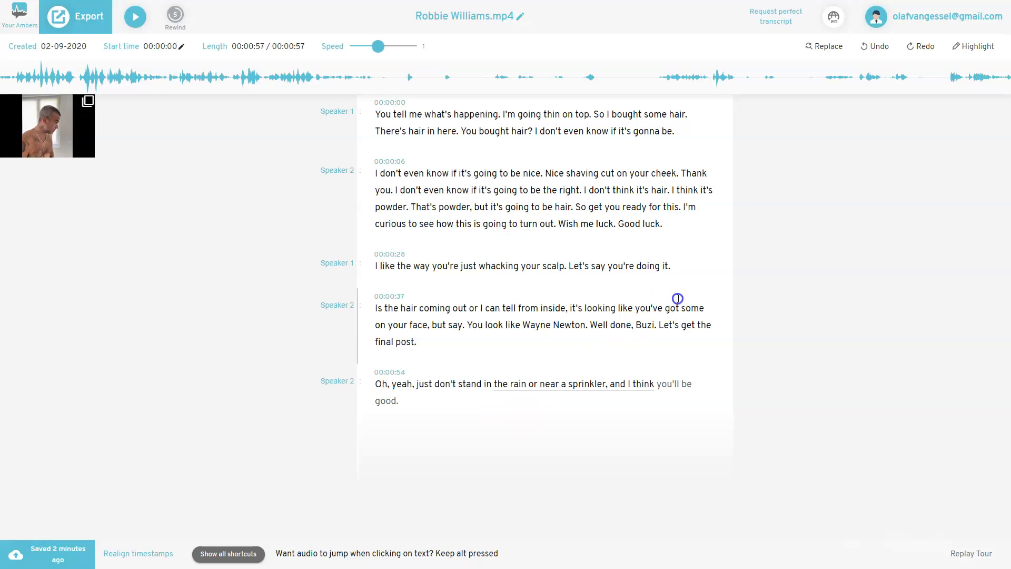
mouse_move(755, 258)
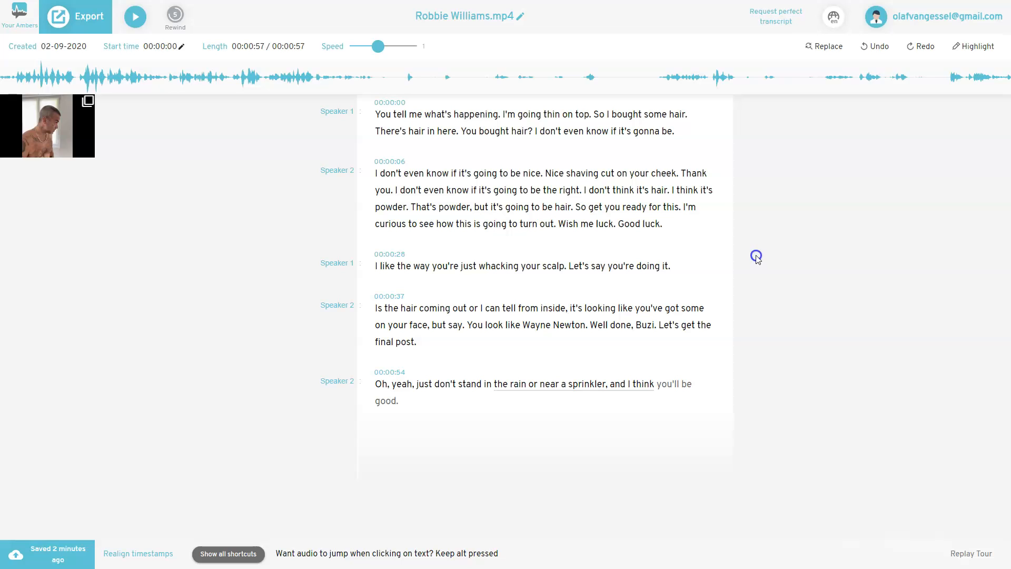
mouse_move(170, 226)
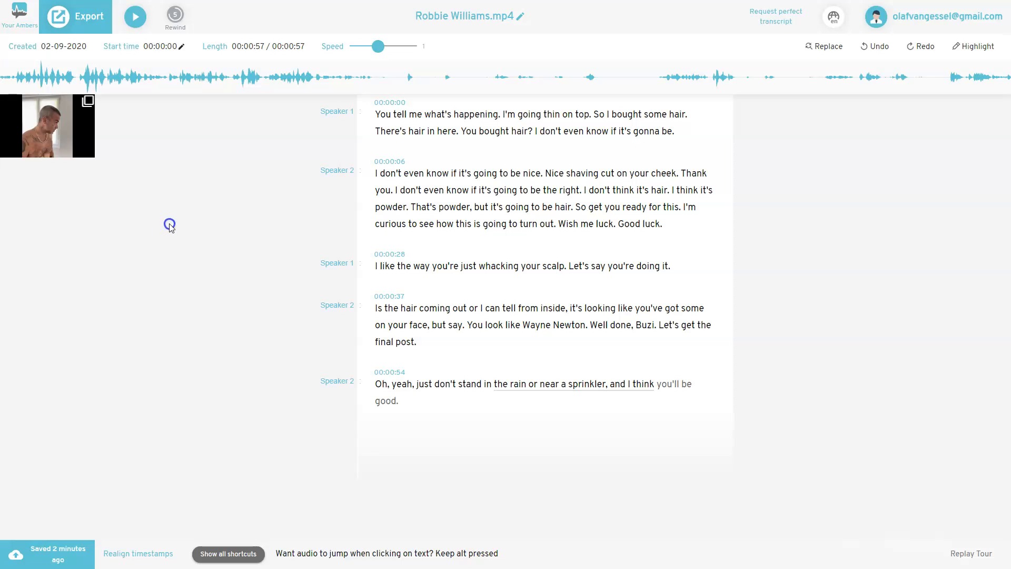
mouse_move(462, 111)
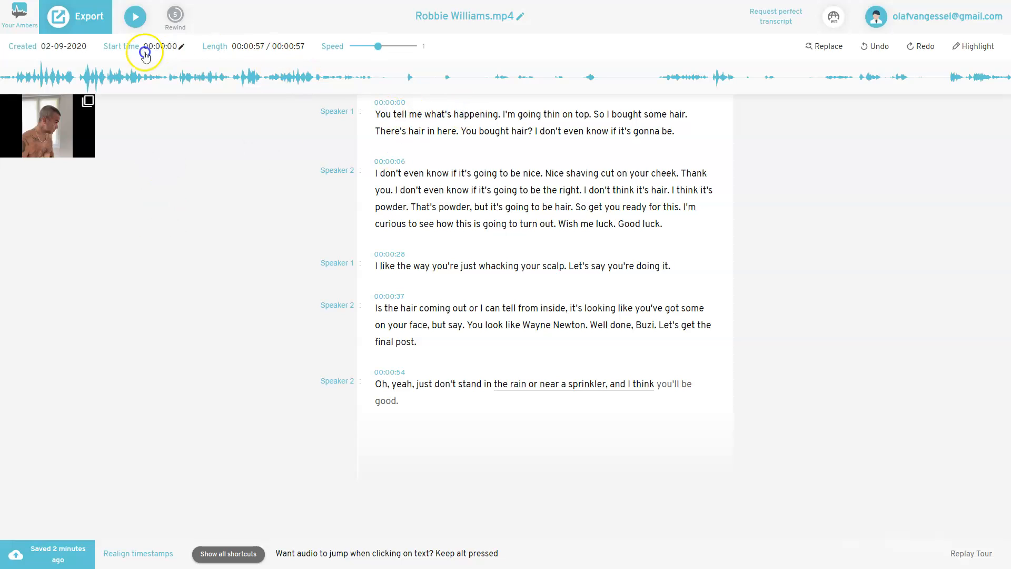
- Replay the recording from the start, toggling play and pause
left_click(135, 17)
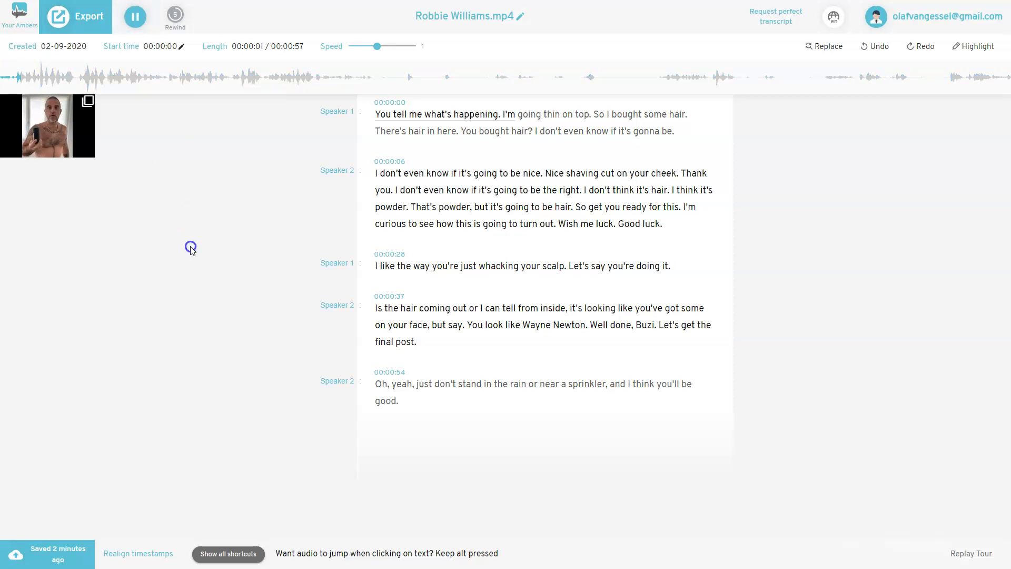
left_click(135, 16)
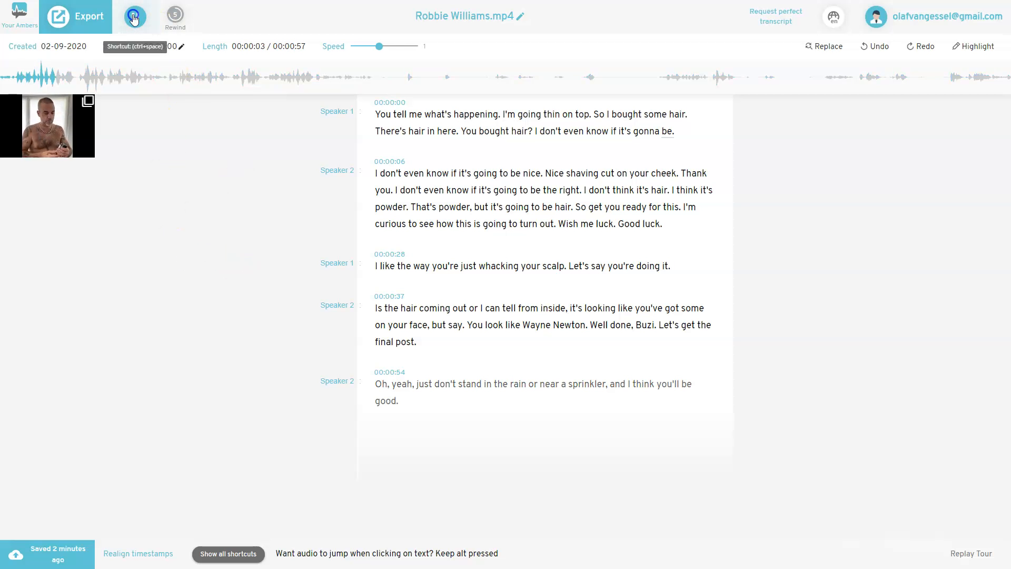
left_click(134, 16)
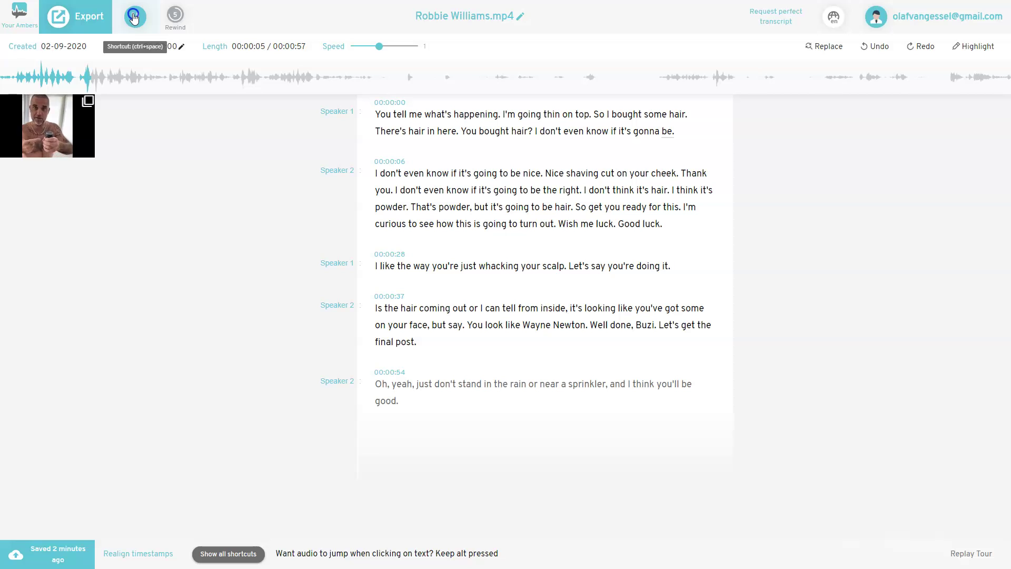
left_click(135, 17)
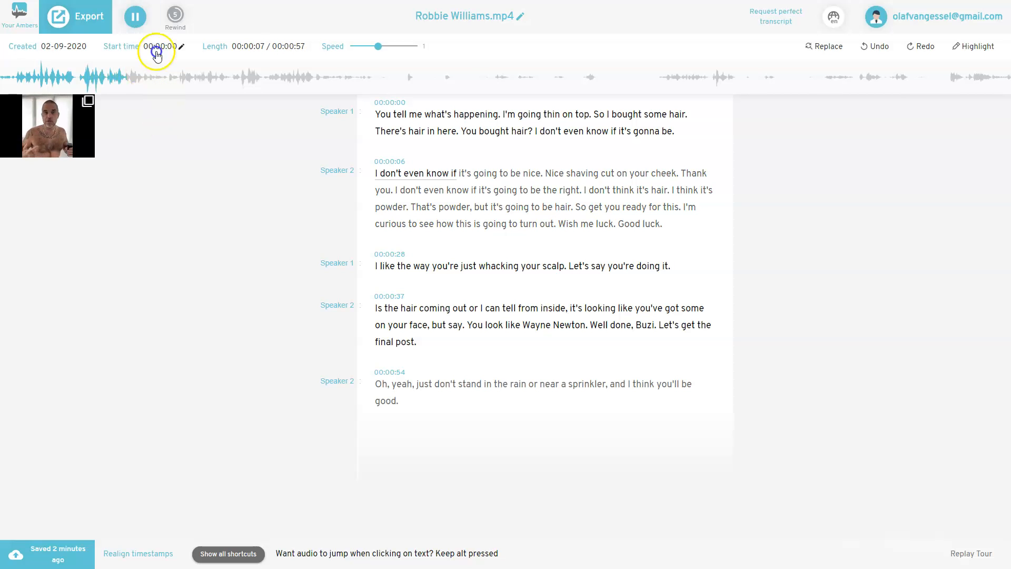
left_click(135, 17)
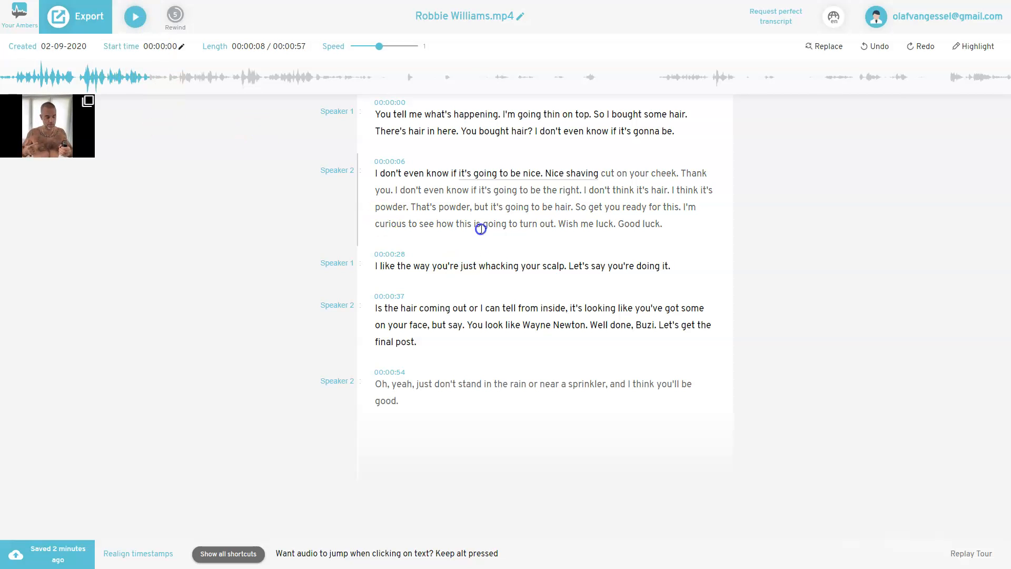
mouse_move(794, 193)
type(".... By the way,")
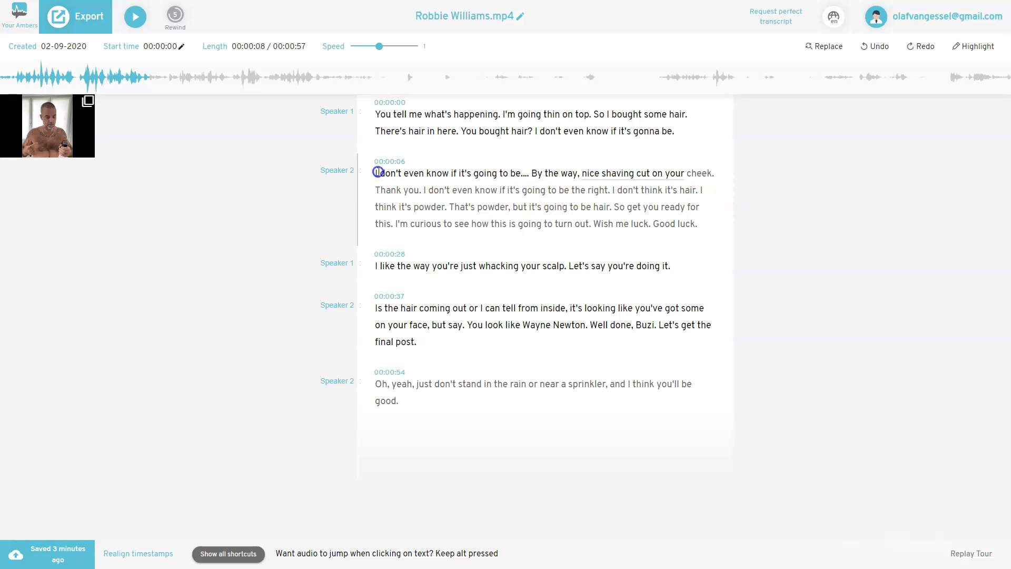
- Correct Speaker 2's paragraph to read 'the right color' and 'It's powder'
left_click(135, 17)
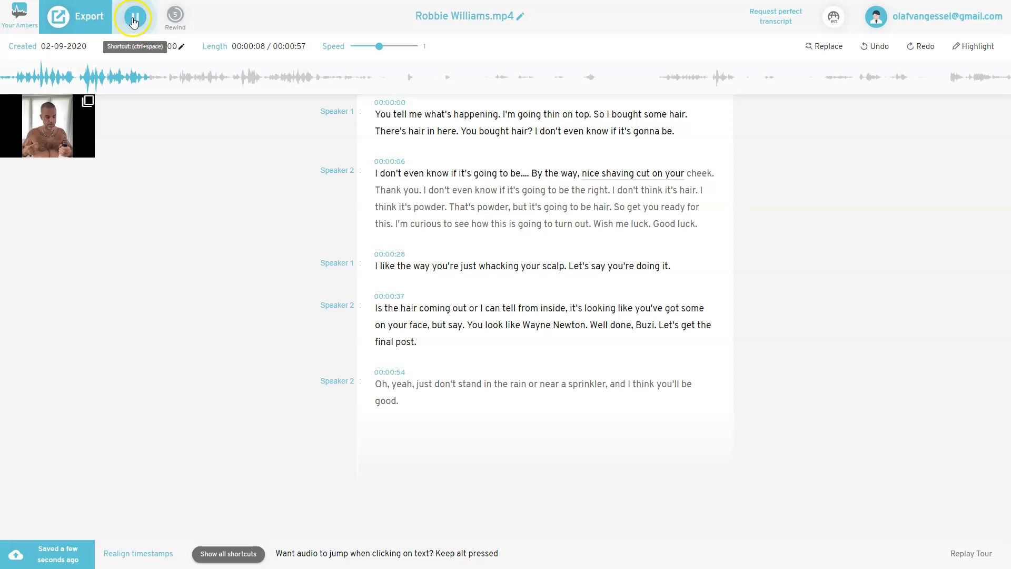
left_click(134, 16)
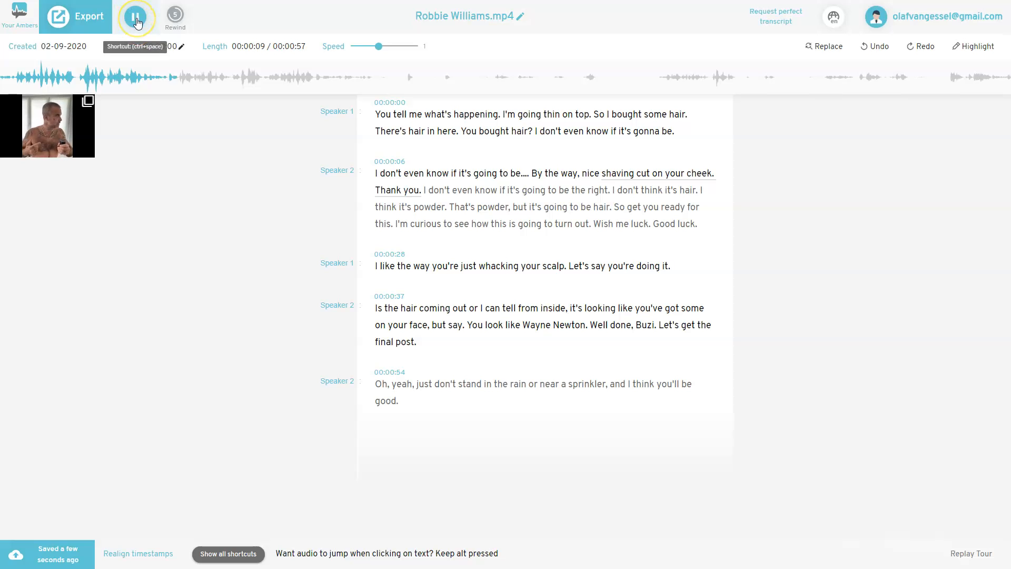
left_click(136, 16)
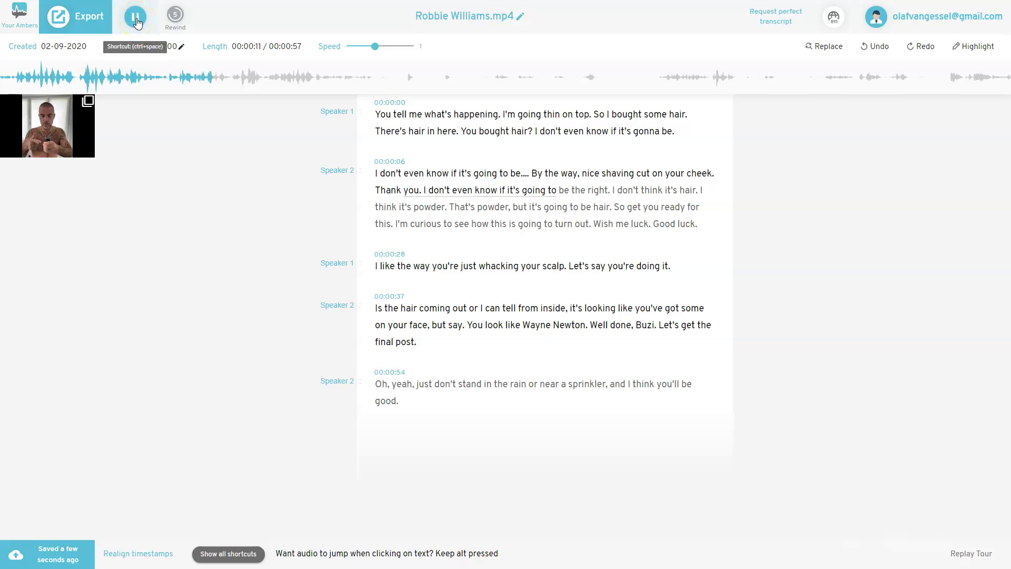
left_click(135, 16)
type(" color")
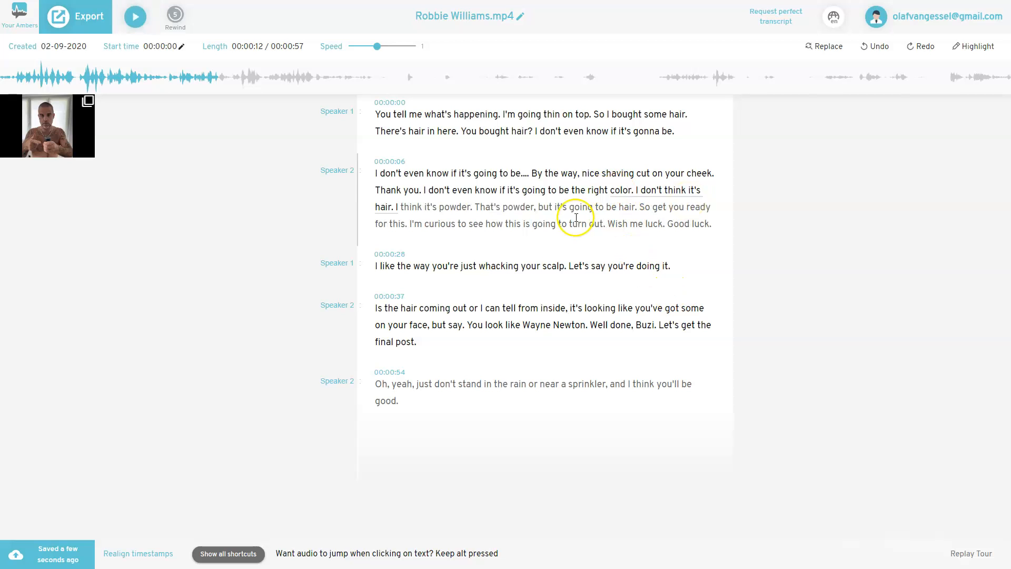
left_click(135, 15)
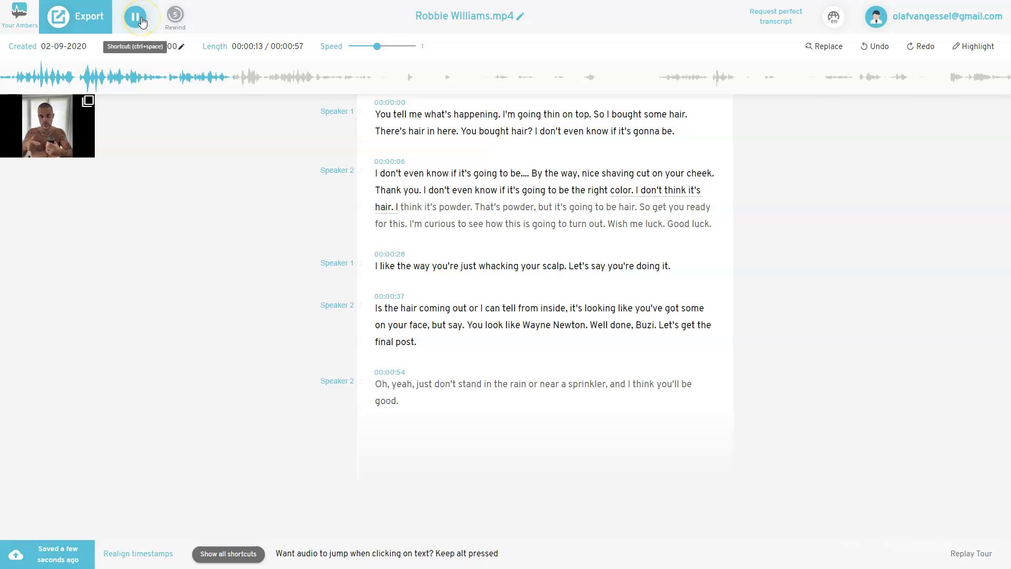
left_click(136, 17)
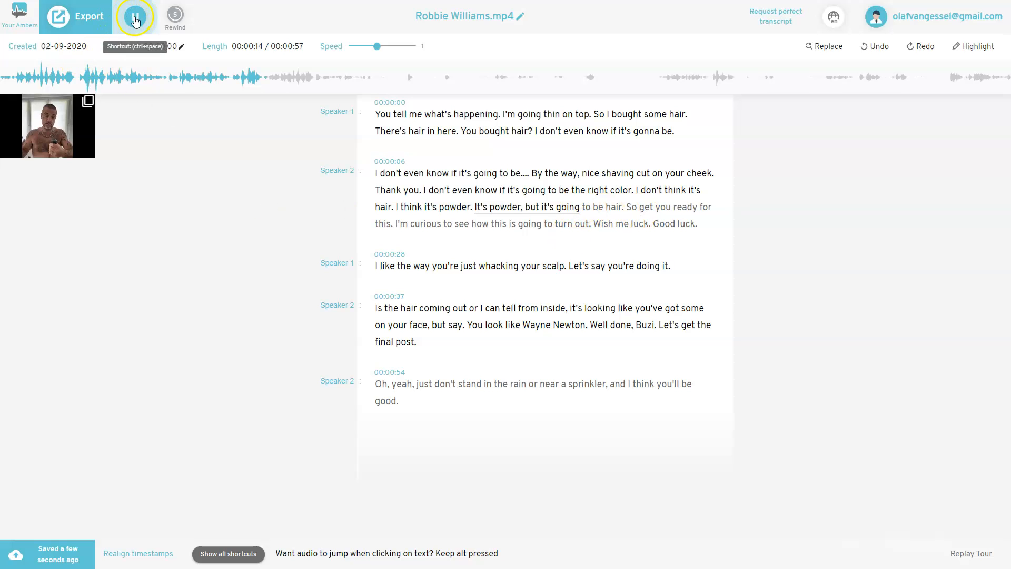
- Replace the misheard phrase with 'I'm going thin on top, are you ready for this'
left_click(134, 16)
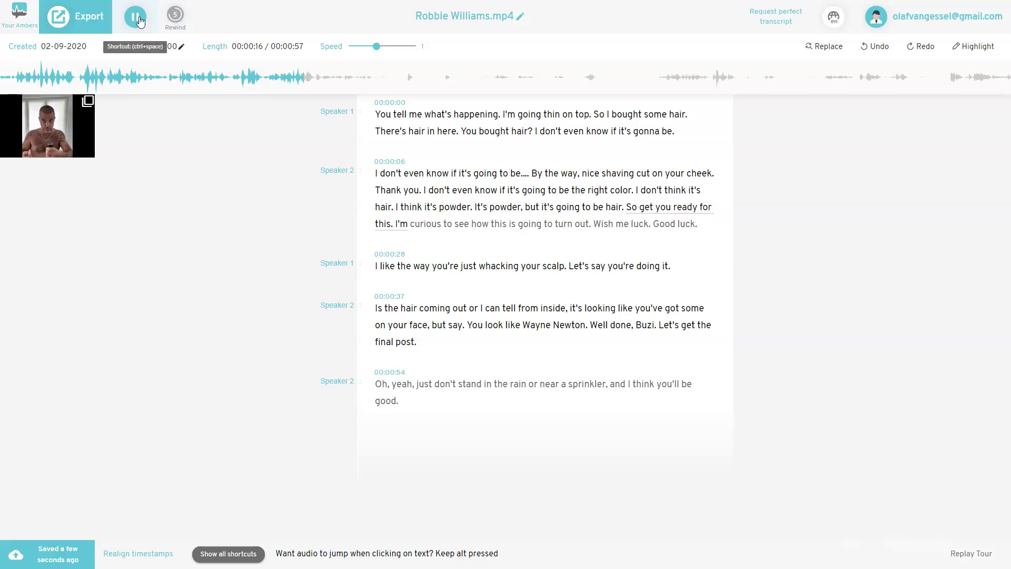
left_click(135, 16)
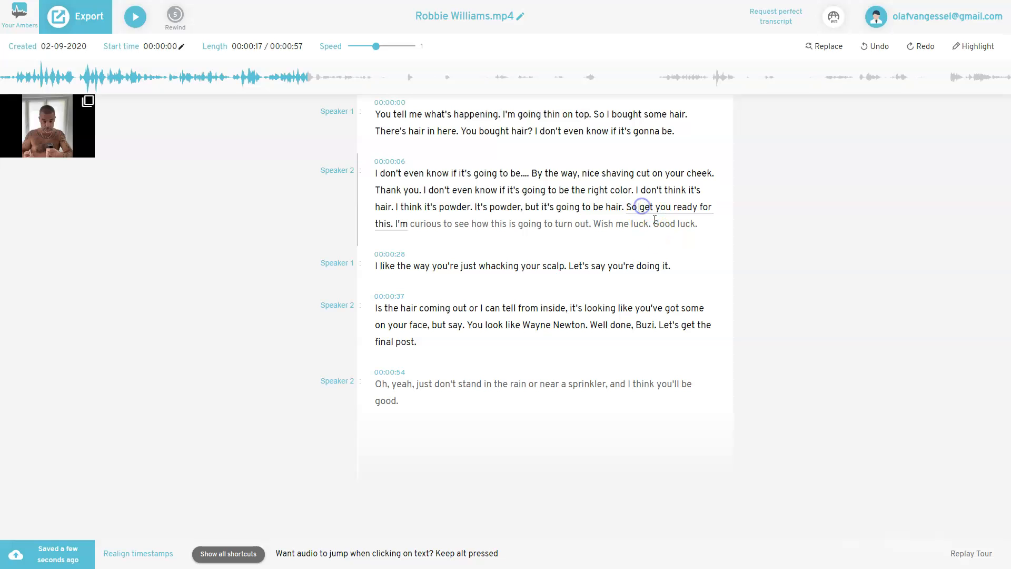
key("ctrl+v")
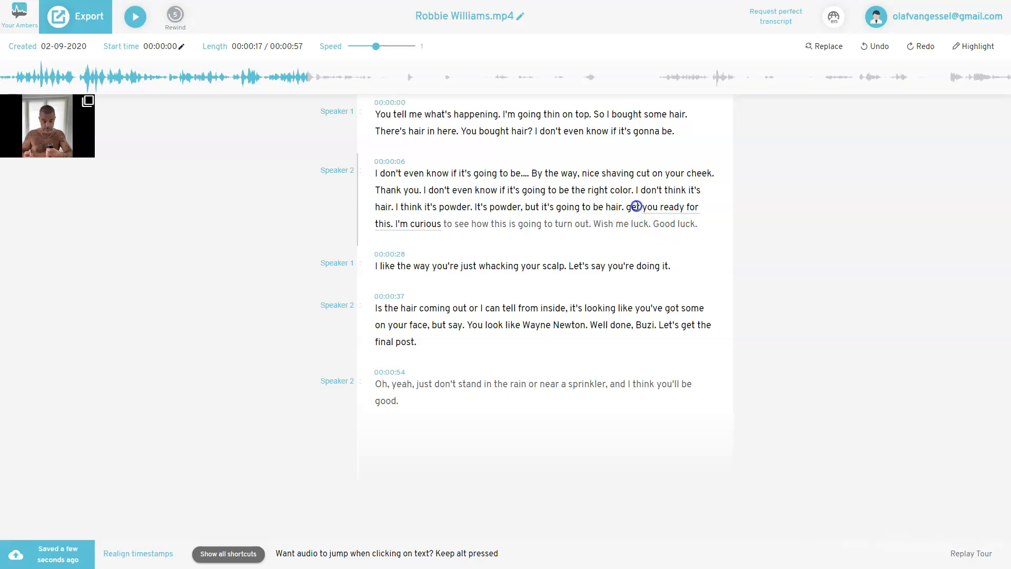
key("ctrl+v")
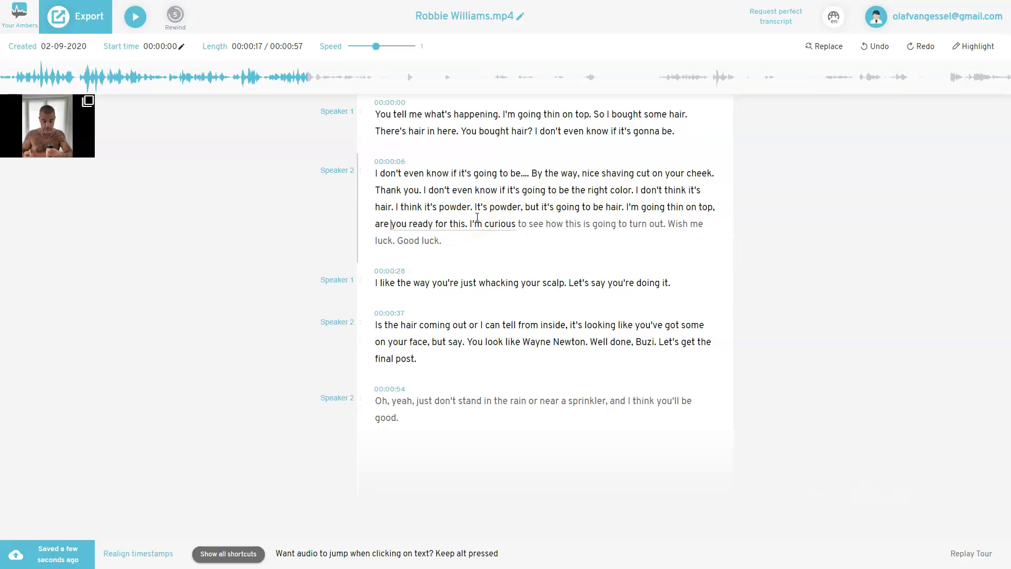
- Resume playback and rewind a few seconds to hear the second speaker's lines again
left_click(135, 17)
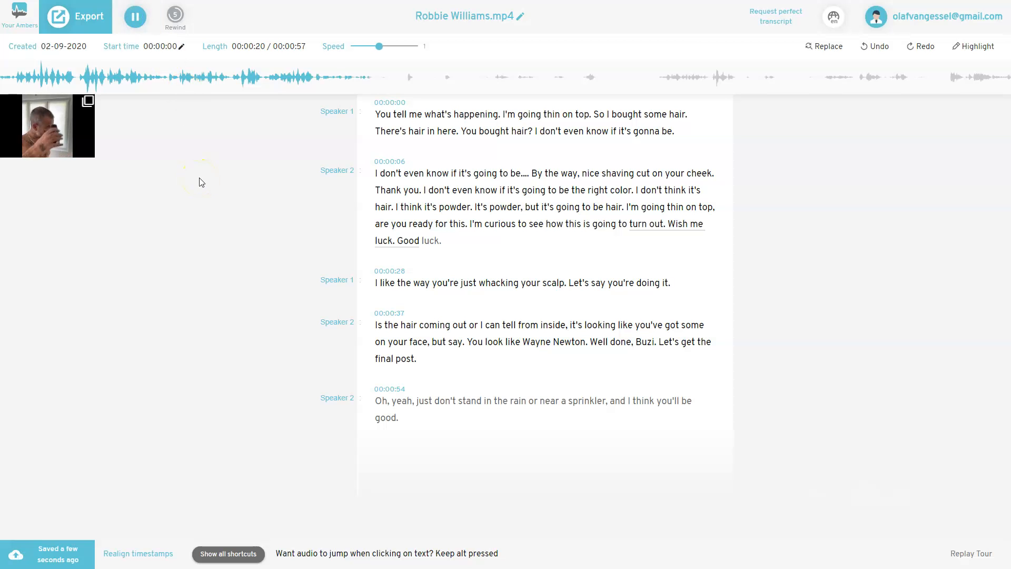
left_click(175, 15)
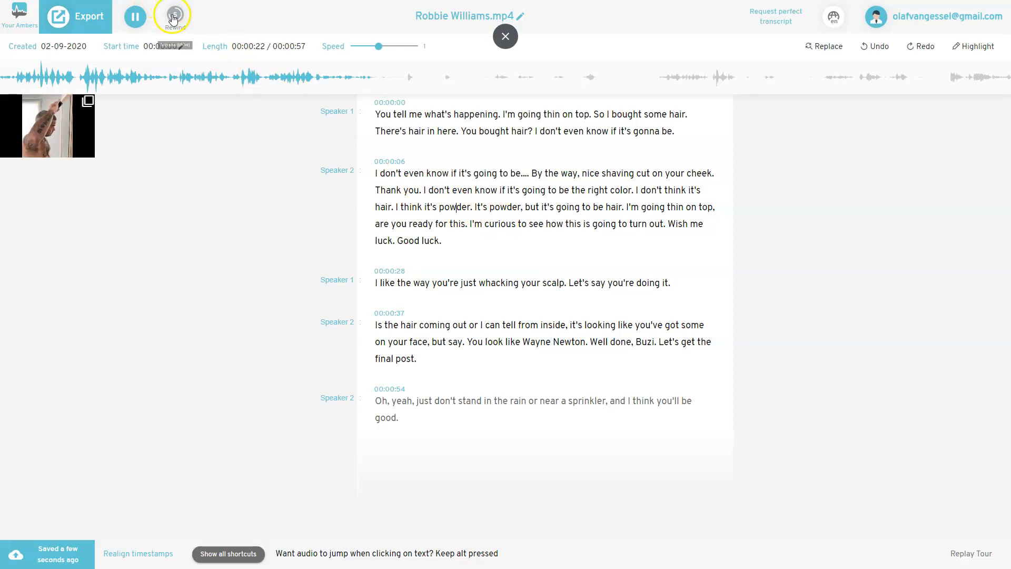
left_click(173, 17)
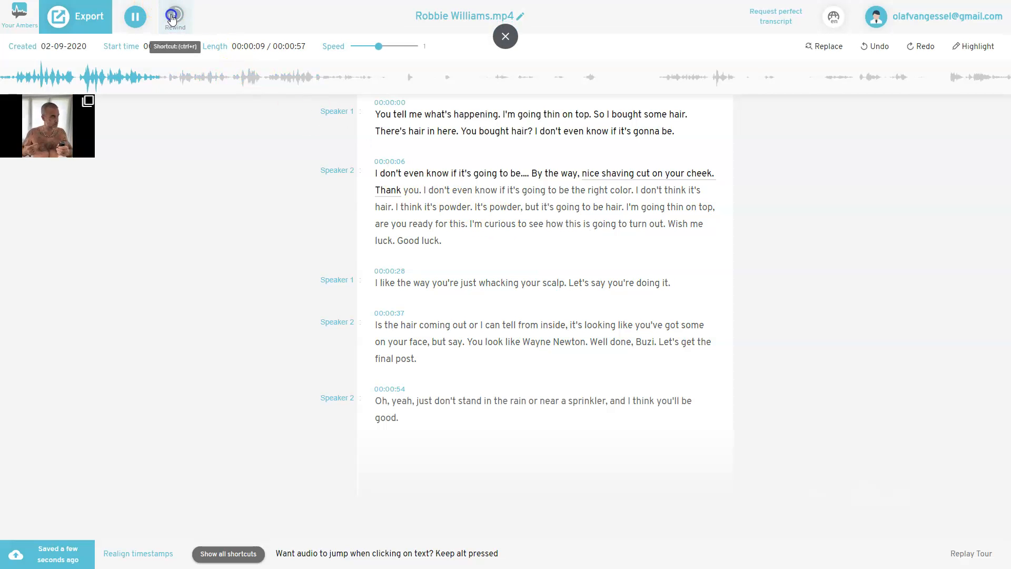
left_click(174, 16)
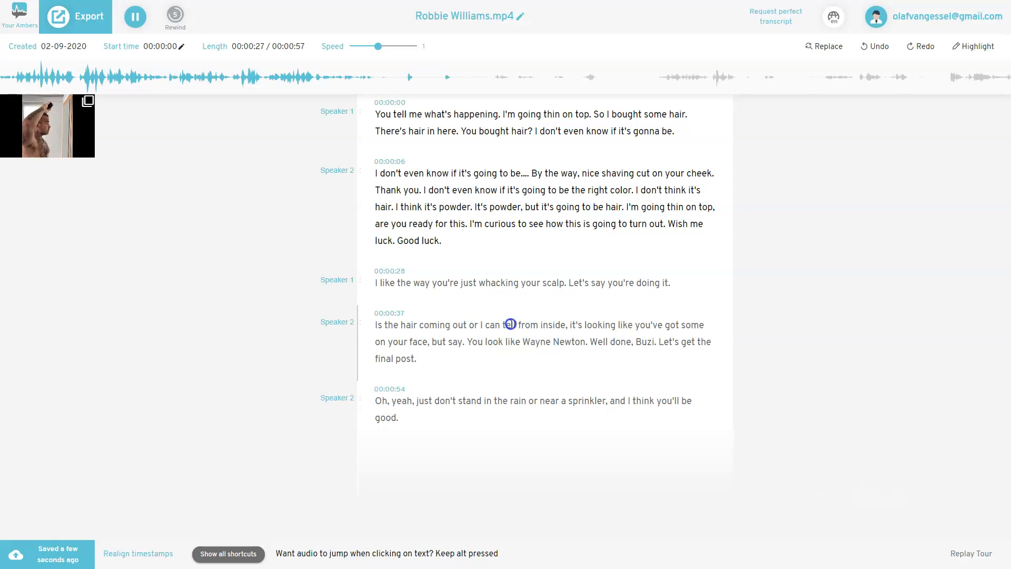
- Replace 'inside' with 'from aside' and 'it's looking' with 'it looks like'
left_click(135, 16)
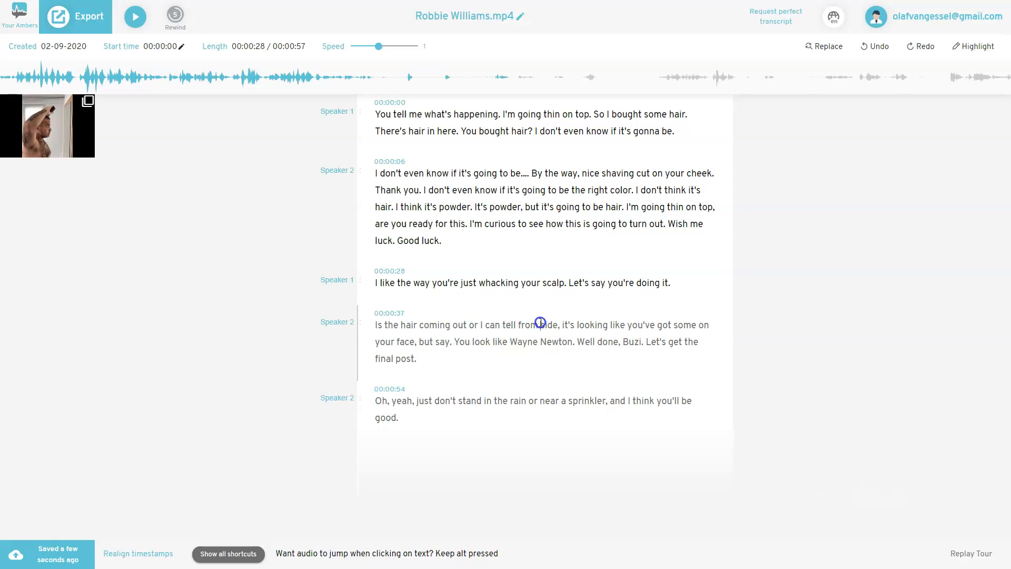
left_click(135, 16)
type("a")
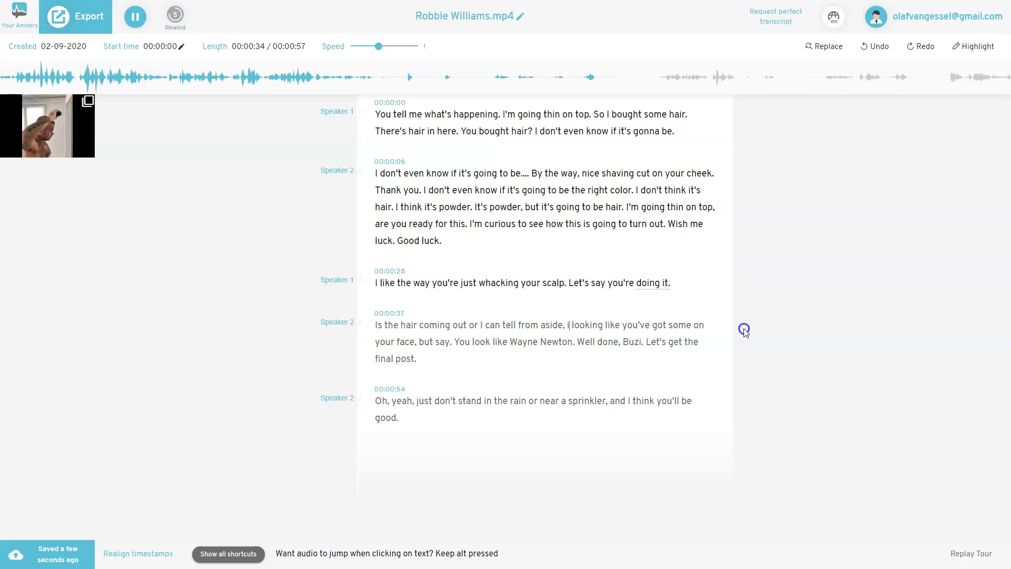
left_click(135, 16)
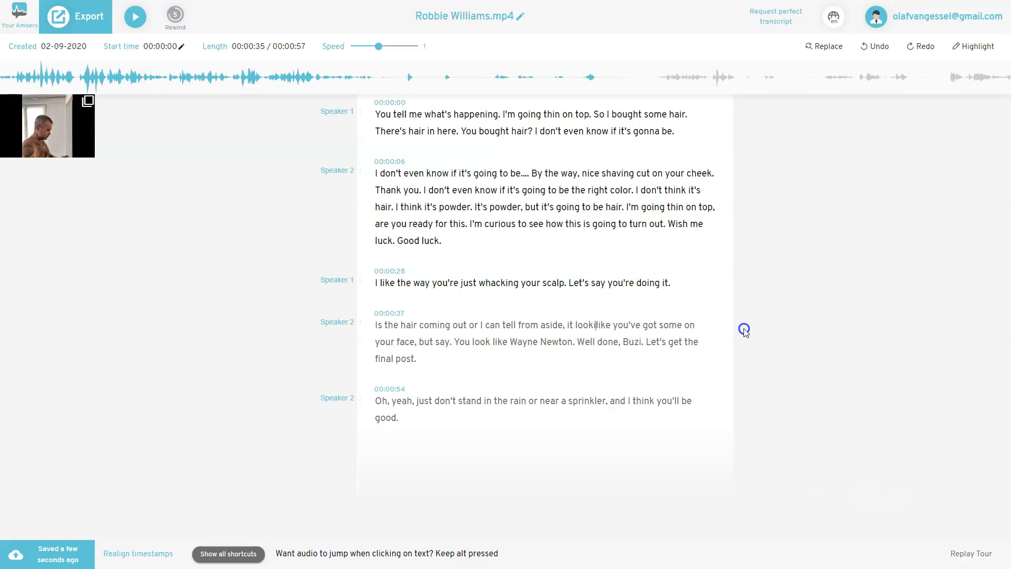
left_click(134, 17)
type("s")
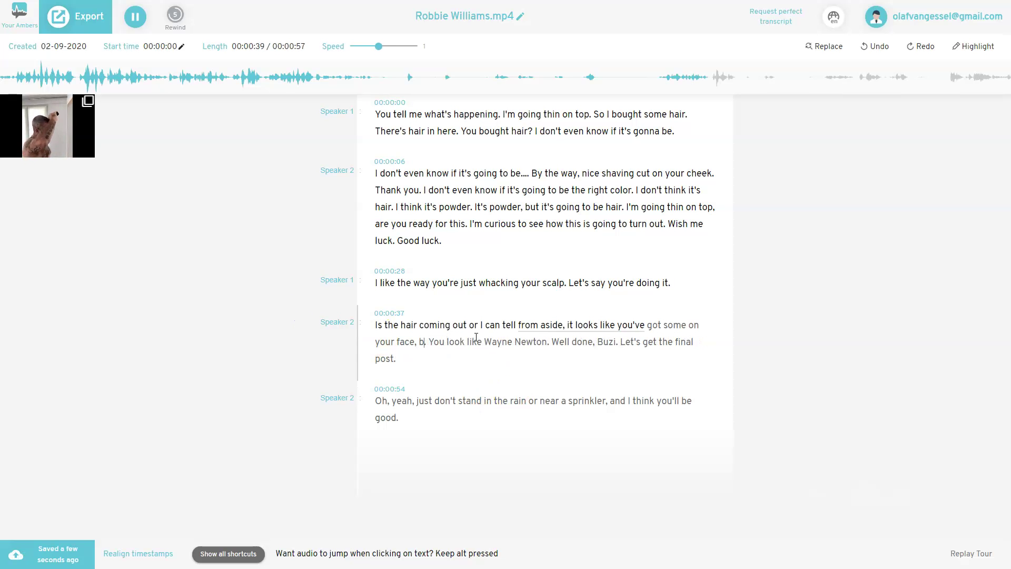
- Change 'but say' to 'Let's see', 'Buzi' to 'Boozy' and 'post' to 'final pose'
left_click(135, 16)
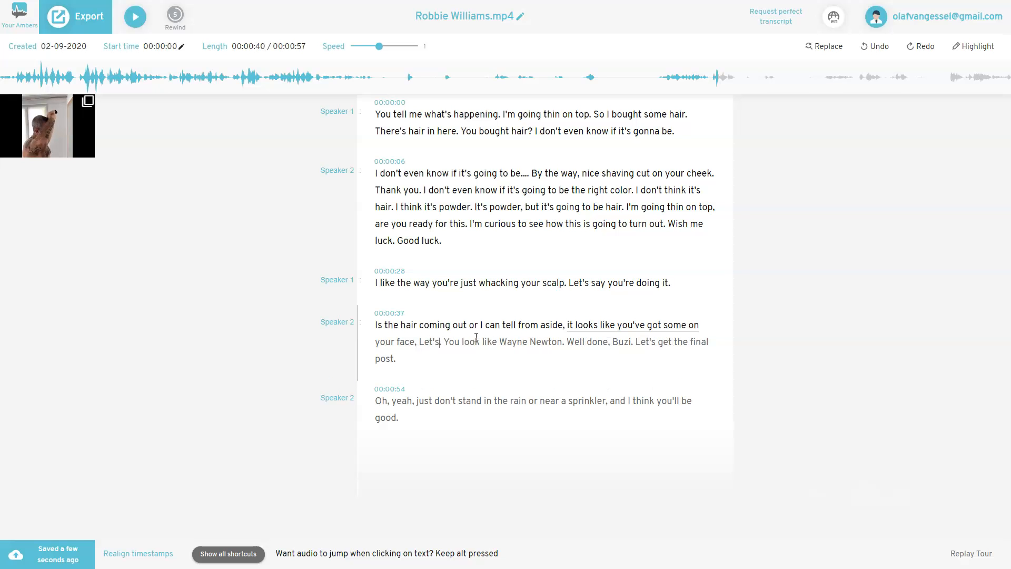
left_click(134, 15)
type(" see")
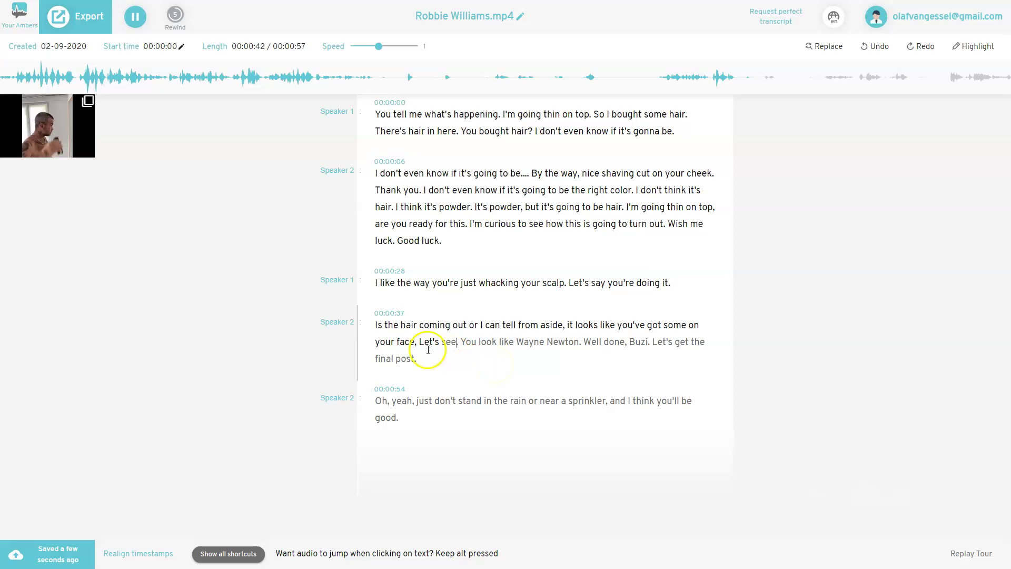
left_click(134, 16)
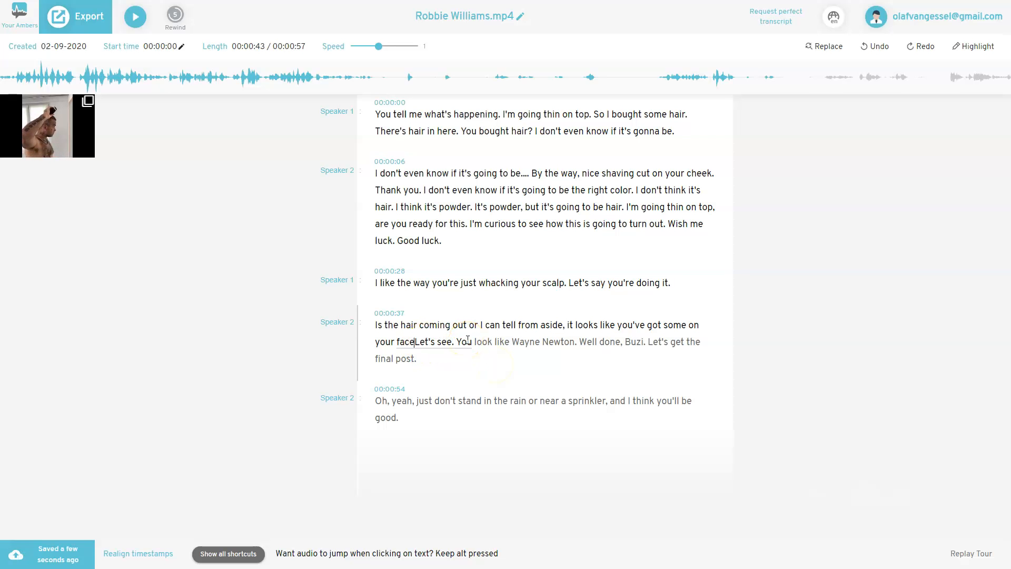
left_click(135, 16)
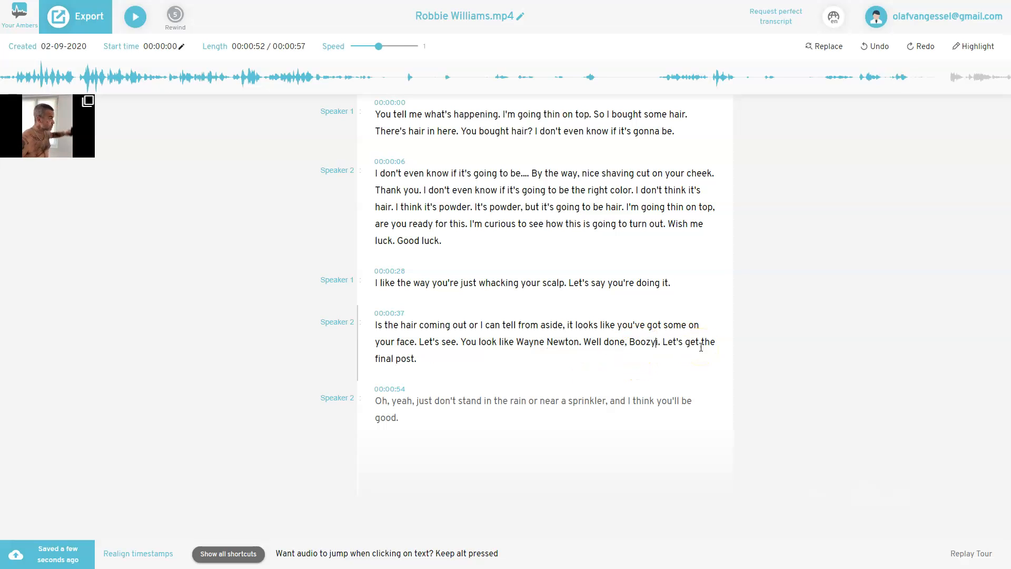
left_click(134, 16)
type("e")
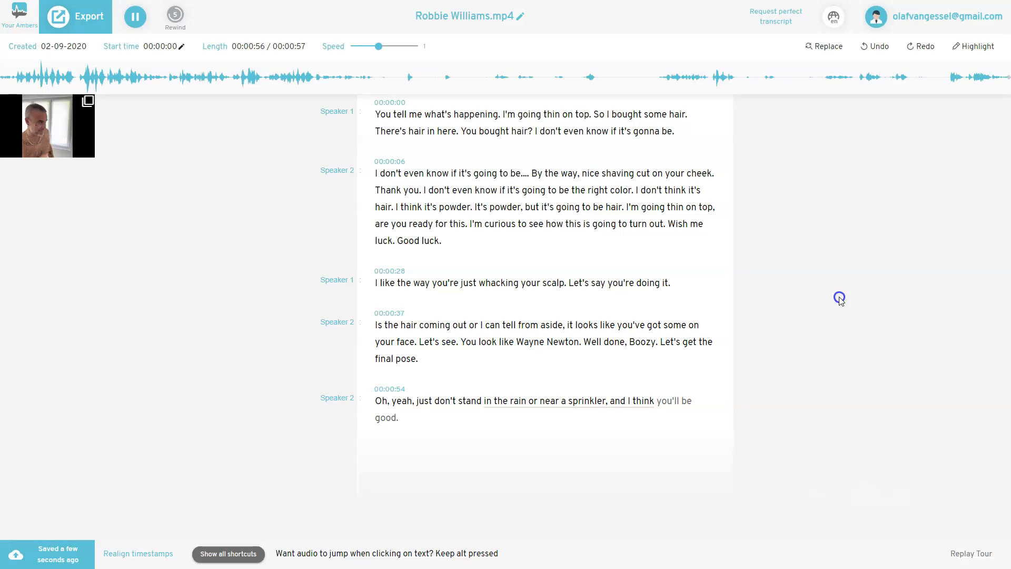
left_click(135, 16)
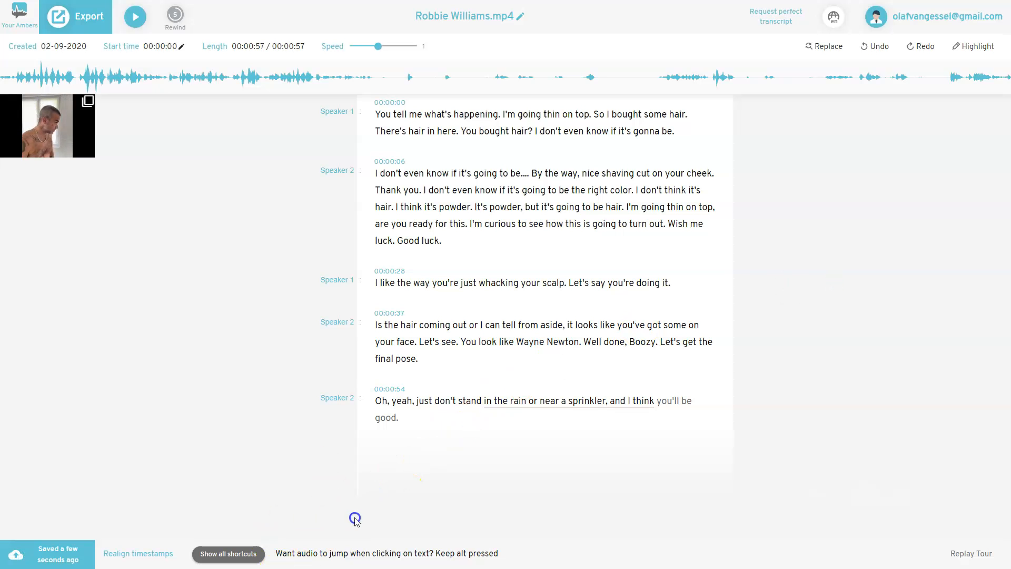
left_click(8, 557)
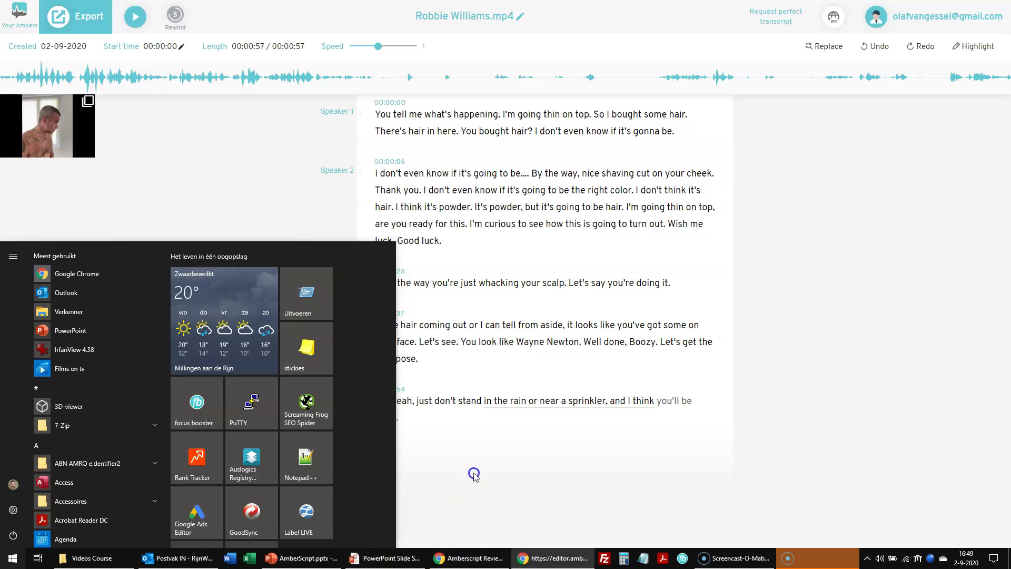
left_click(474, 474)
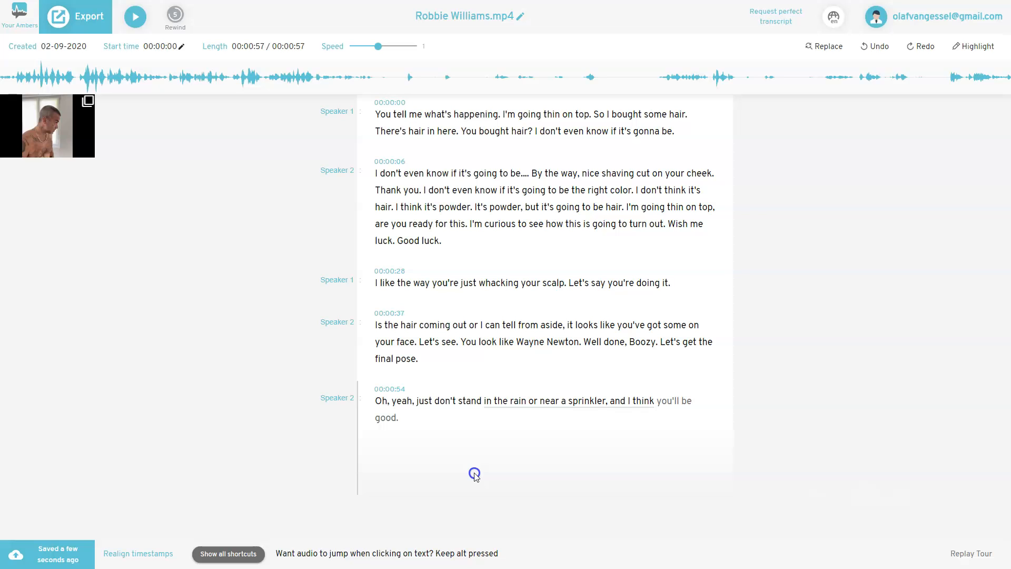
left_click(398, 417)
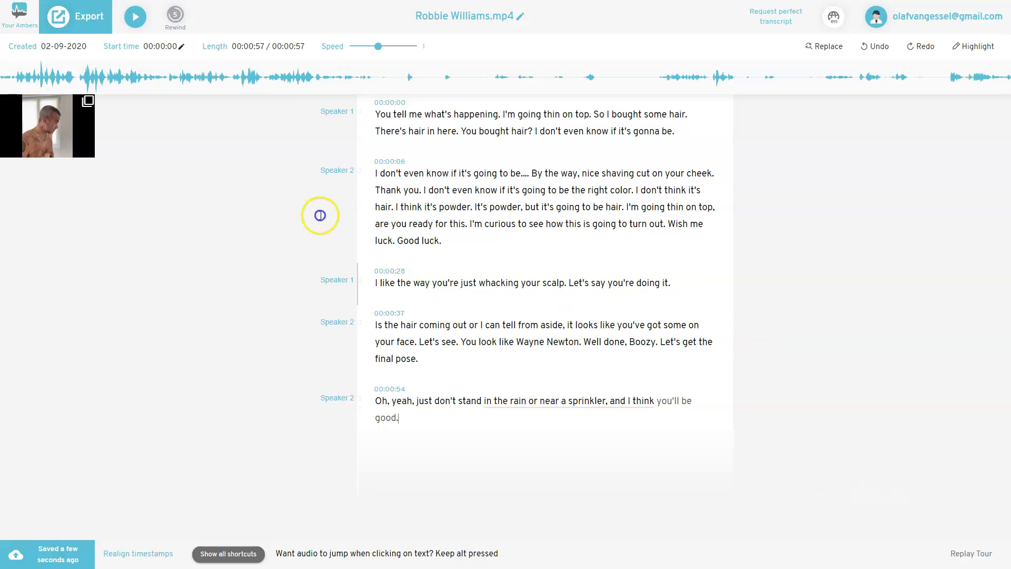
left_click(75, 17)
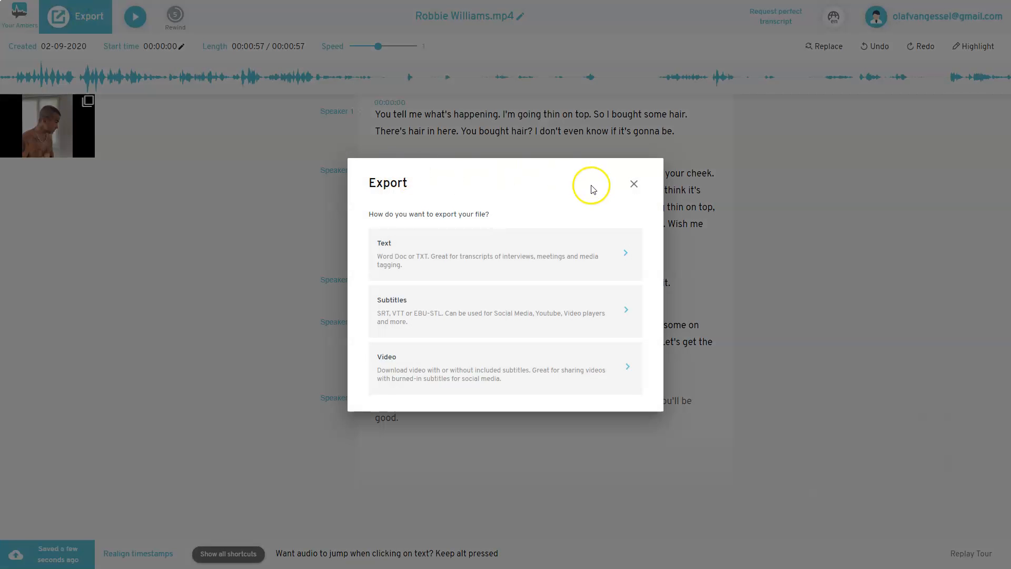
mouse_move(540, 304)
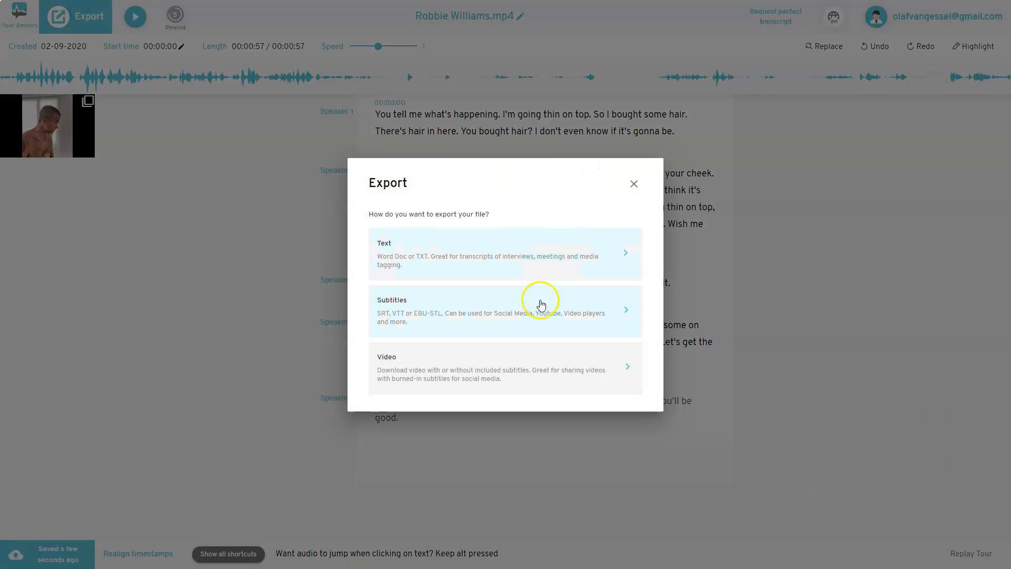
mouse_move(787, 213)
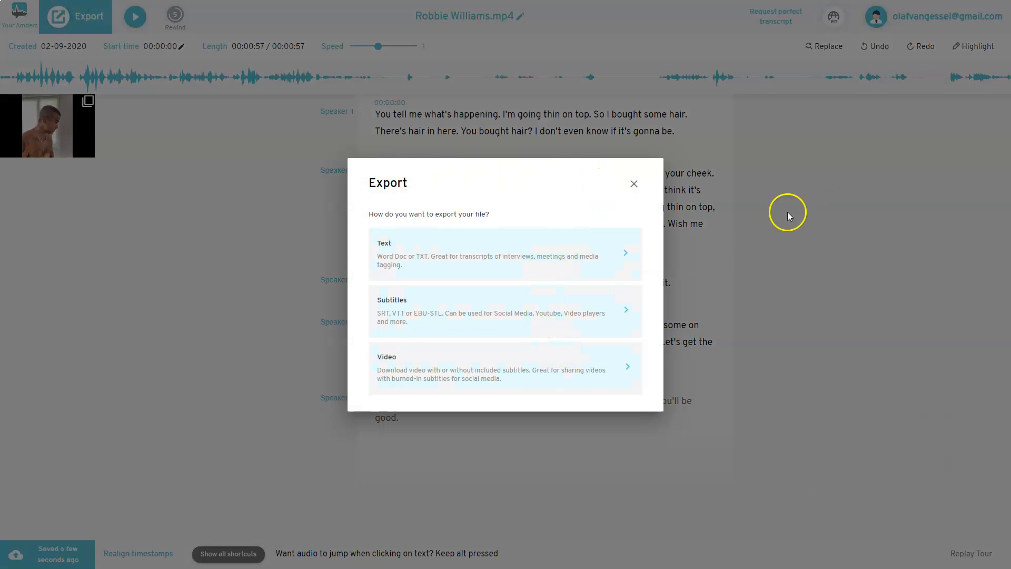
left_click(633, 184)
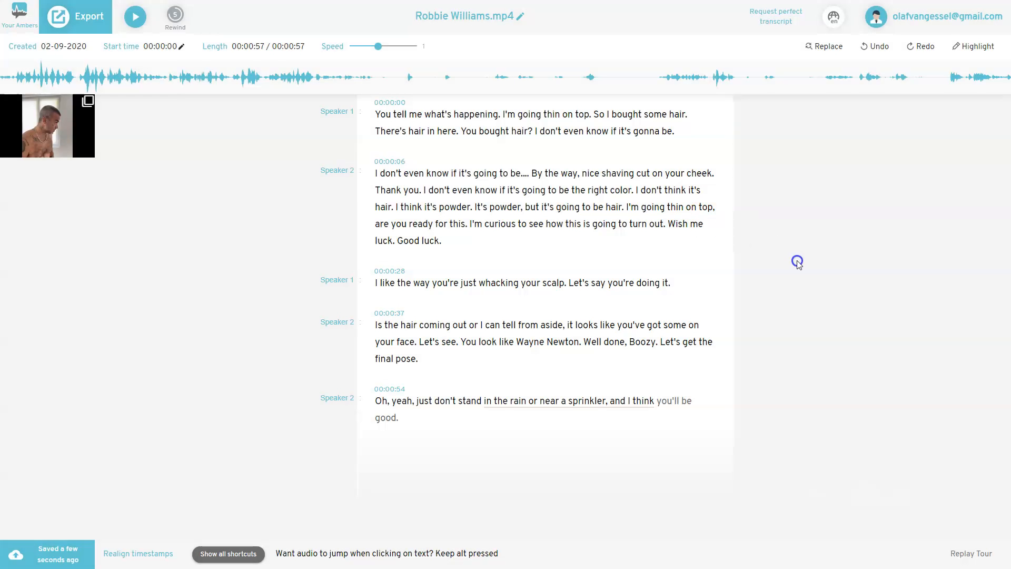
mouse_move(17, 554)
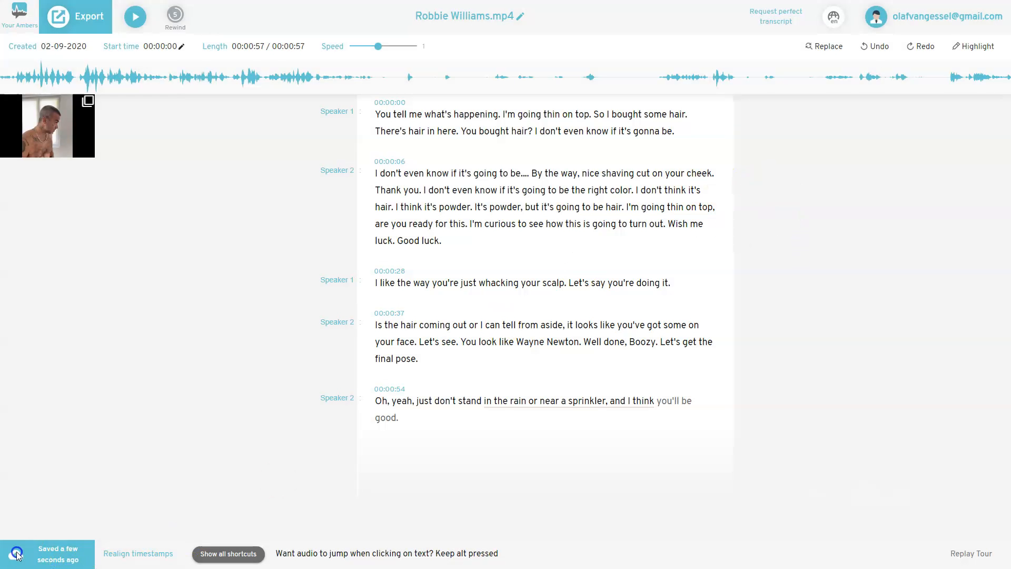